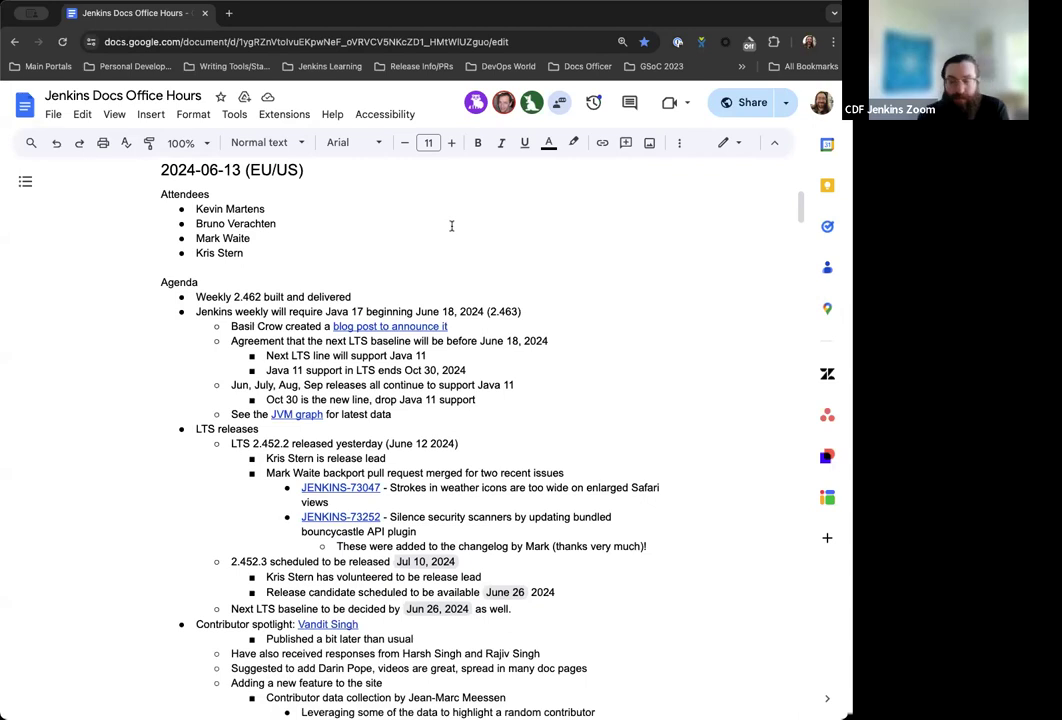
Scroll the meeting notes down to the Java 17 agenda item and its JVM graph note.
scroll(down, 3)
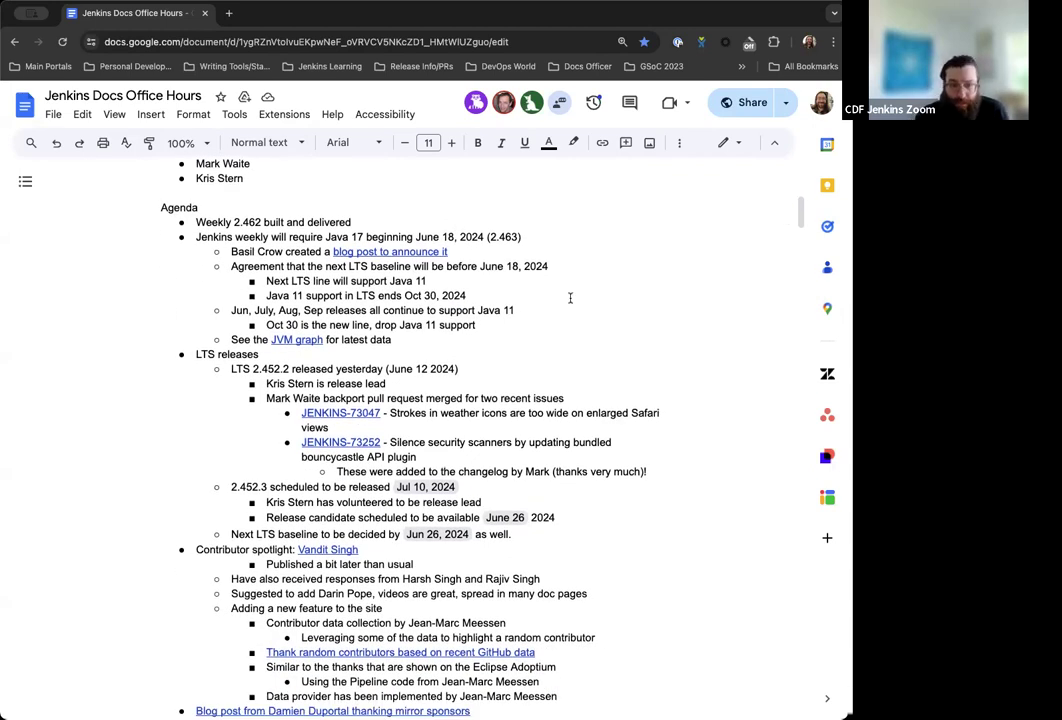
scroll(down, 3)
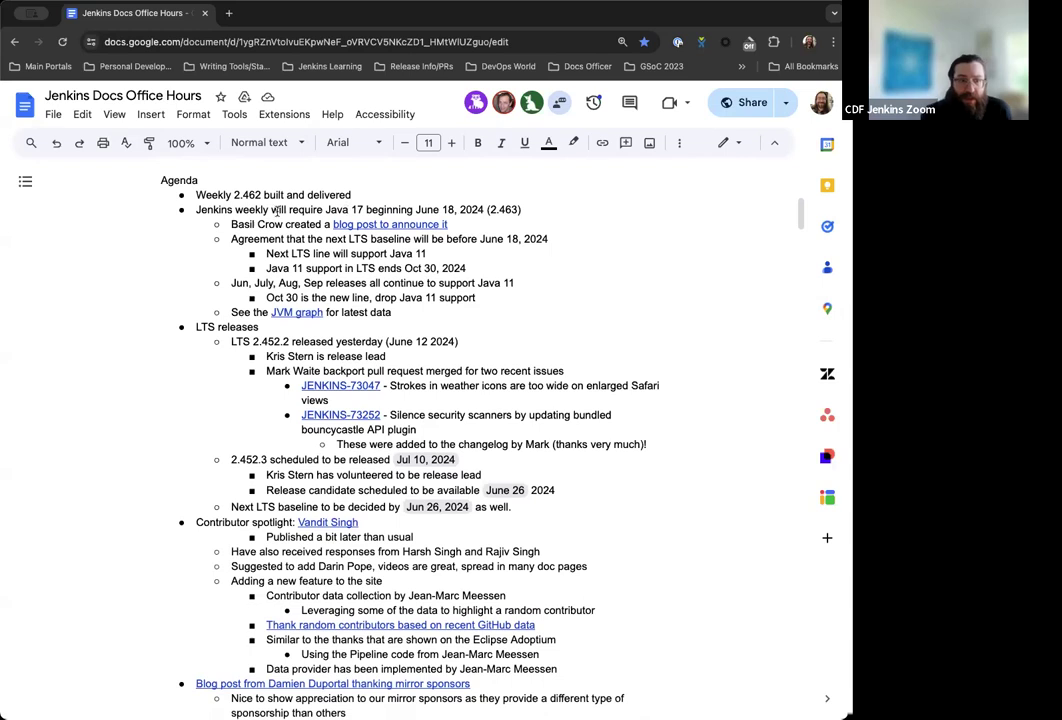
scroll(down, 3)
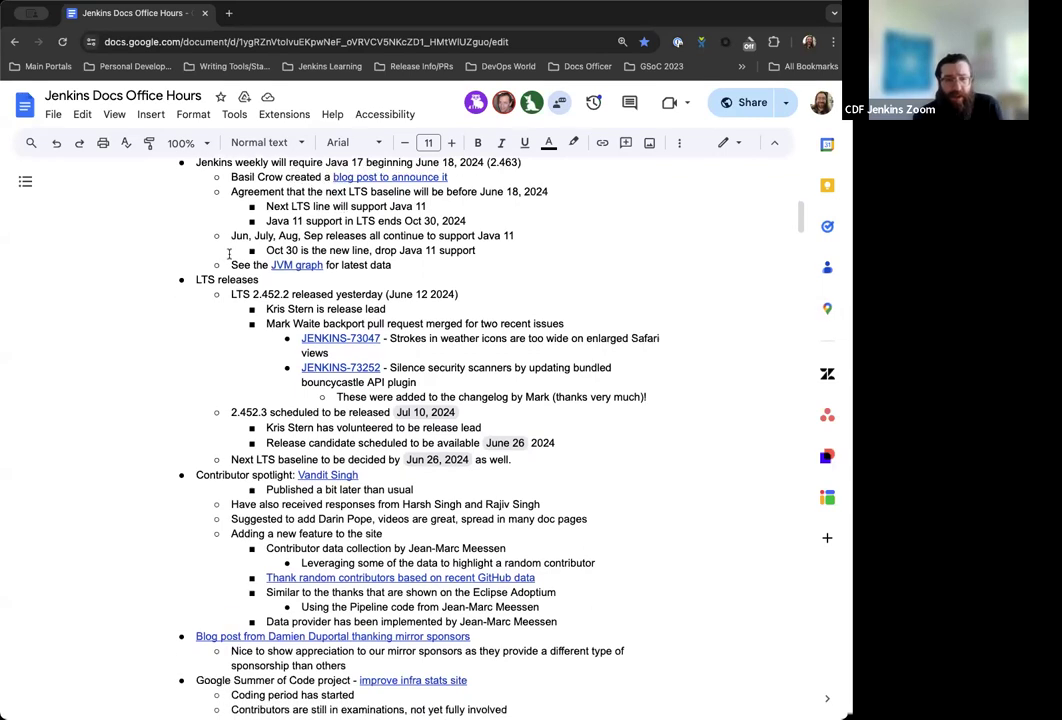
scroll(down, 3)
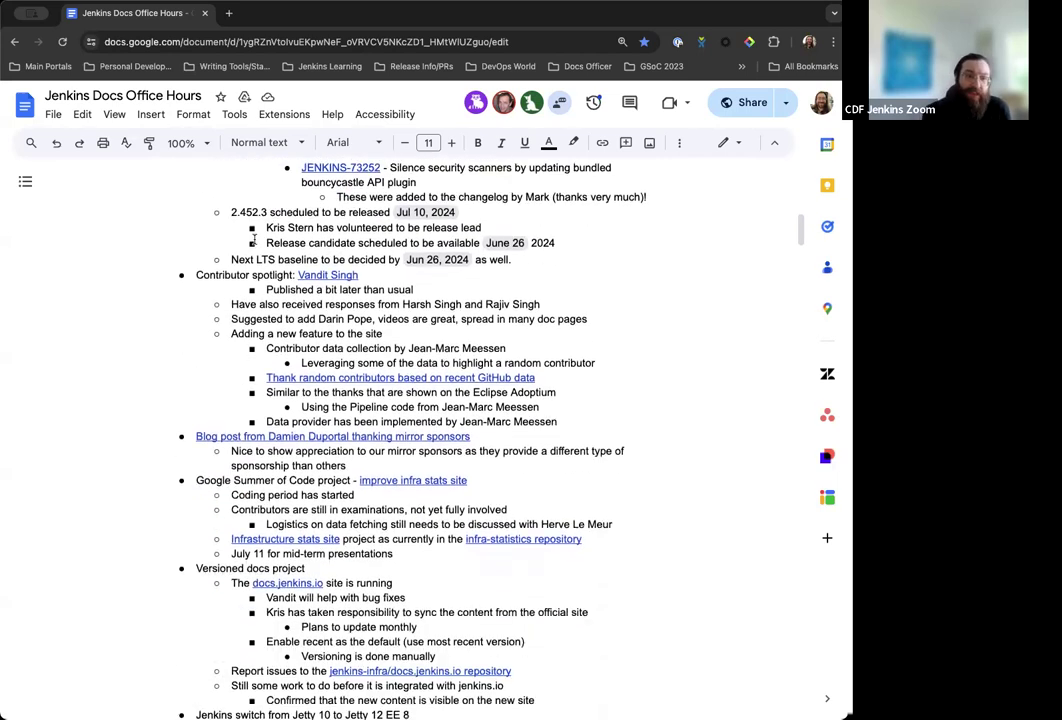
scroll(down, 3)
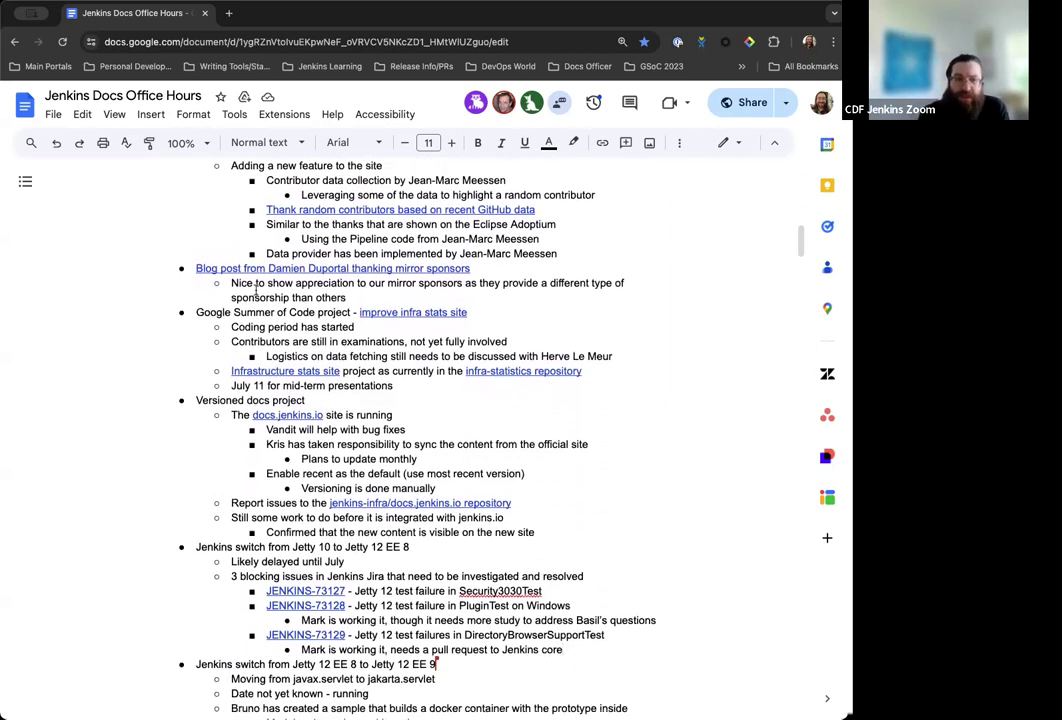
scroll(down, 3)
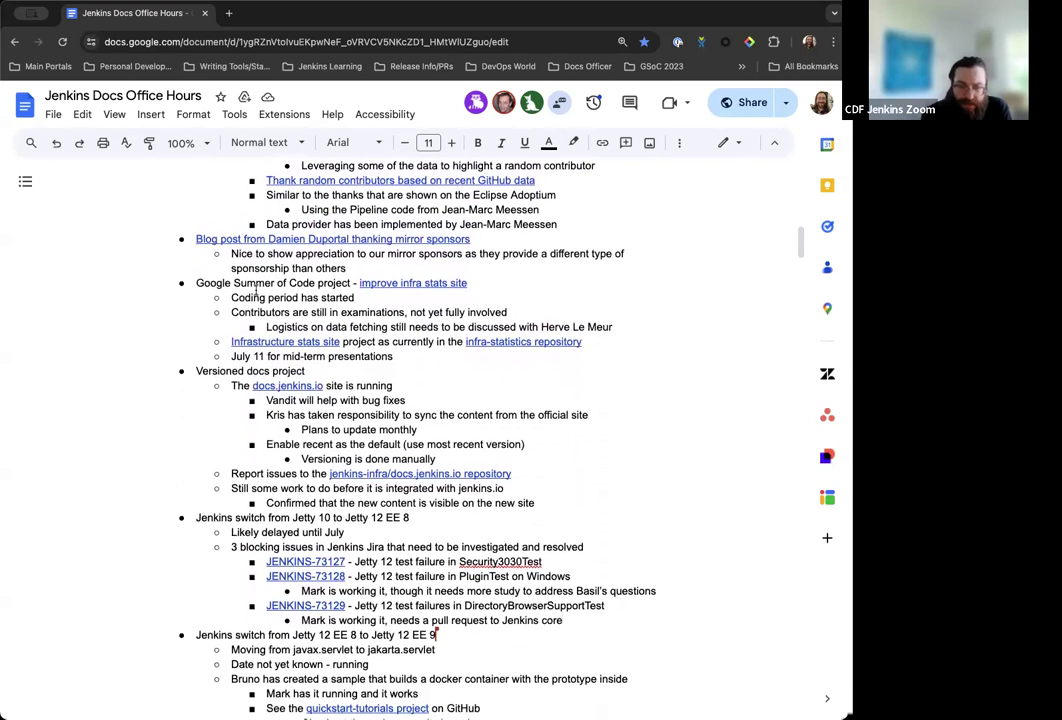
scroll(down, 3)
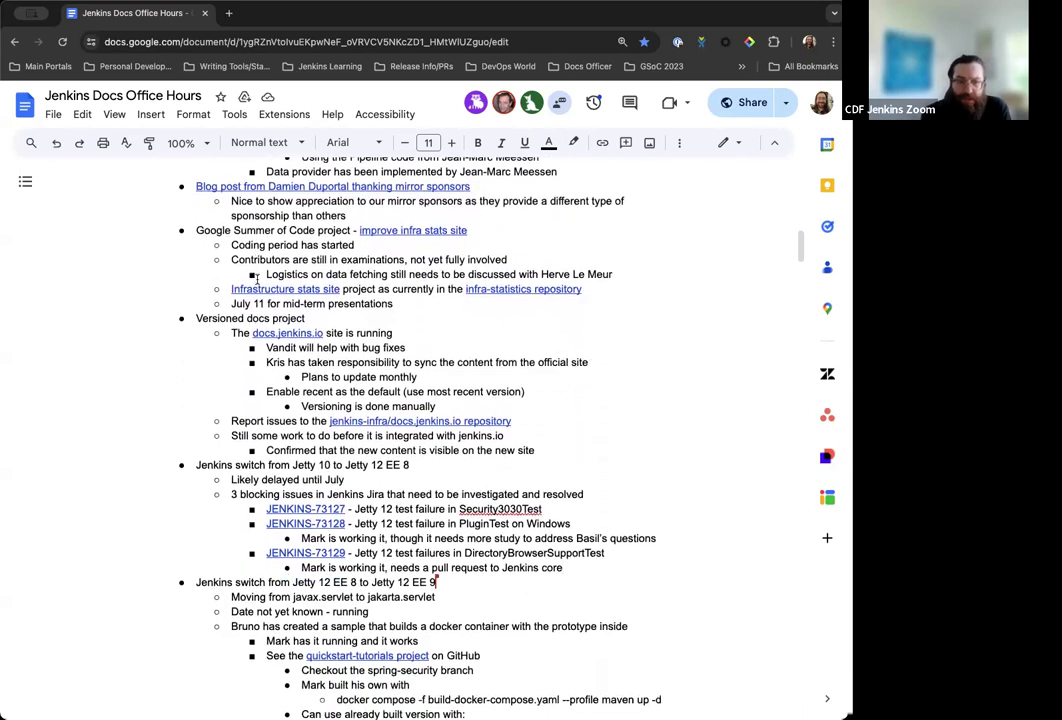
scroll(down, 3)
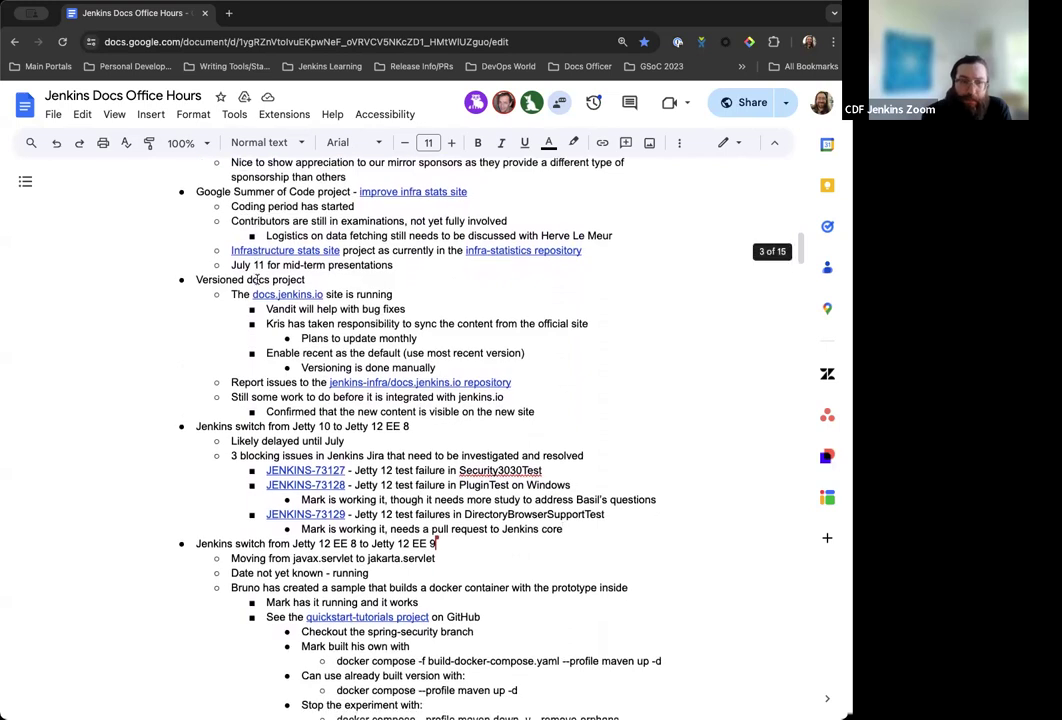
scroll(down, 3)
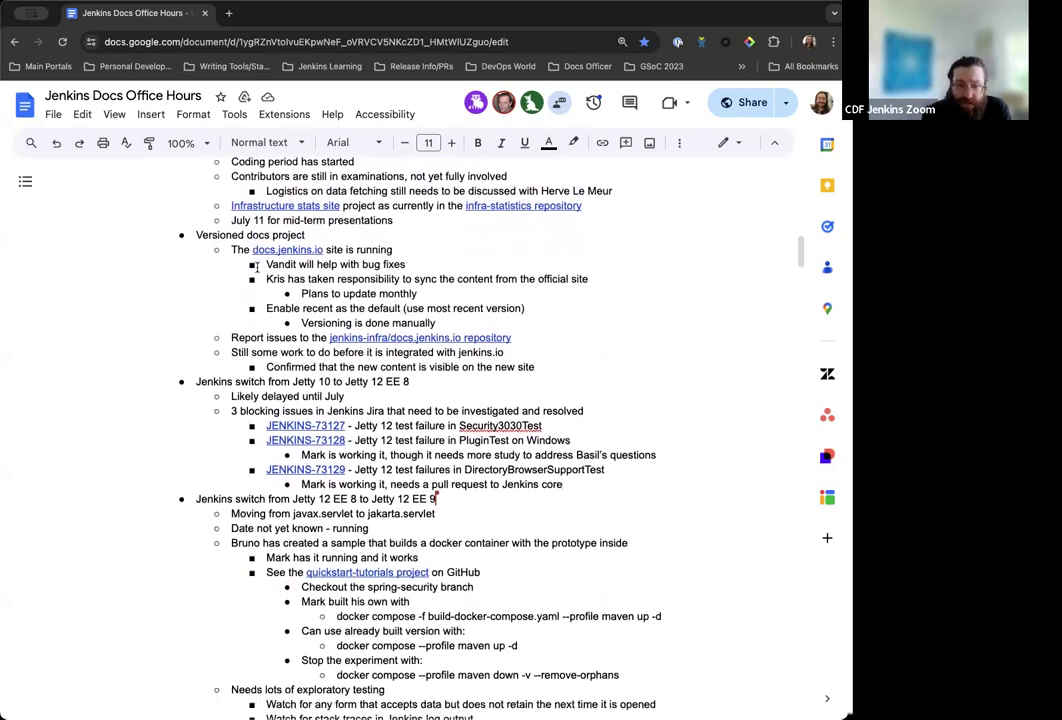
scroll(down, 3)
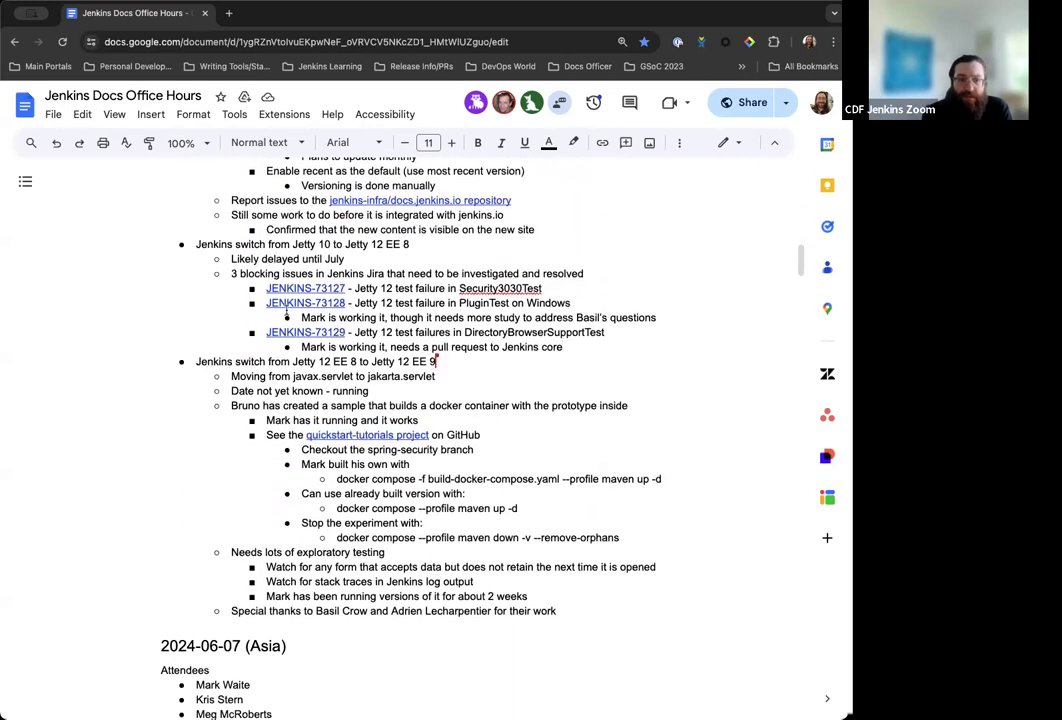
scroll(down, 3)
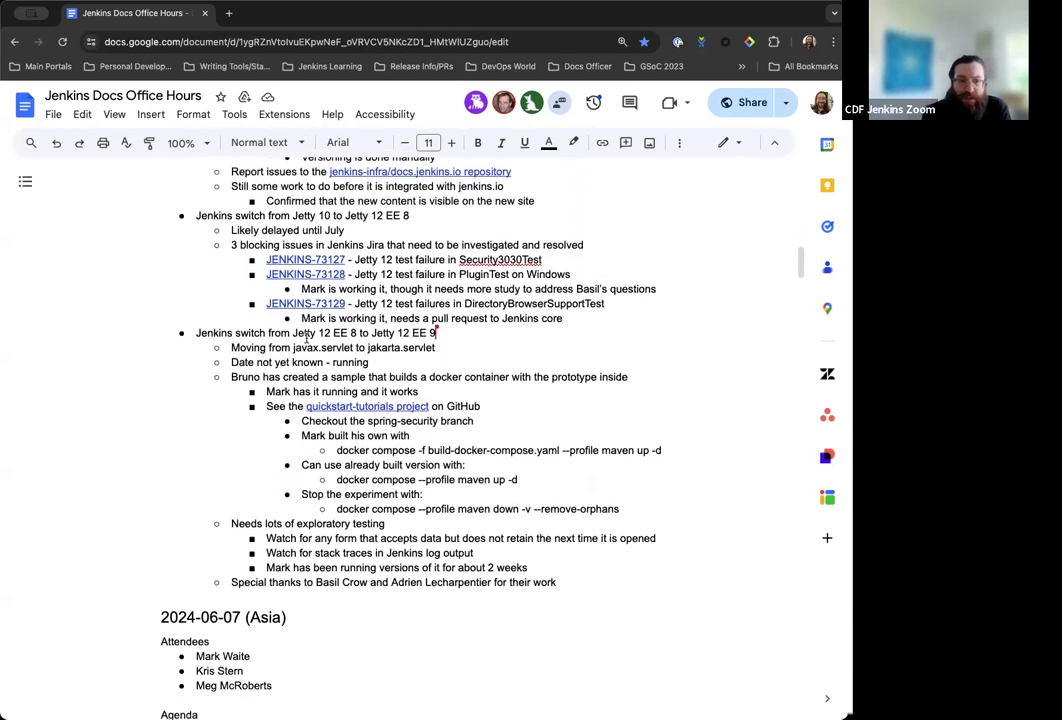
scroll(down, 3)
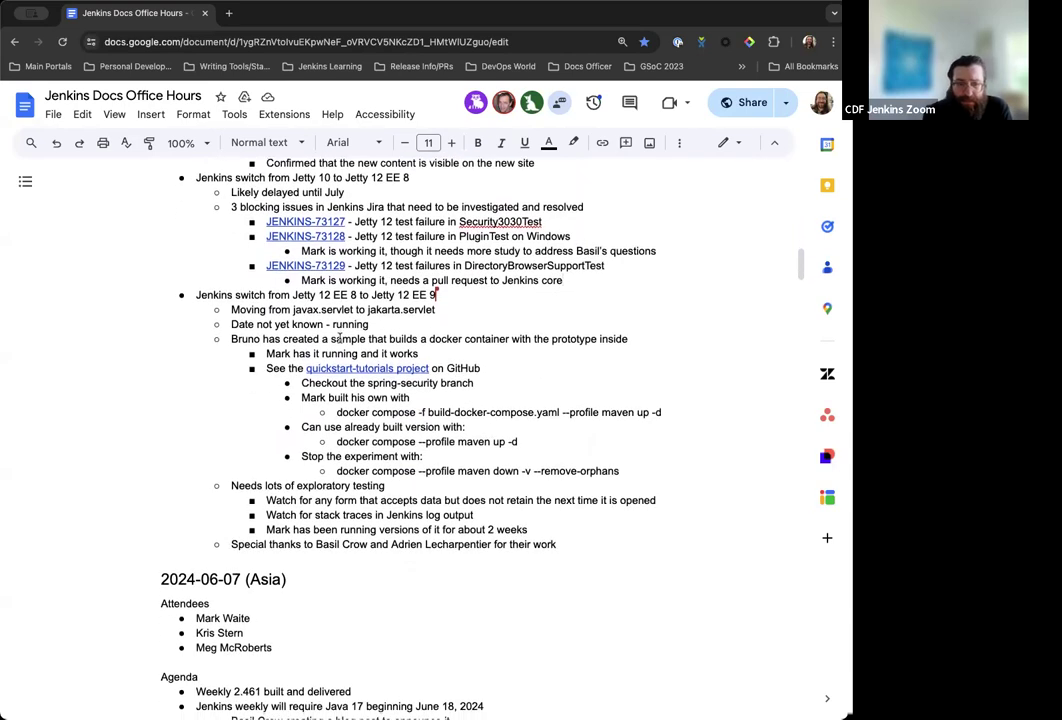
scroll(down, 3)
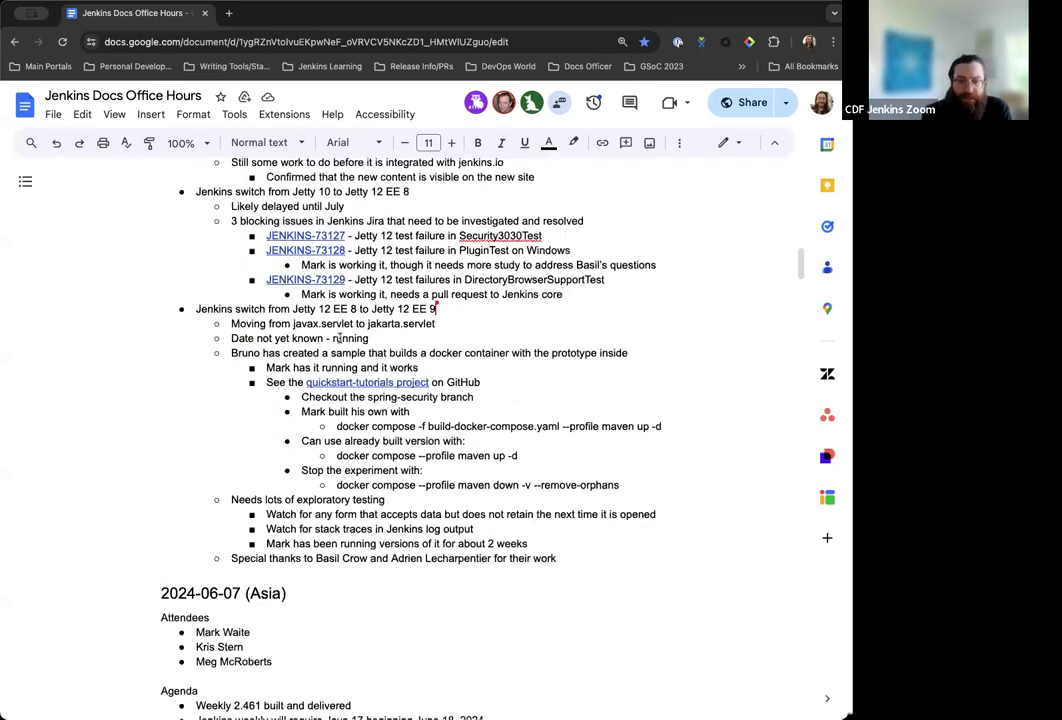
scroll(down, 3)
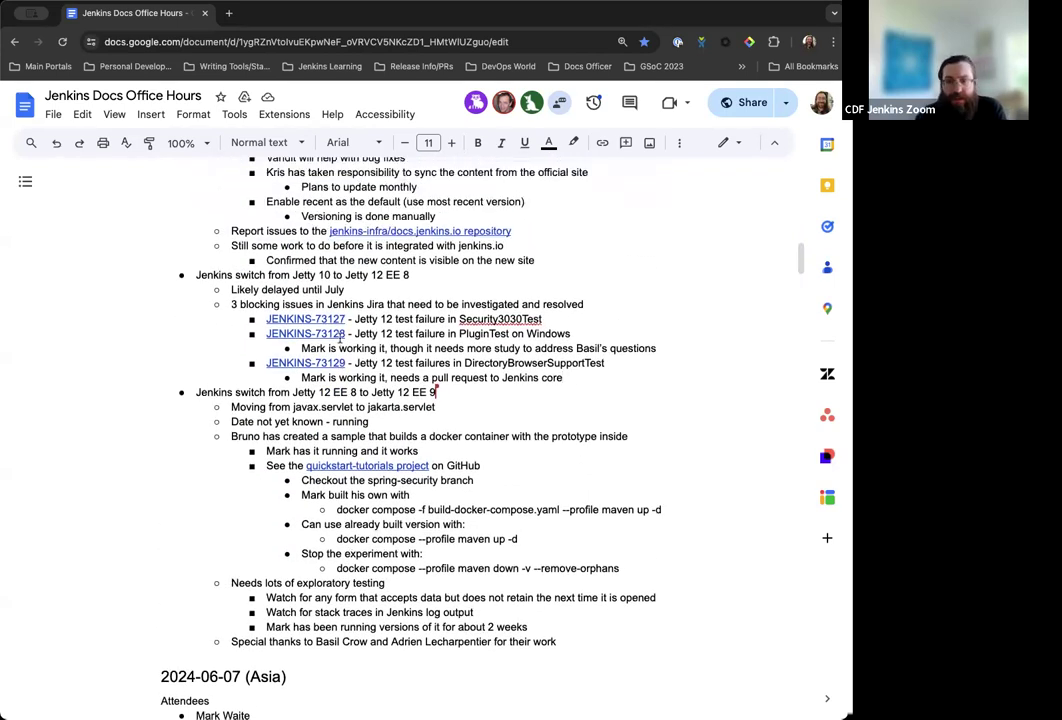
scroll(down, 3)
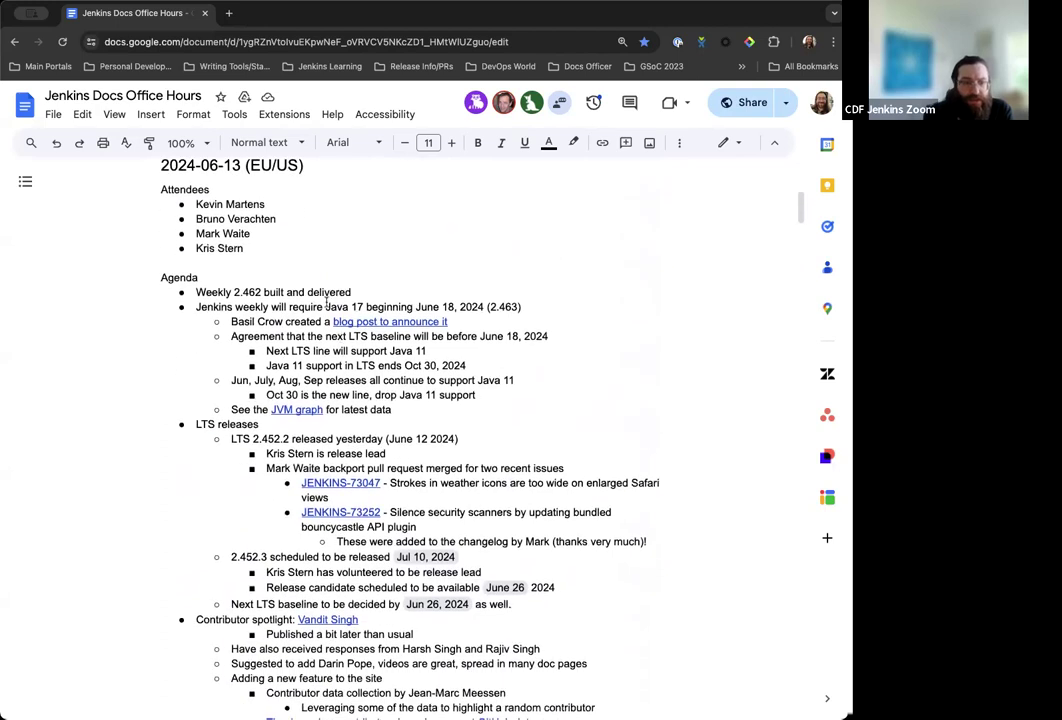
scroll(down, 3)
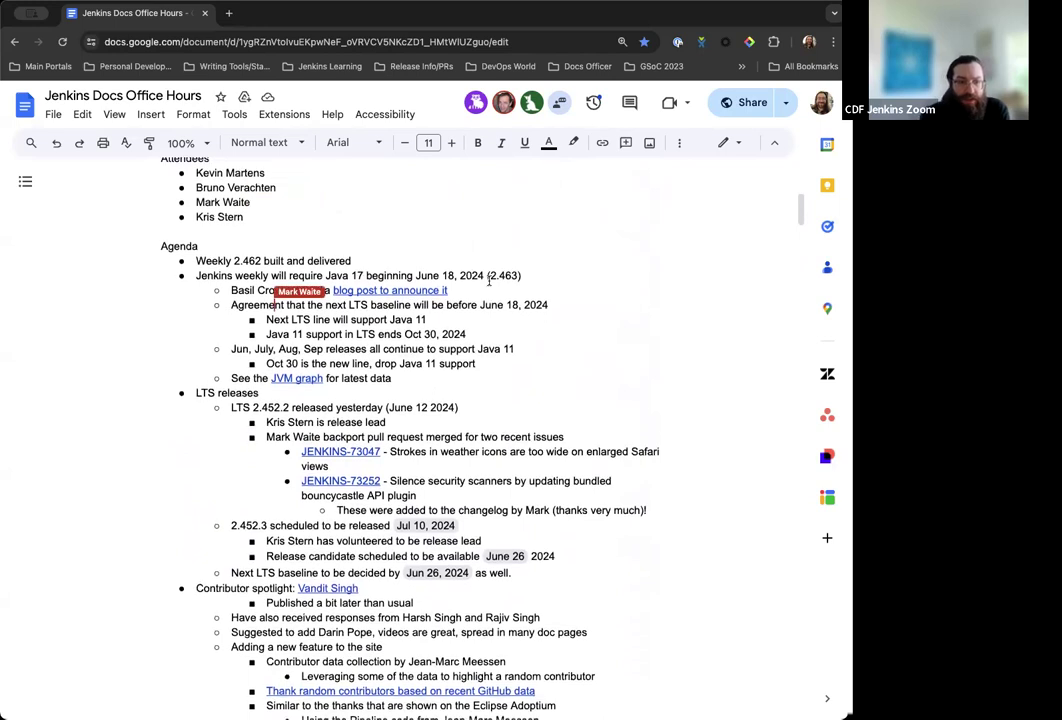
Add a bullet noting Java 11 container images for weekly will not be updated.
key(enter)
text(Java 11 container images)
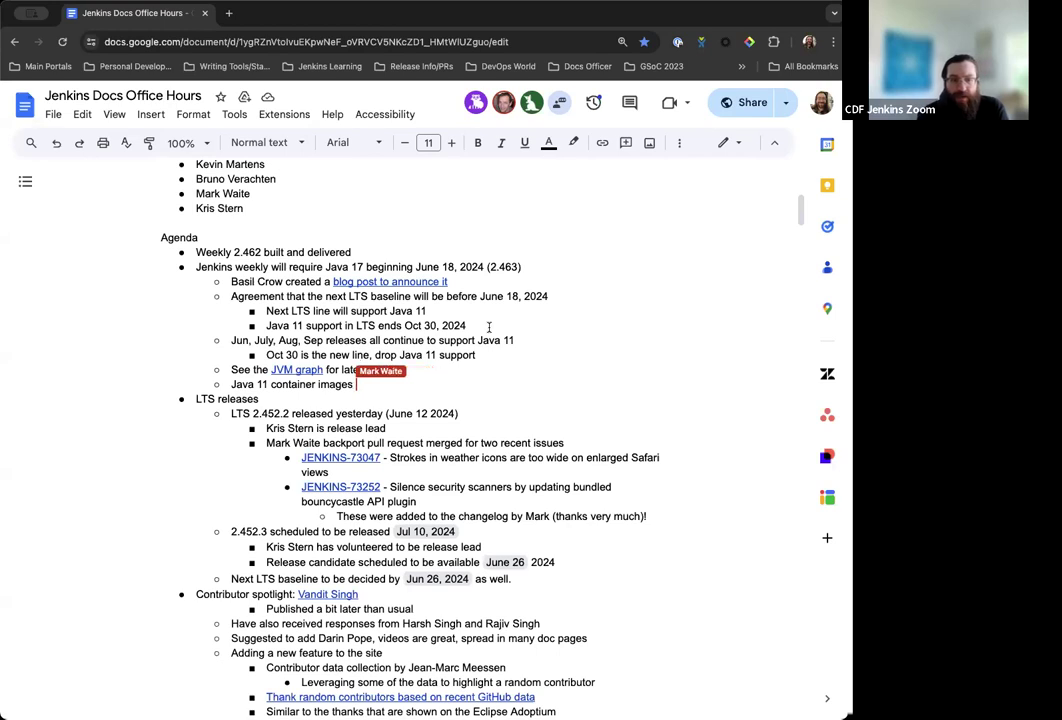
text(for)
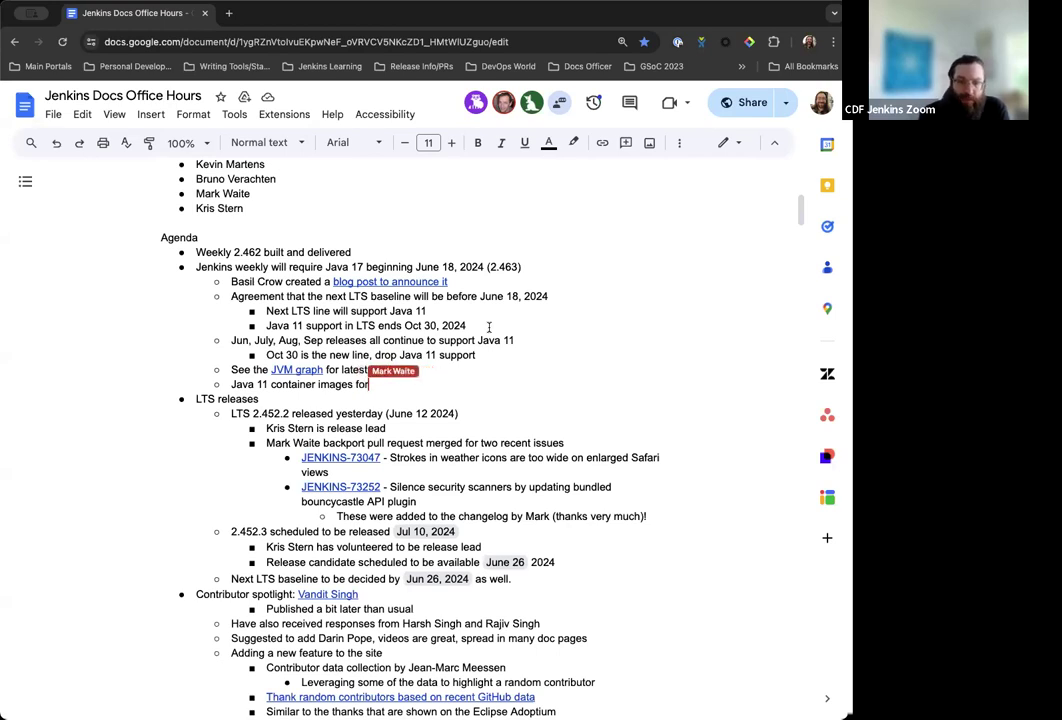
text(weekly will not be upda)
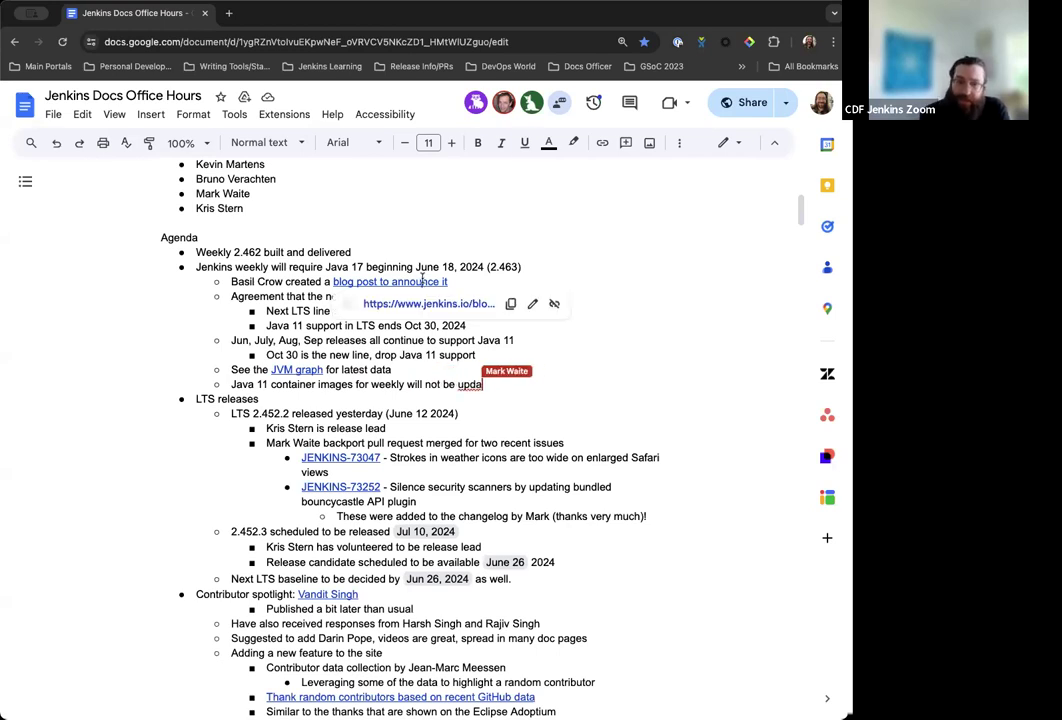
Read the Jenkins.io Java 17 announcement post down to its Docker images section, then return to the notes.
click(388, 280)
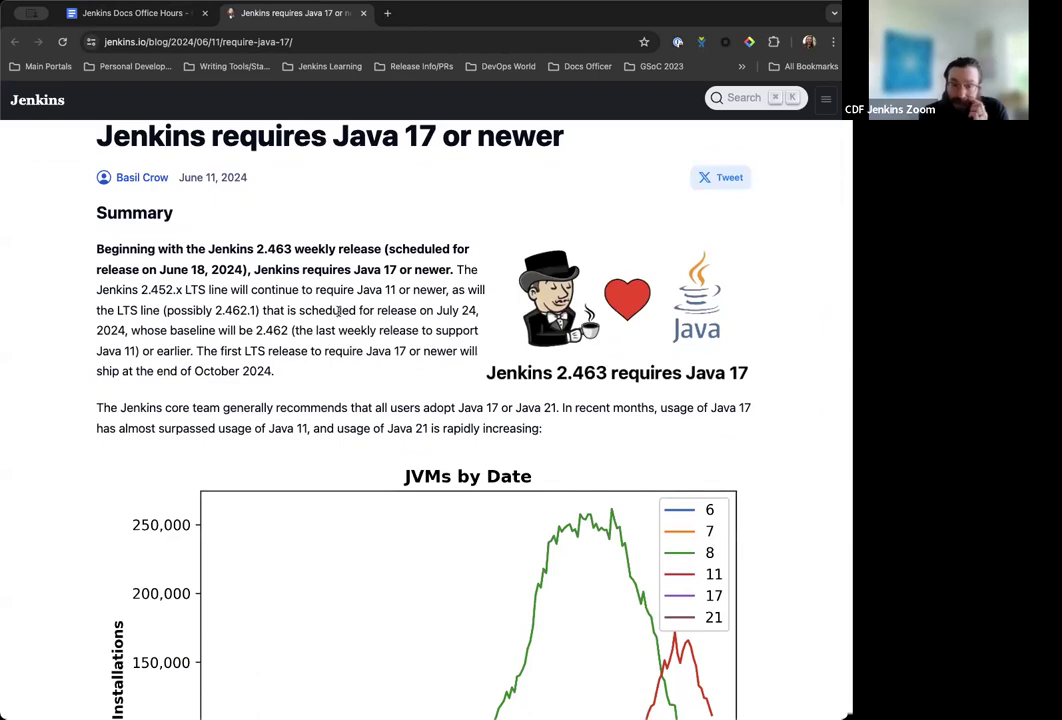
scroll(down, 3)
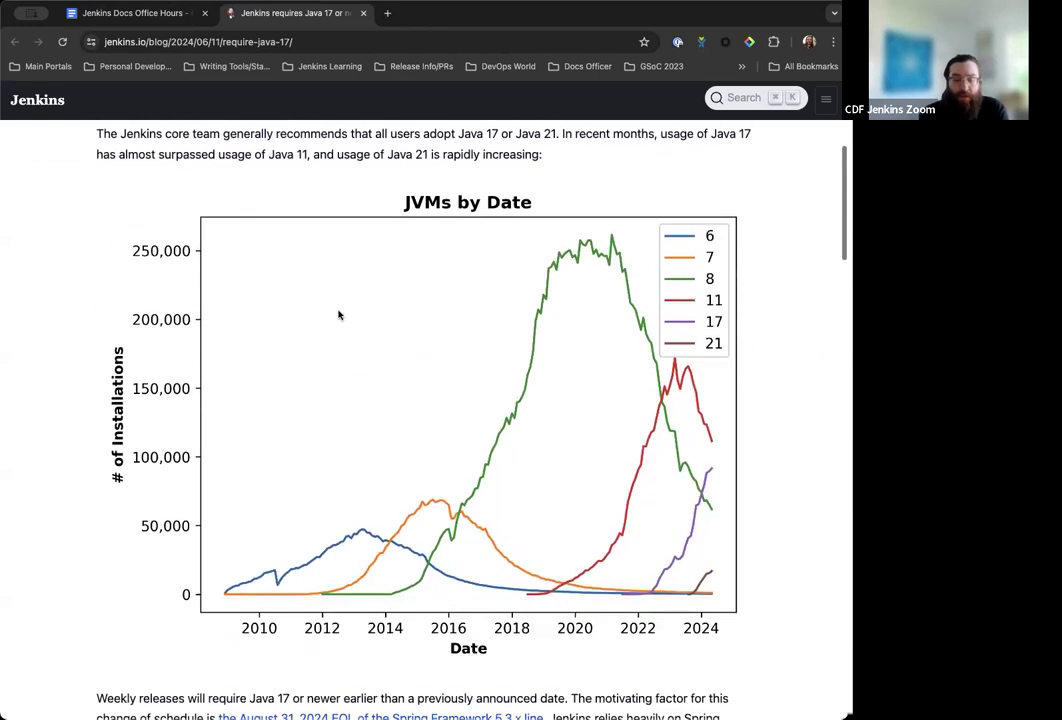
scroll(down, 3)
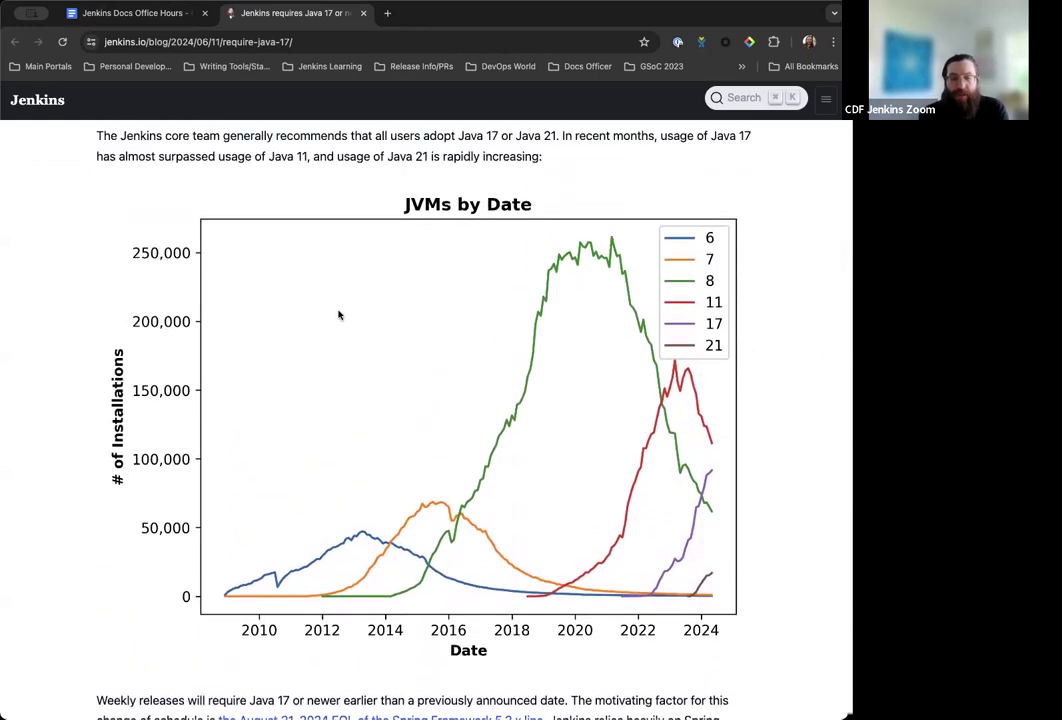
scroll(down, 3)
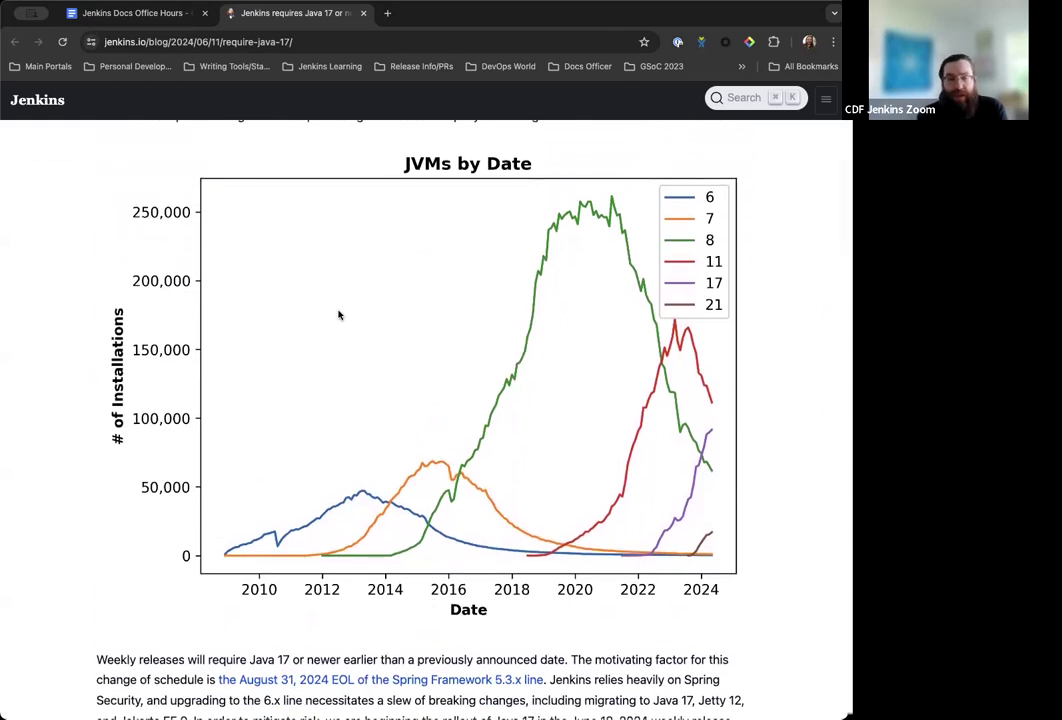
scroll(down, 3)
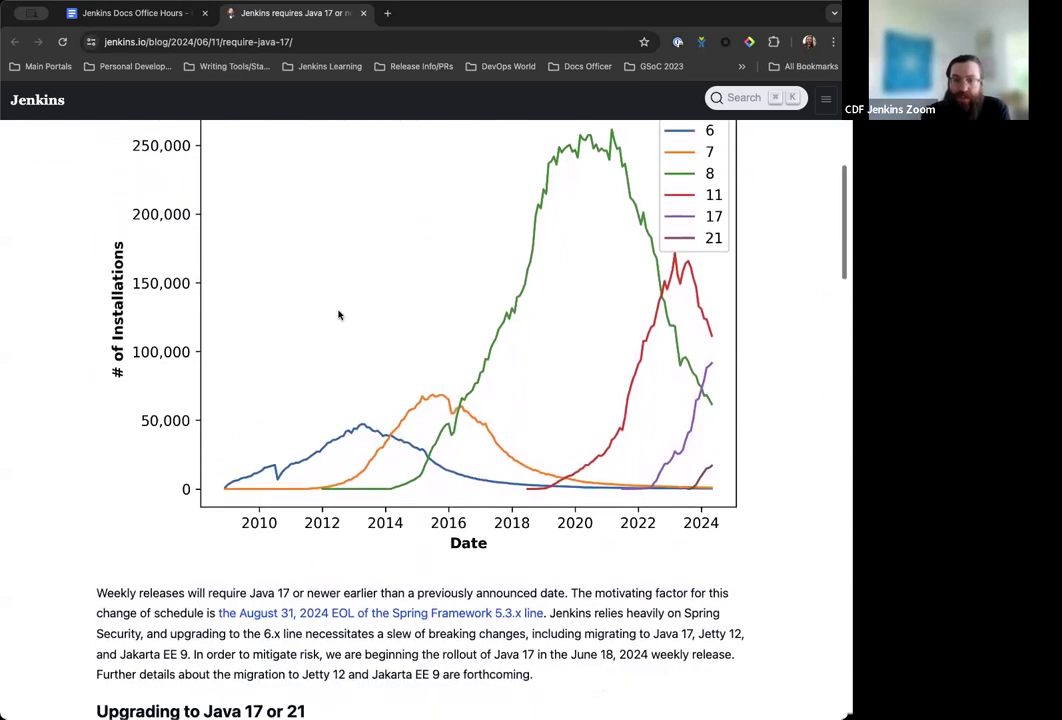
scroll(down, 3)
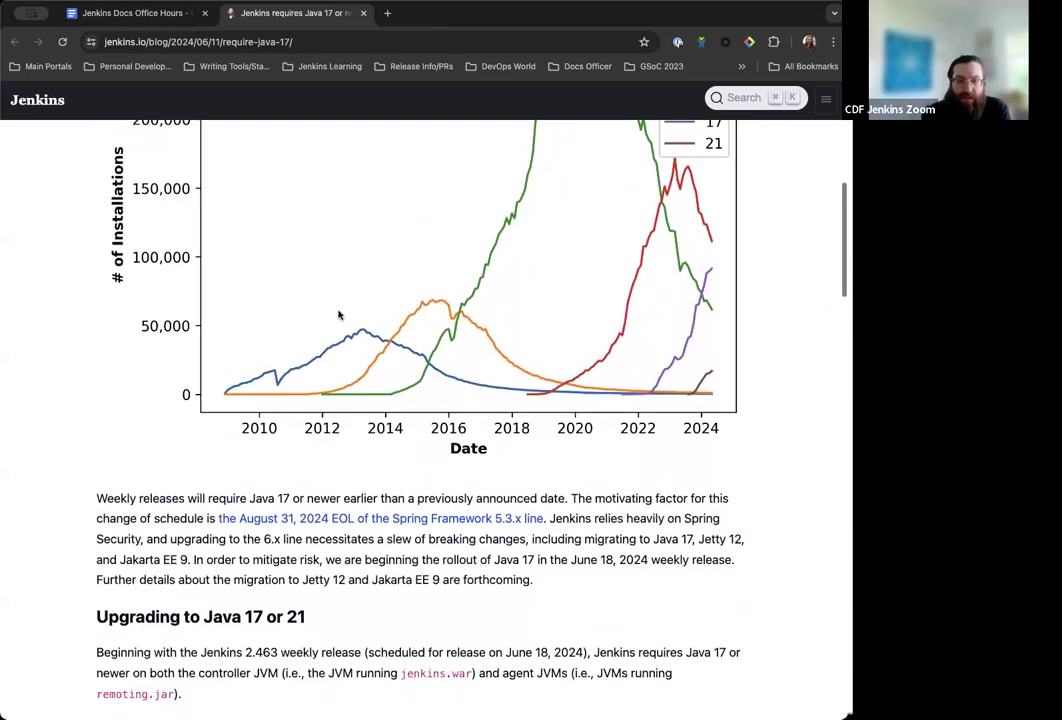
scroll(down, 3)
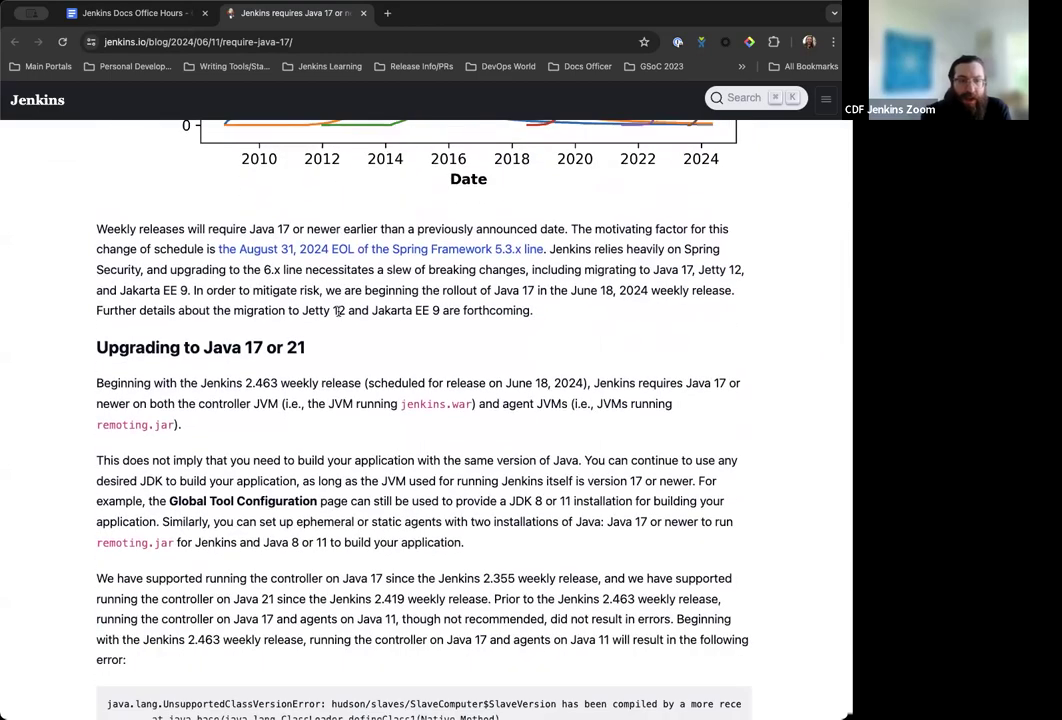
scroll(down, 3)
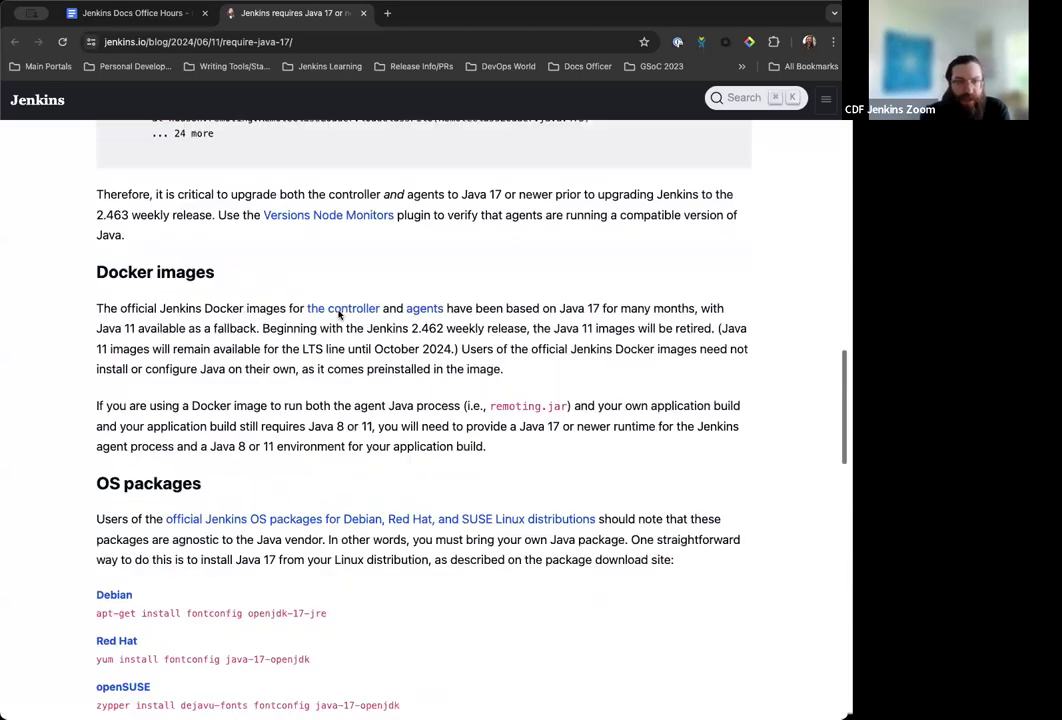
click(130, 12)
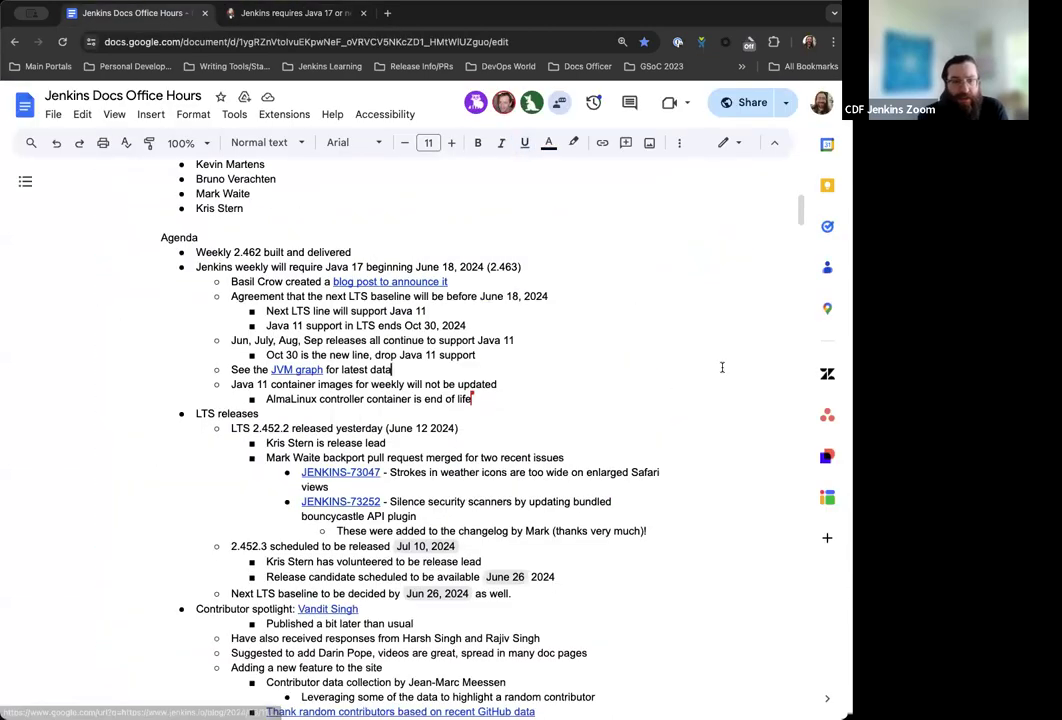
mouse_move(602, 324)
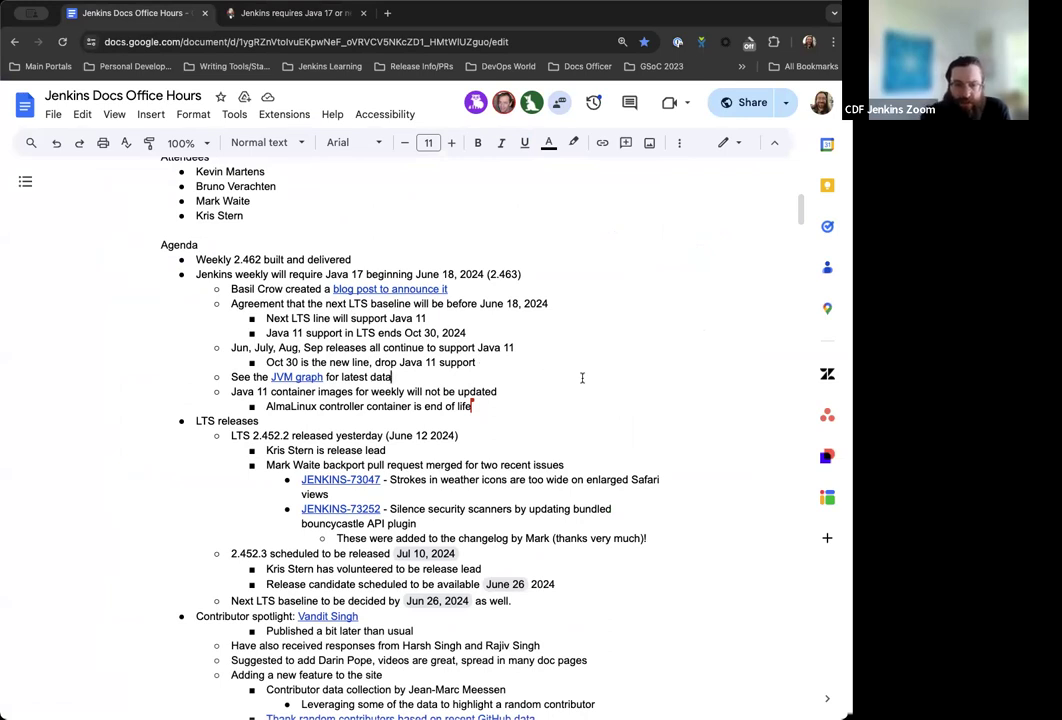
Scroll the agenda down to the Java 11 bullet with the JVM graph link.
scroll(down, 3)
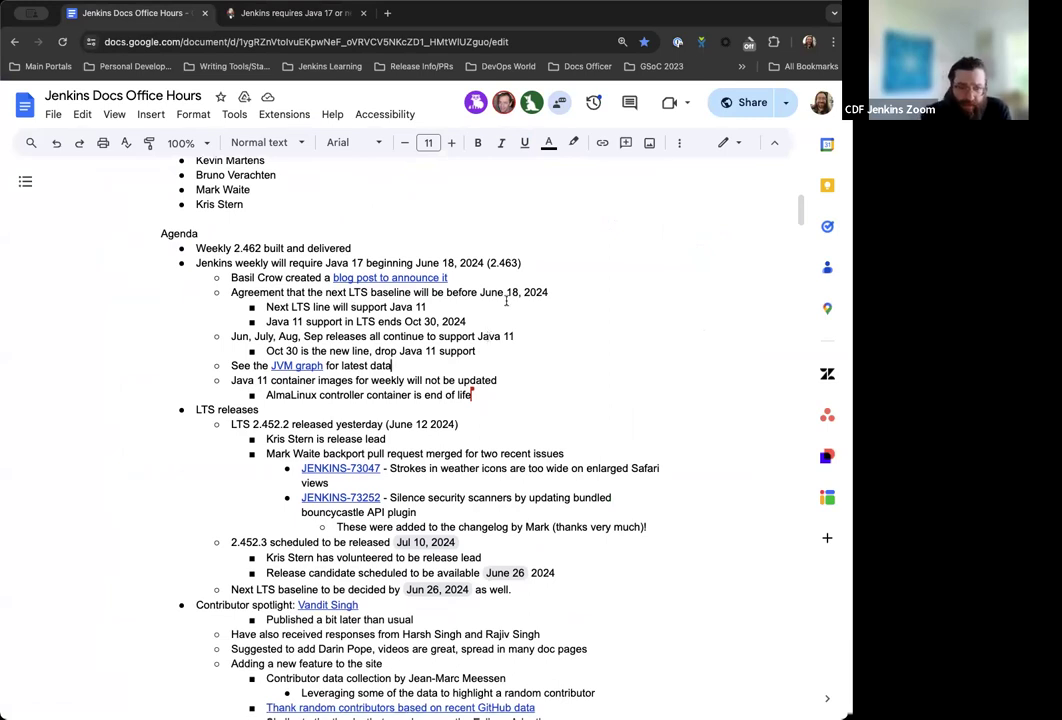
scroll(down, 3)
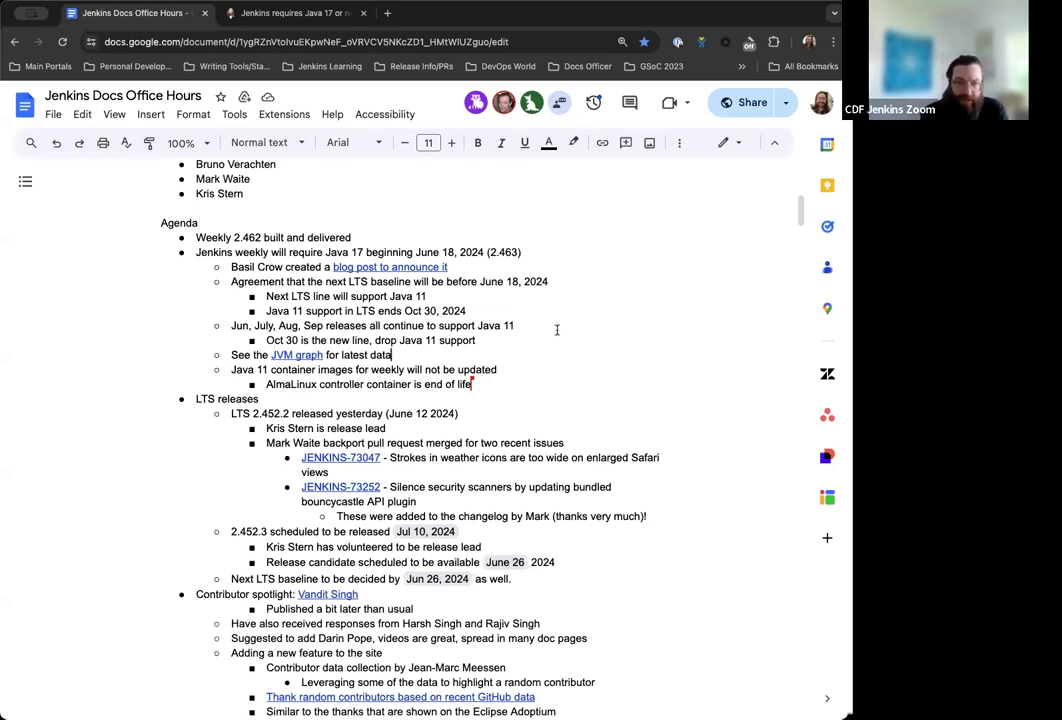
scroll(down, 3)
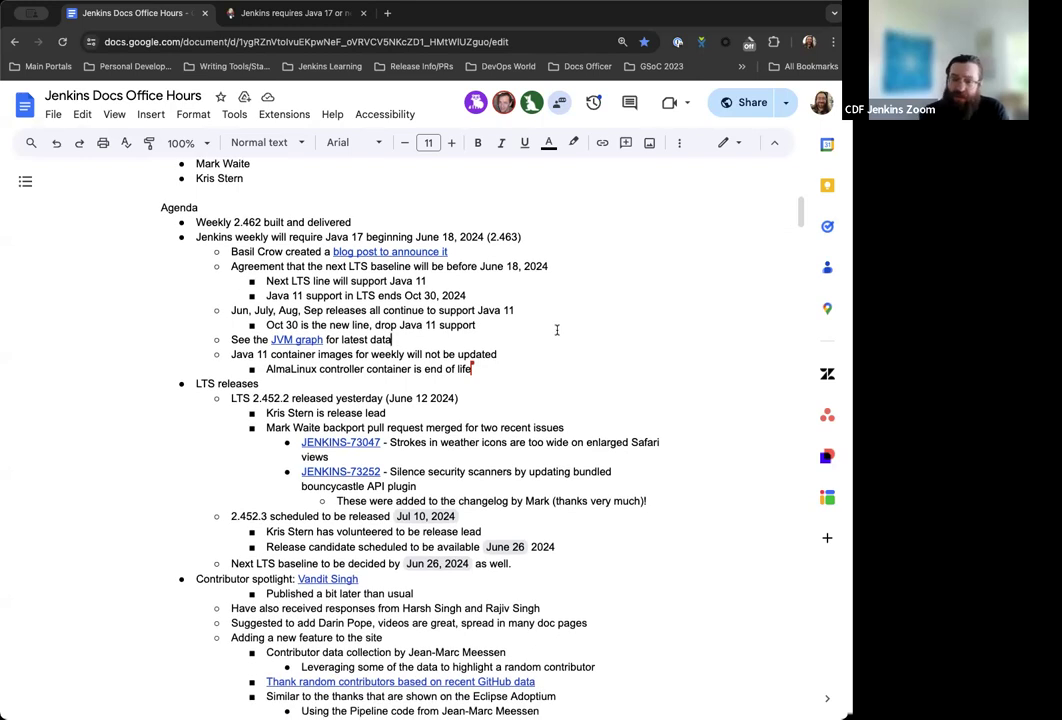
scroll(down, 3)
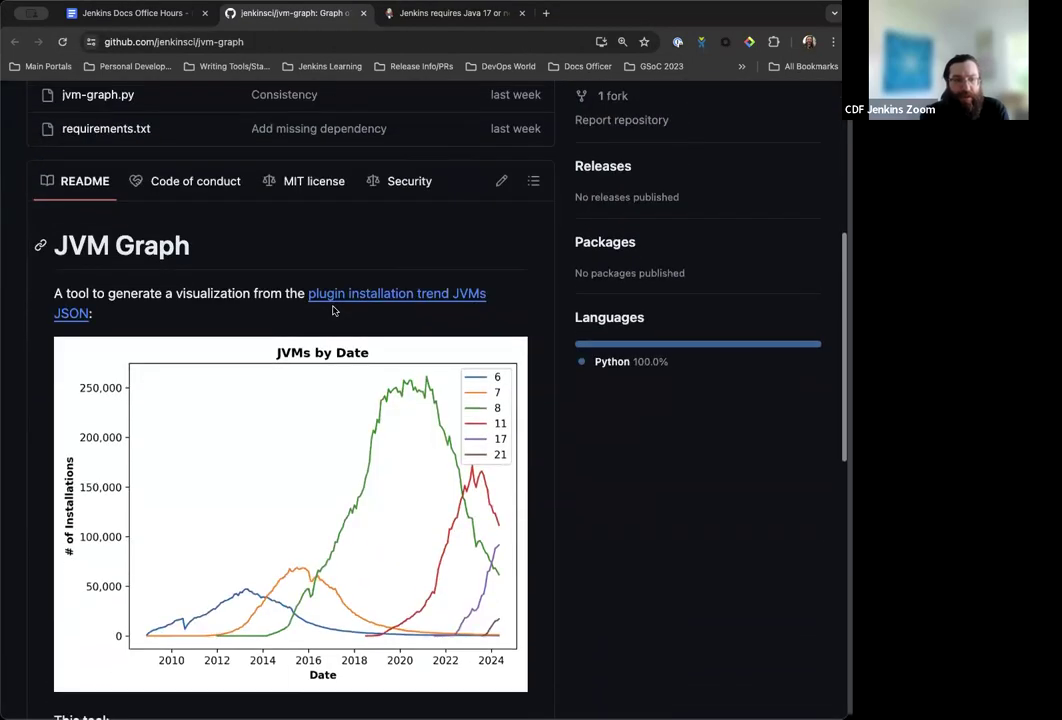
scroll(down, 3)
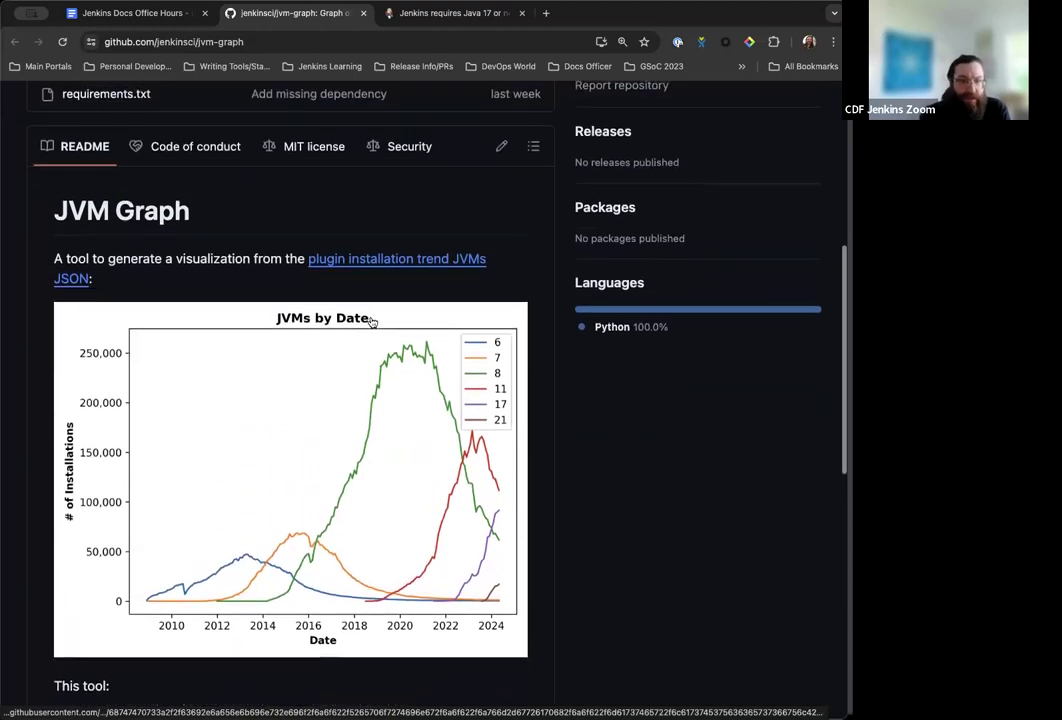
scroll(down, 3)
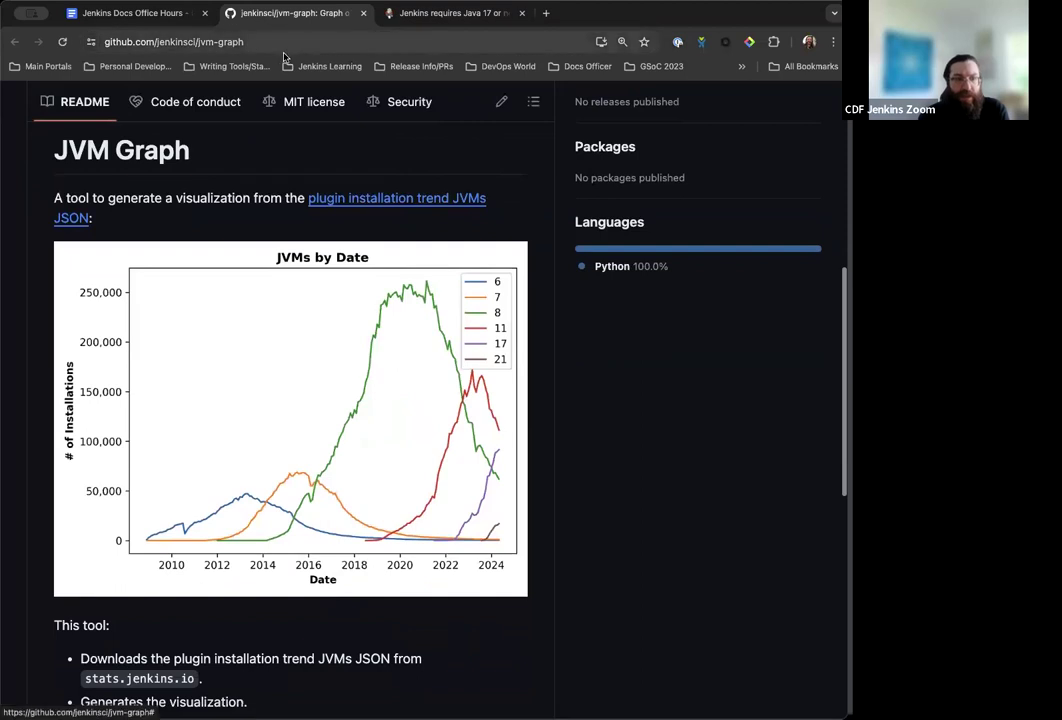
scroll(down, 3)
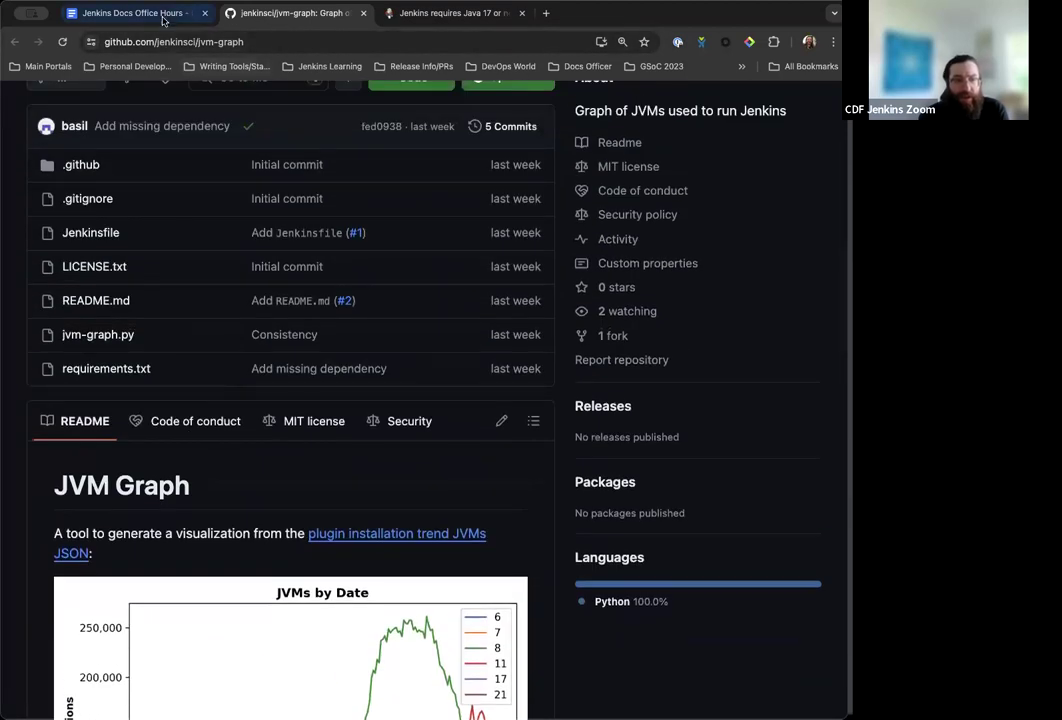
Return to the meeting notes and scroll past the LTS releases section.
click(130, 12)
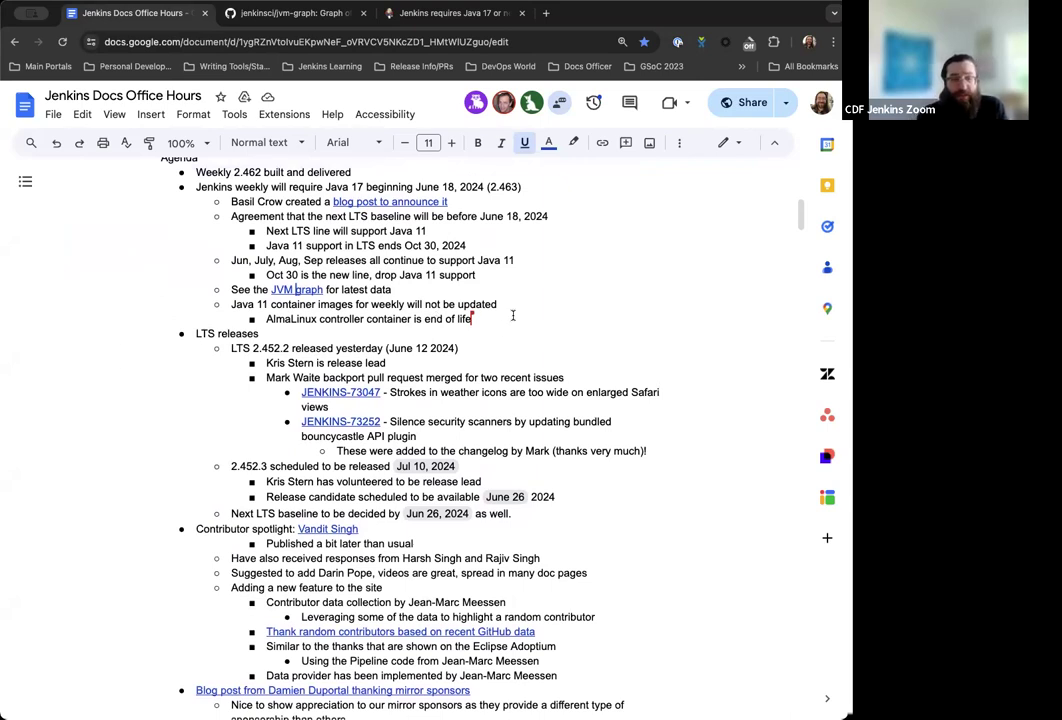
scroll(down, 3)
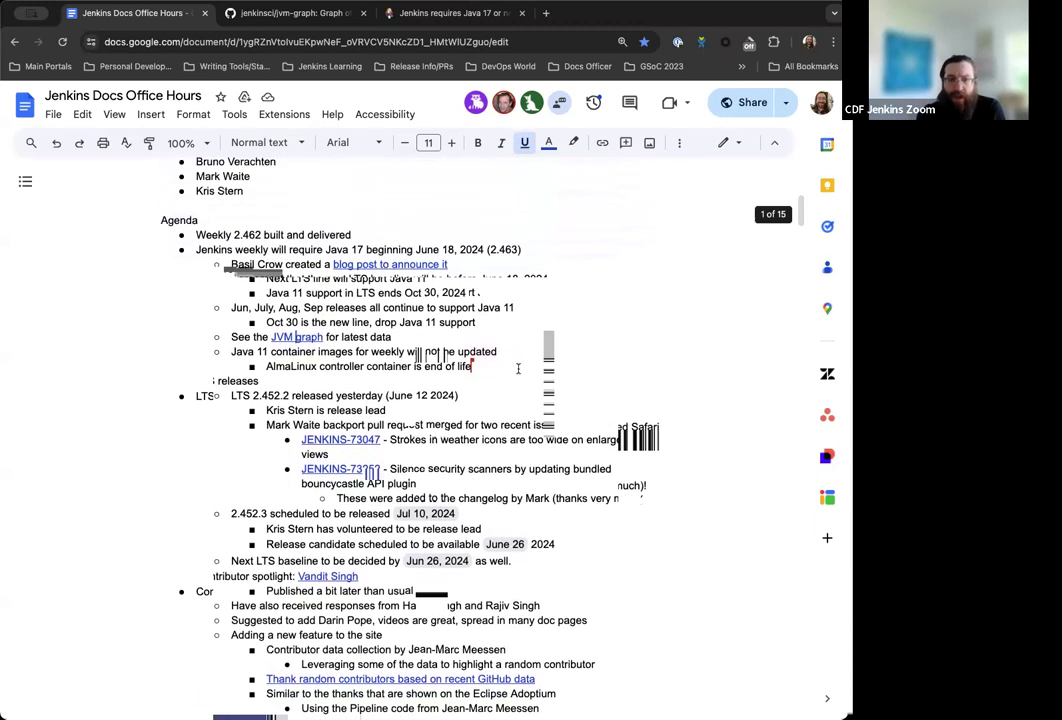
scroll(down, 3)
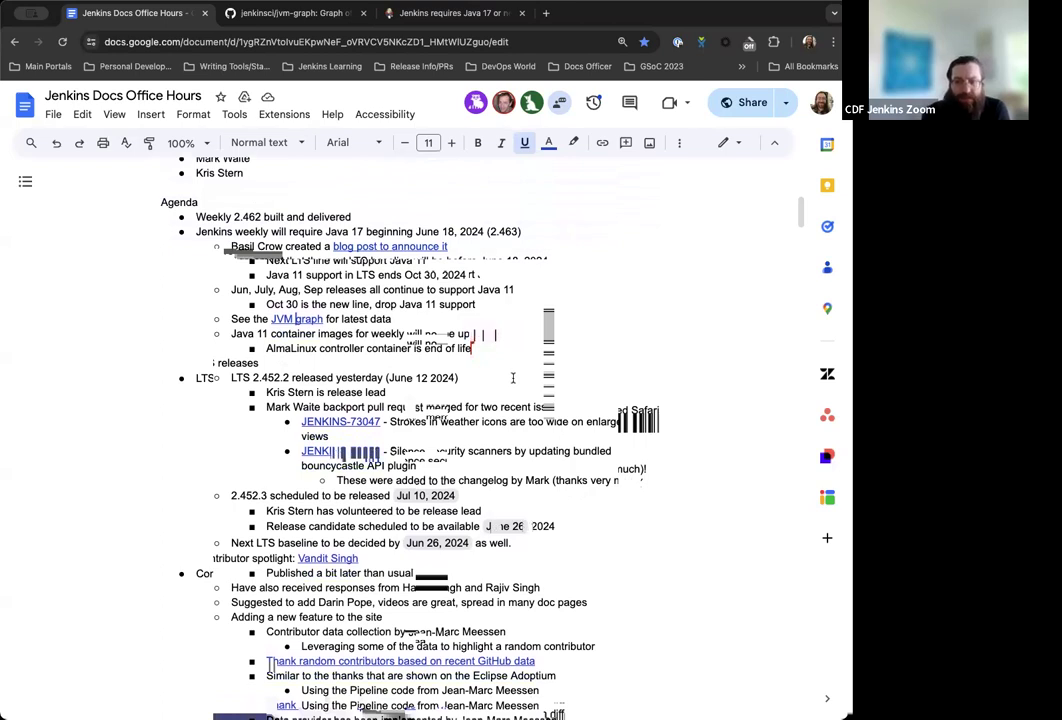
scroll(down, 3)
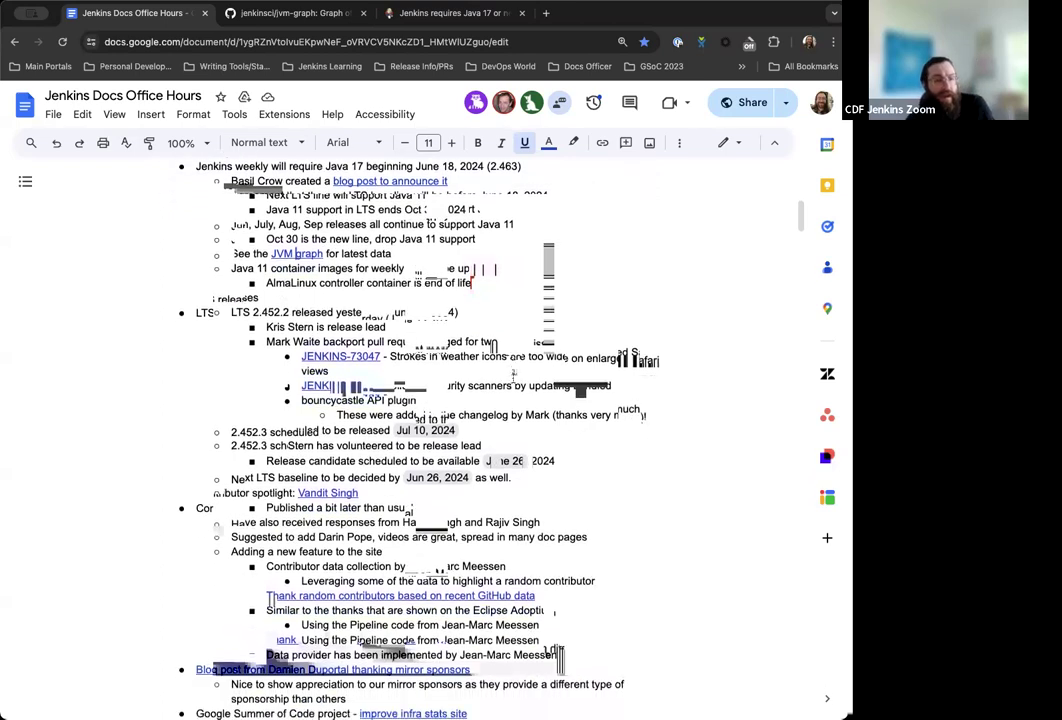
scroll(down, 3)
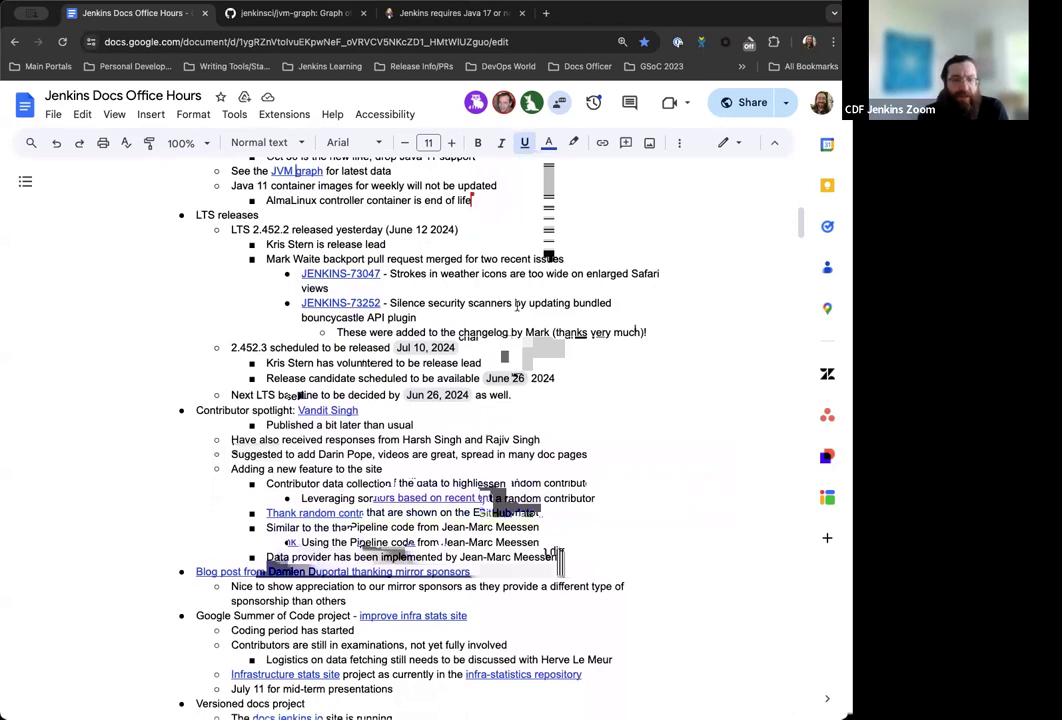
scroll(down, 3)
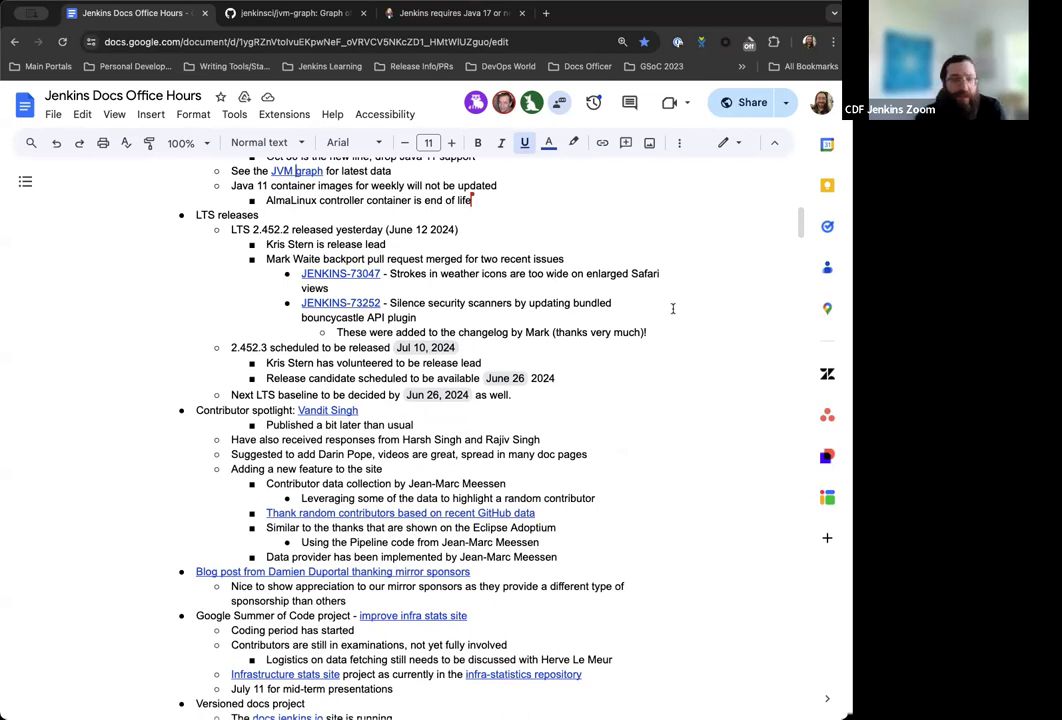
Continue down through Contributor spotlight to the Versioned docs project items.
scroll(down, 3)
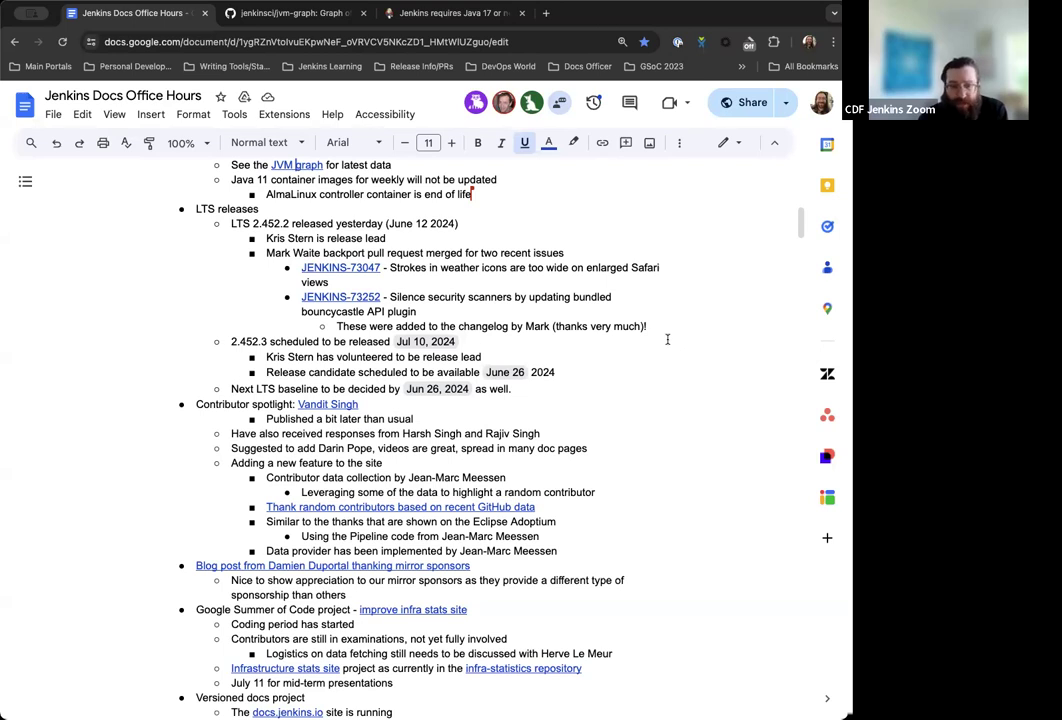
scroll(down, 3)
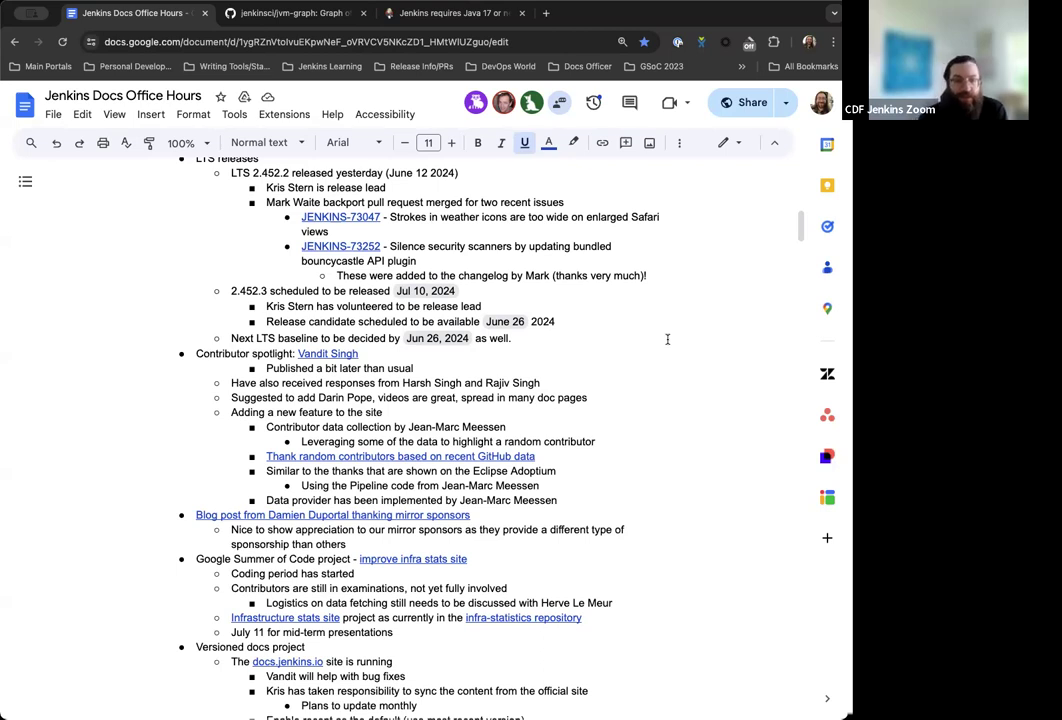
scroll(down, 3)
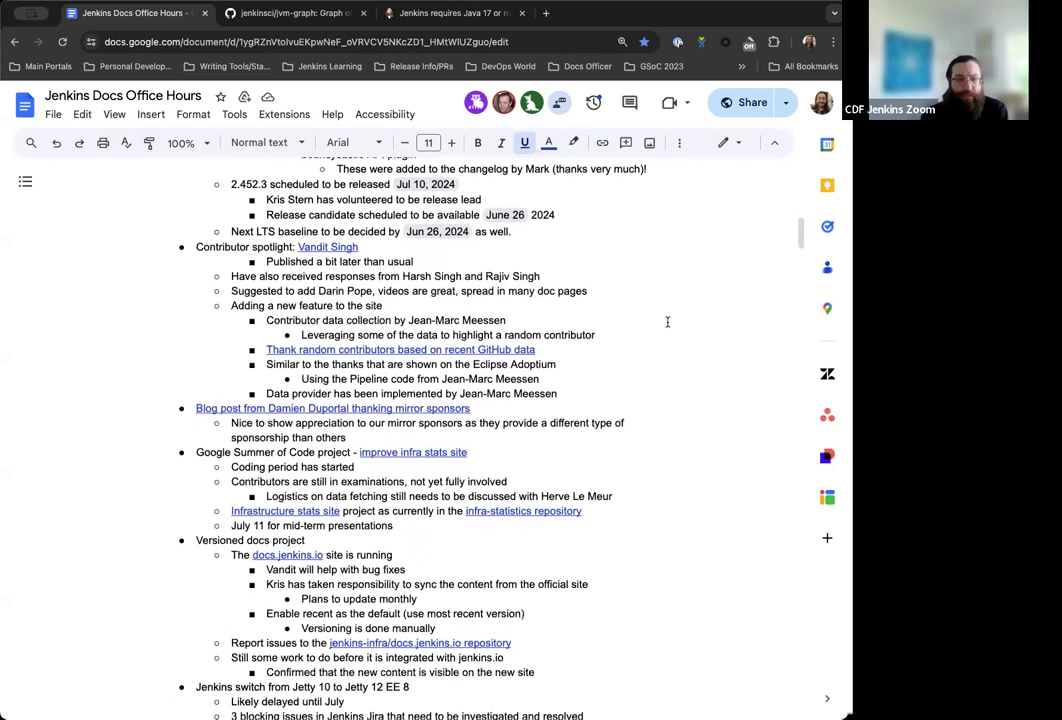
Scroll to the Jetty section and the 'Thank random contributors' pull request link.
scroll(down, 3)
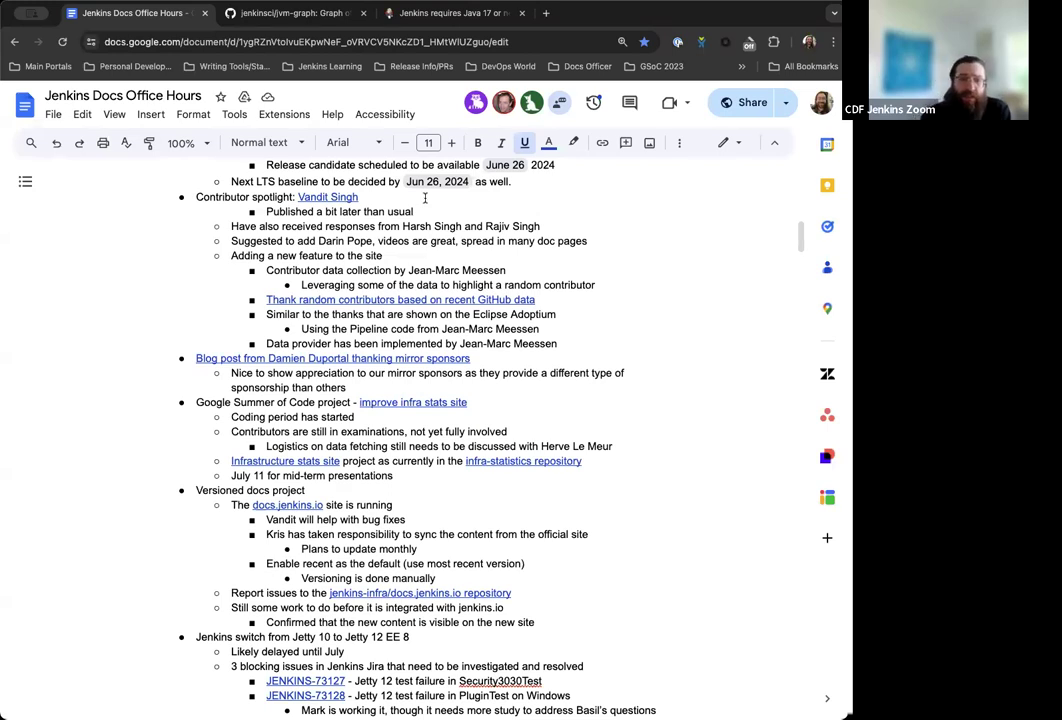
scroll(down, 3)
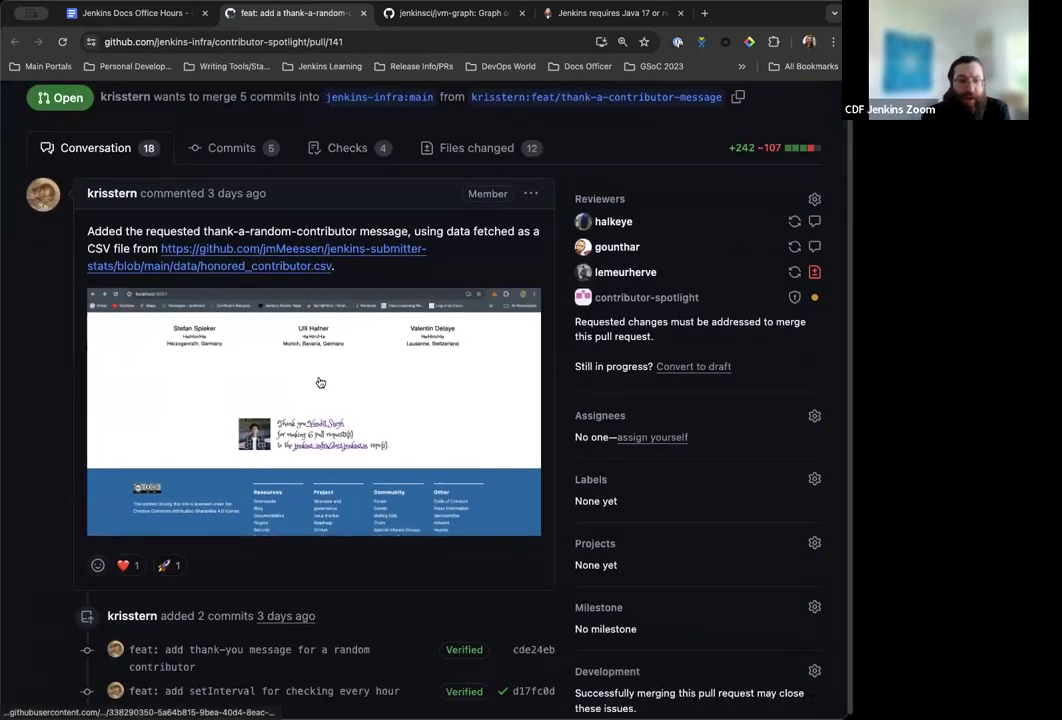
scroll(down, 3)
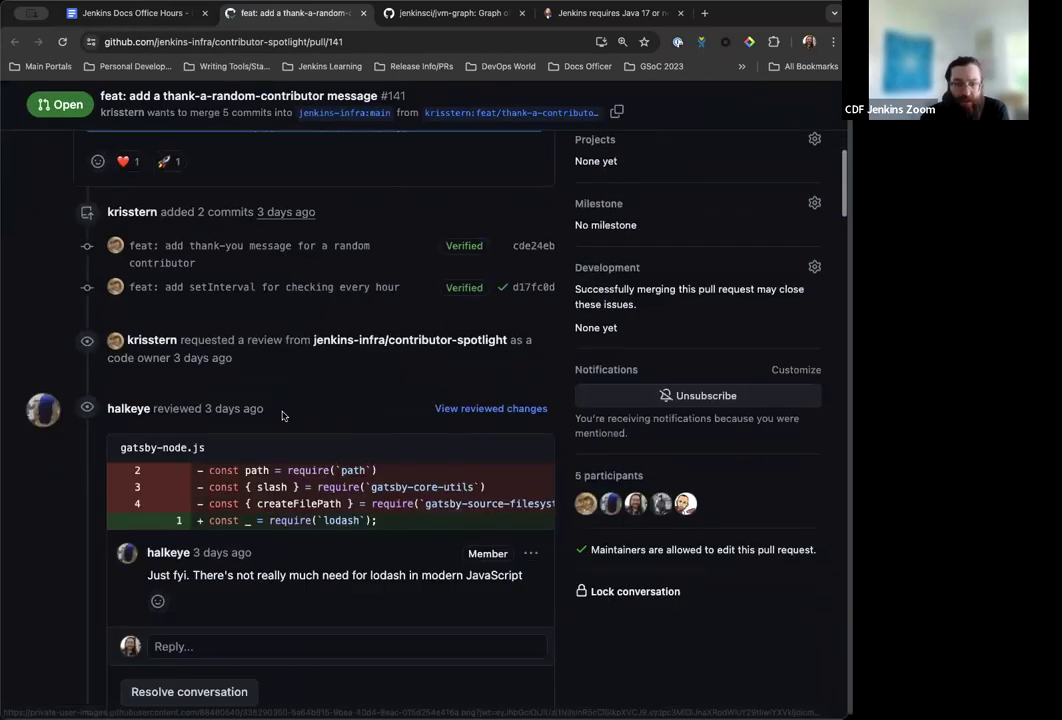
scroll(down, 3)
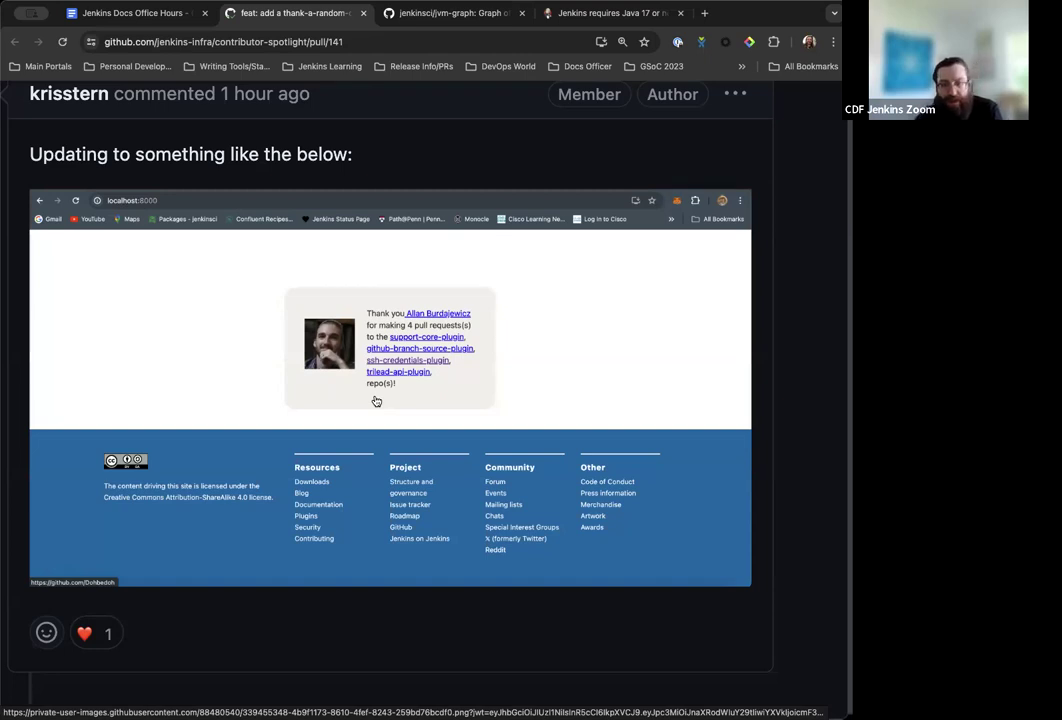
scroll(down, 3)
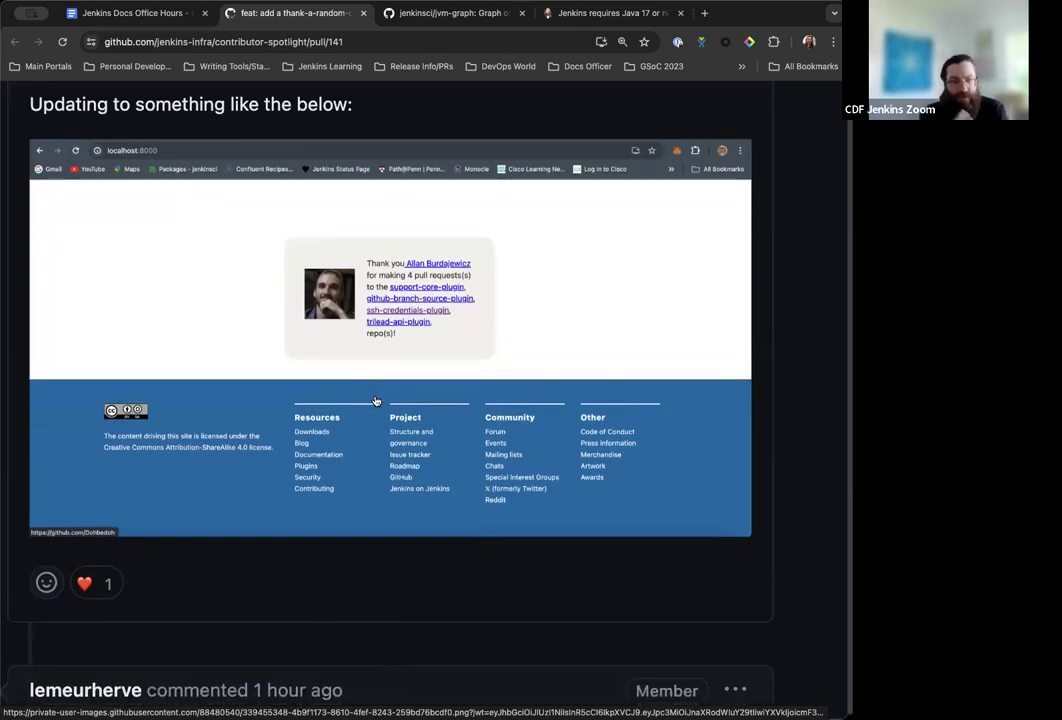
scroll(down, 3)
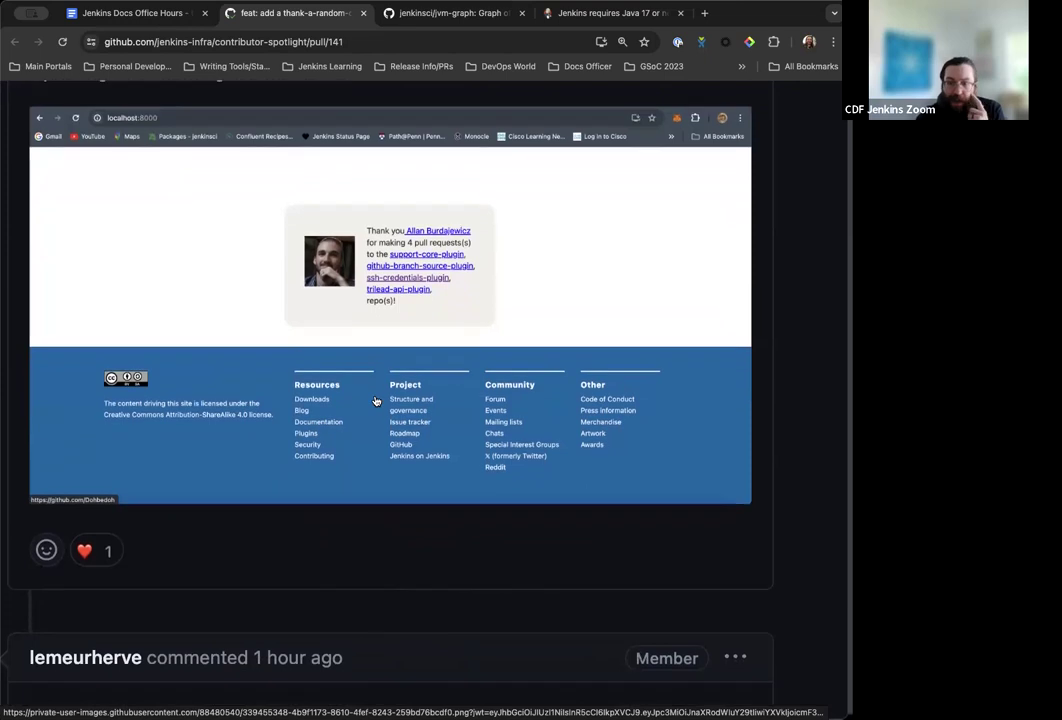
scroll(down, 3)
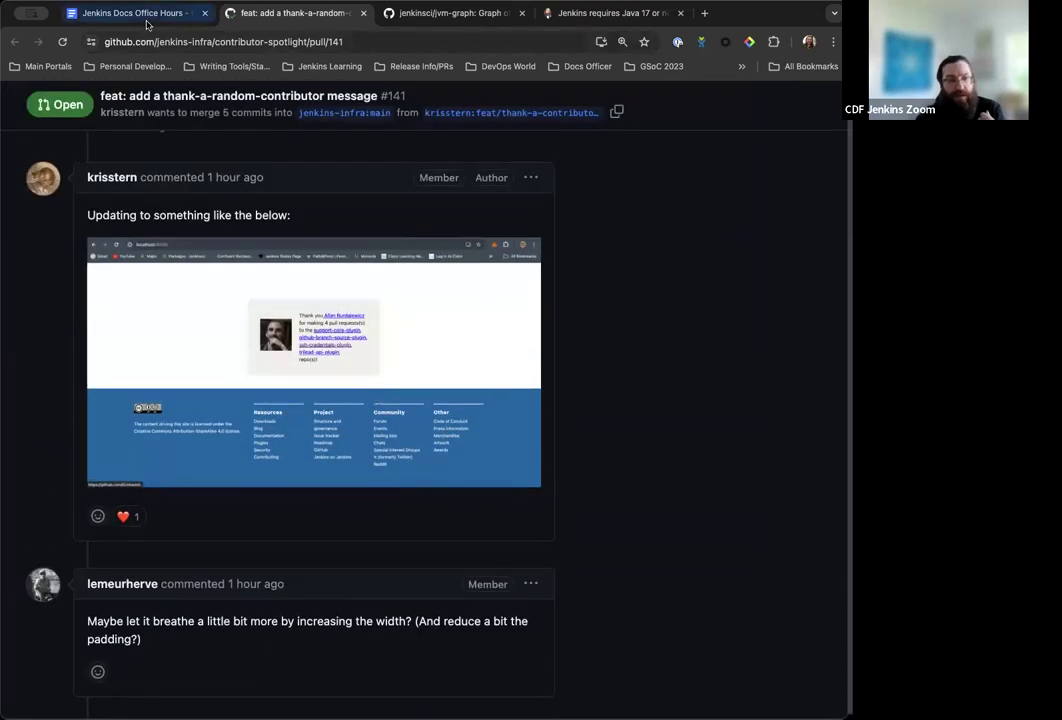
Return to the notes and scroll to the Jenkins switch from Jetty 10 to Jetty 12 EE 8 section.
click(136, 12)
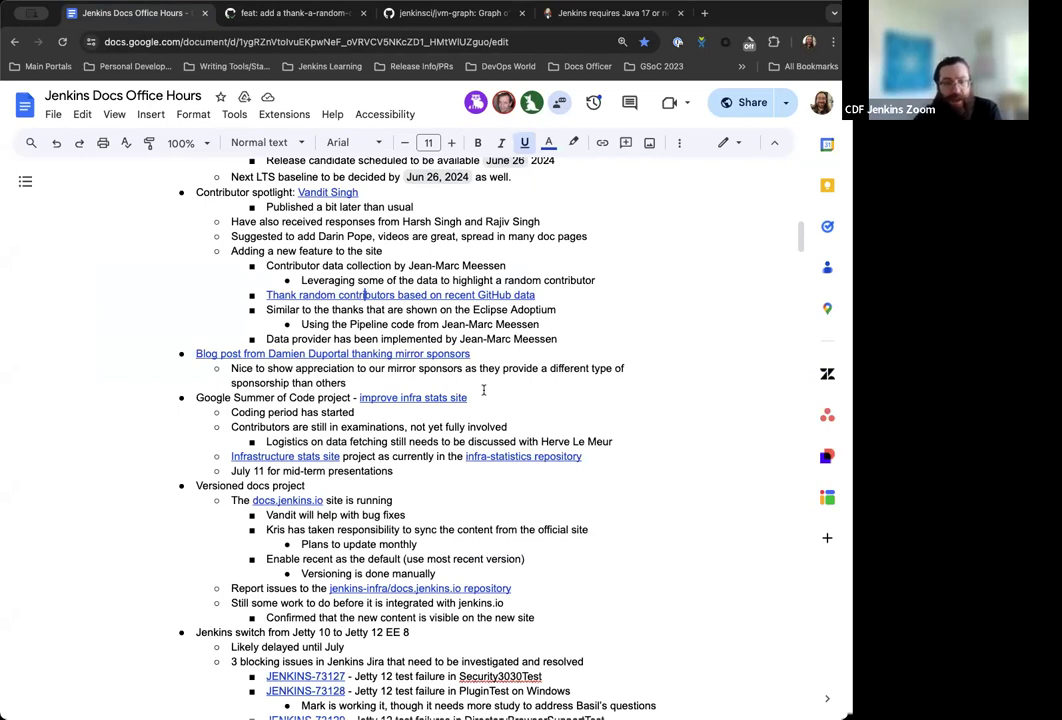
scroll(down, 3)
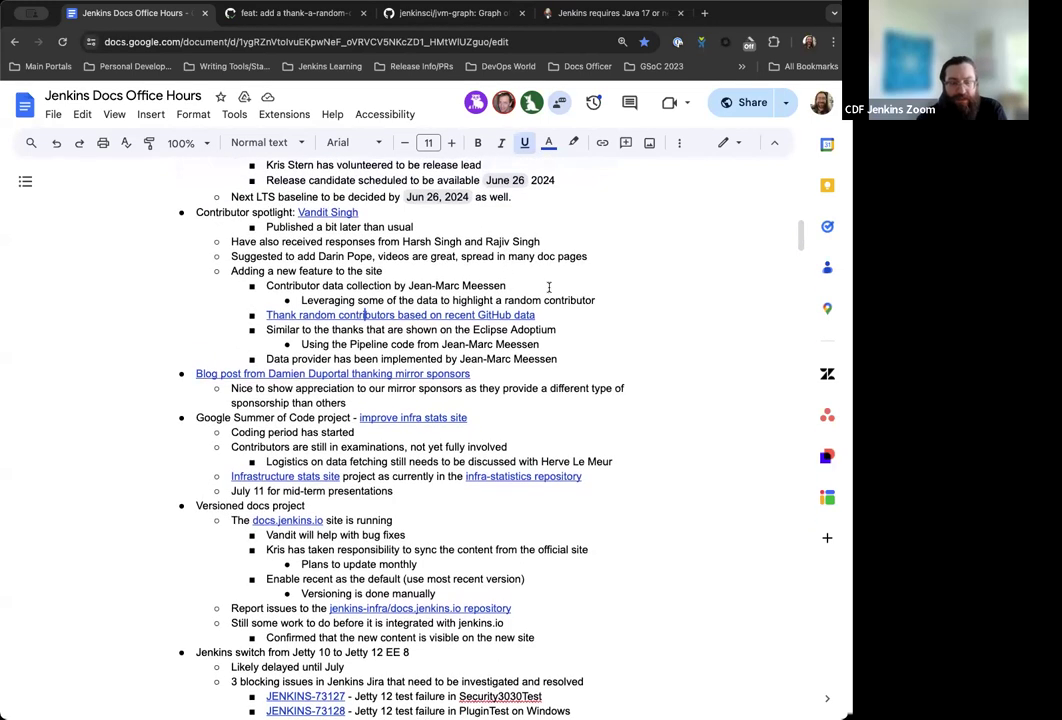
scroll(down, 3)
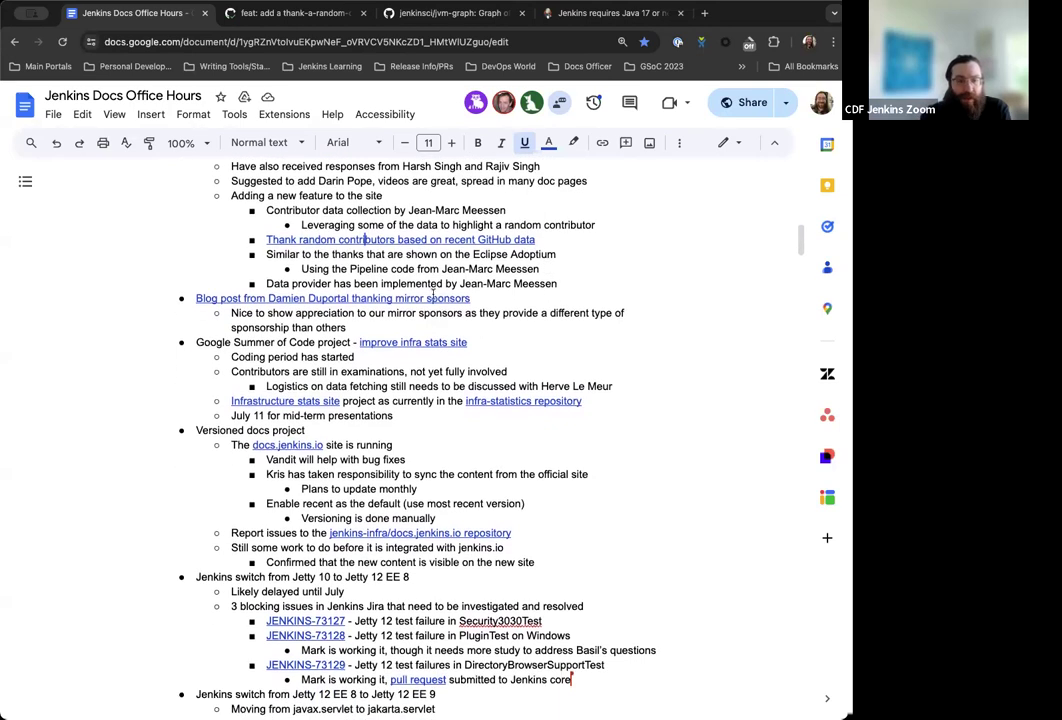
scroll(down, 3)
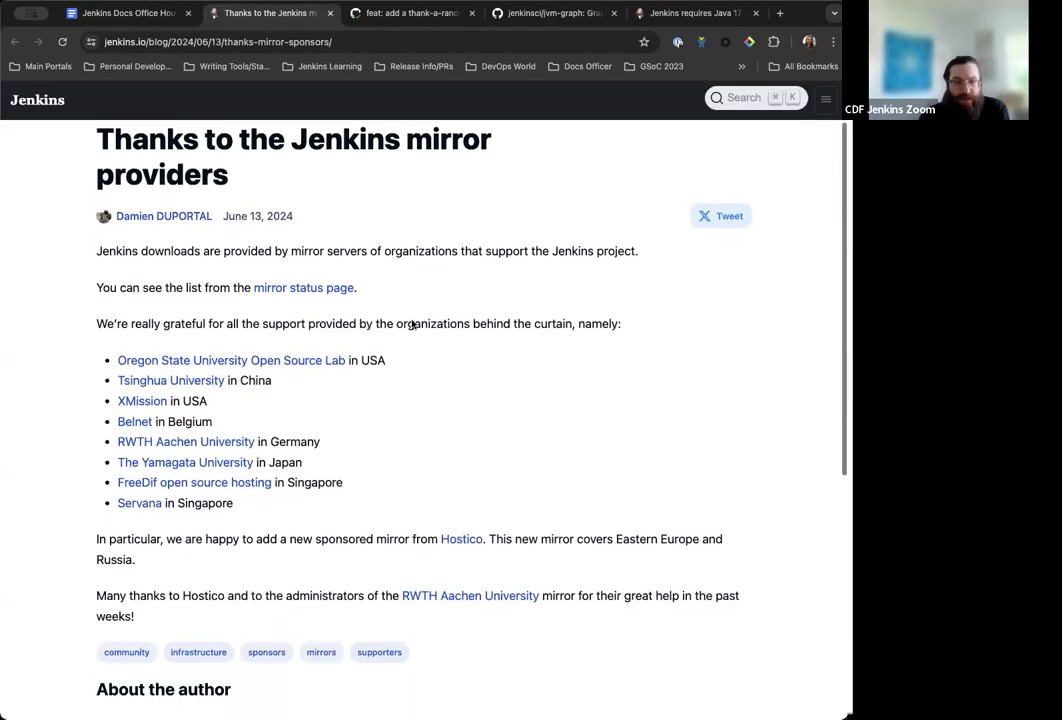
scroll(down, 3)
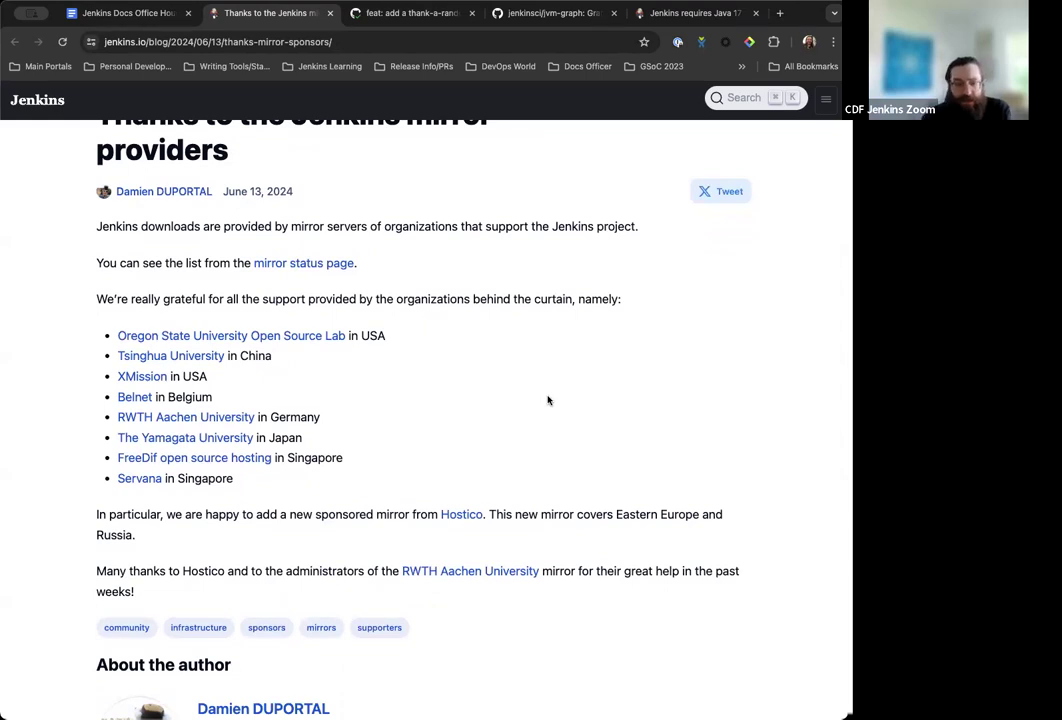
scroll(down, 3)
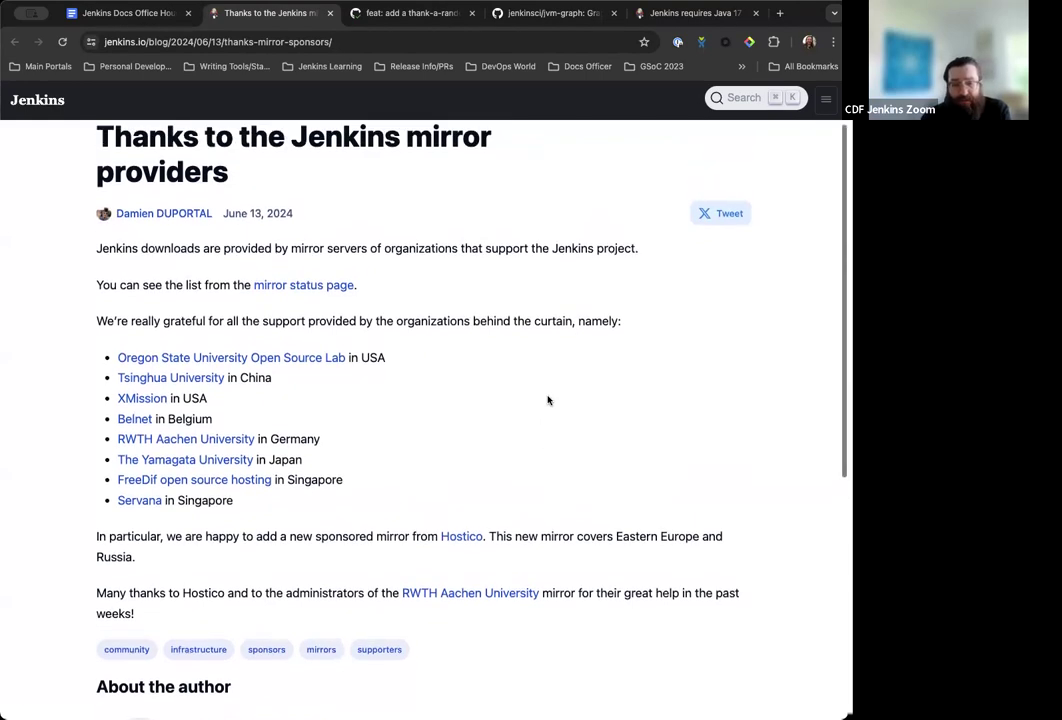
scroll(down, 3)
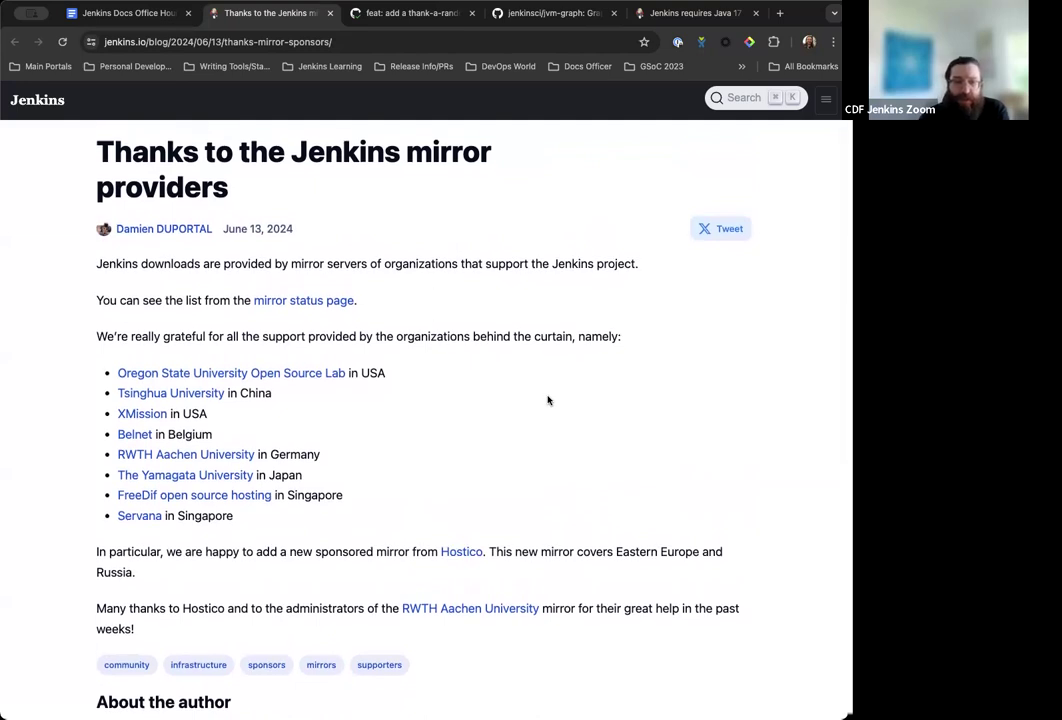
scroll(down, 3)
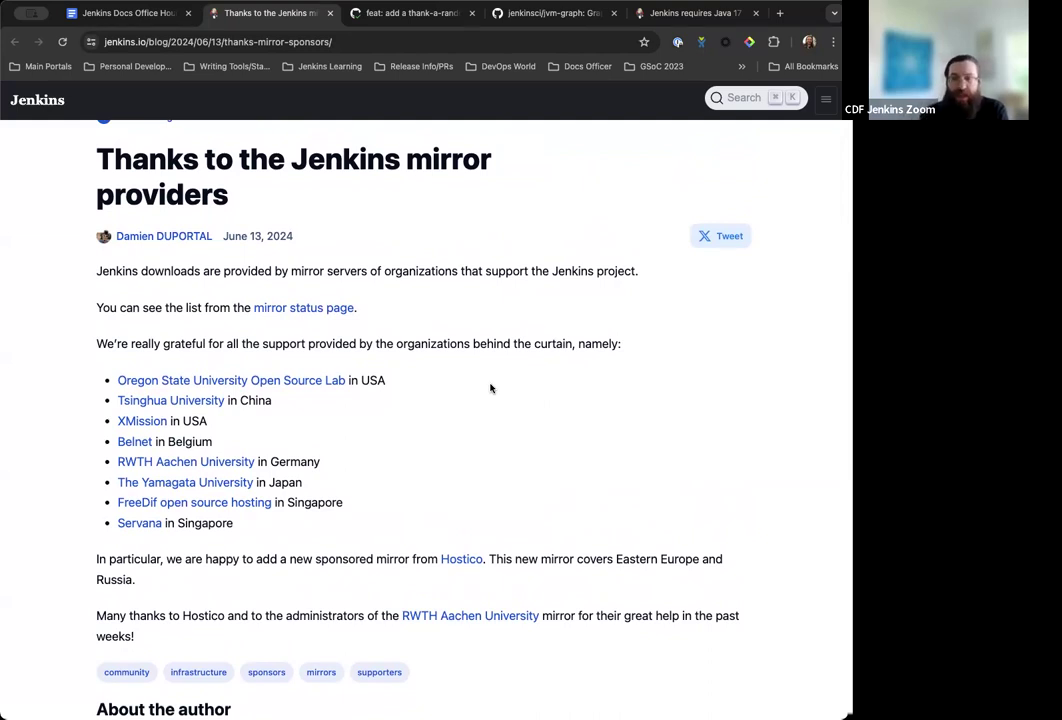
click(120, 12)
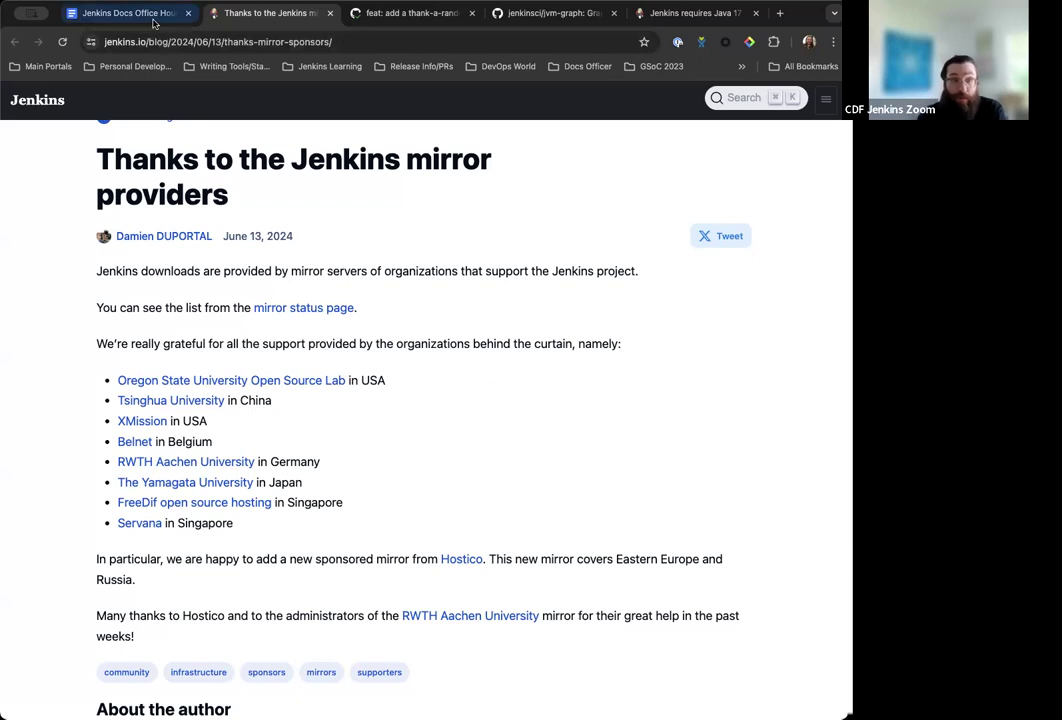
Return to the notes and scroll through the versioned docs project items.
click(120, 12)
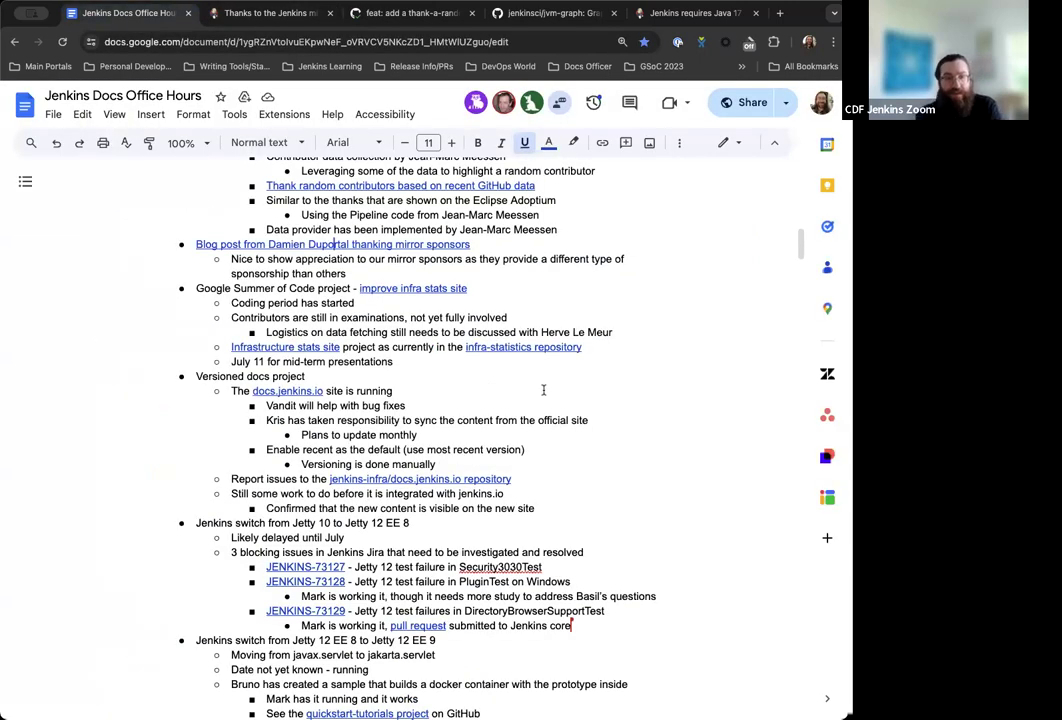
scroll(down, 3)
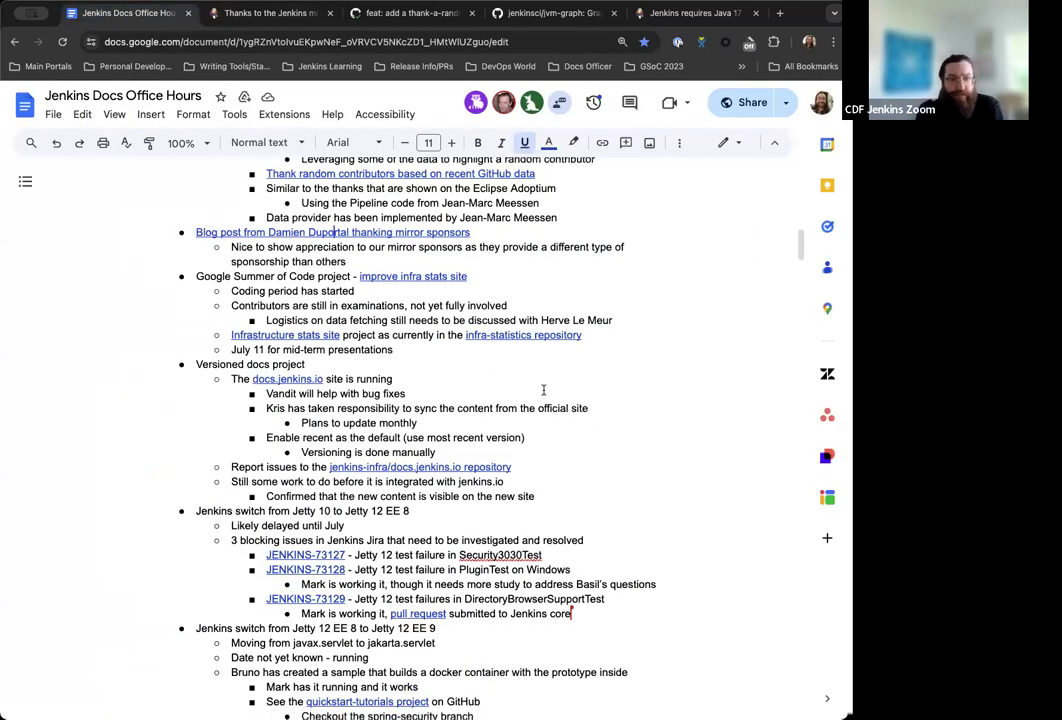
scroll(down, 3)
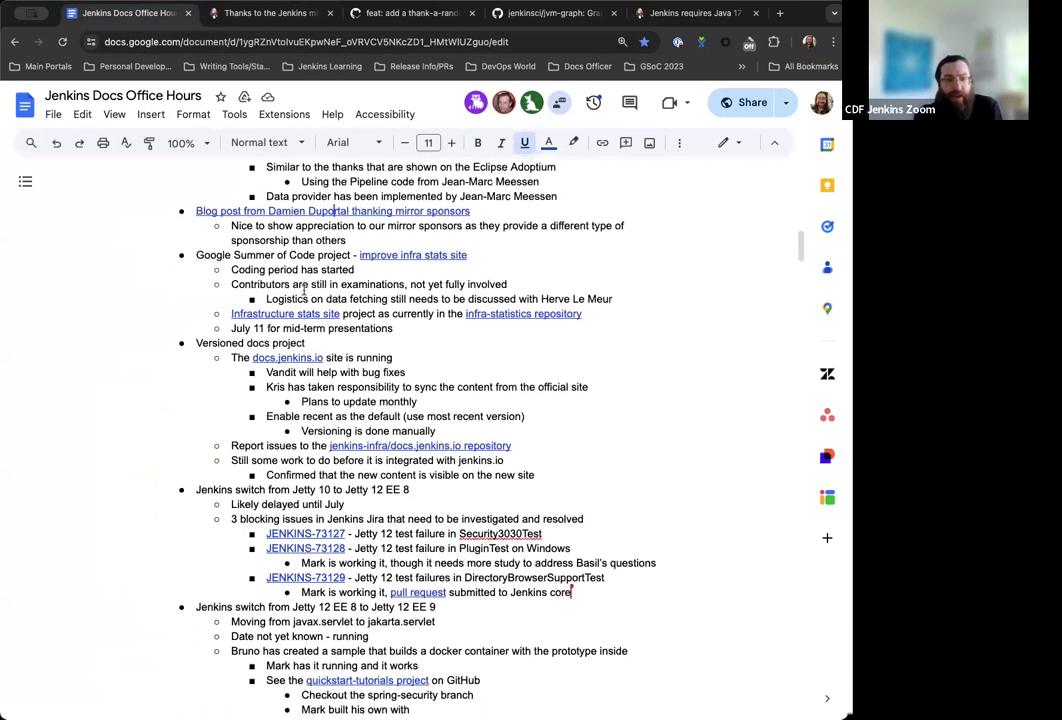
scroll(down, 3)
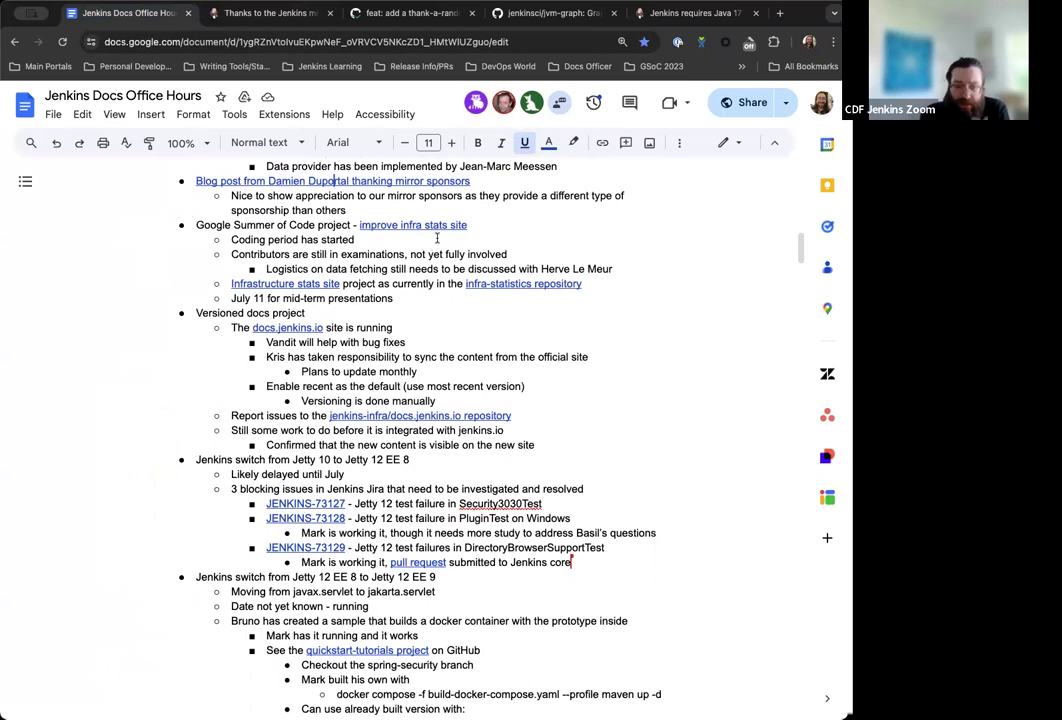
scroll(down, 3)
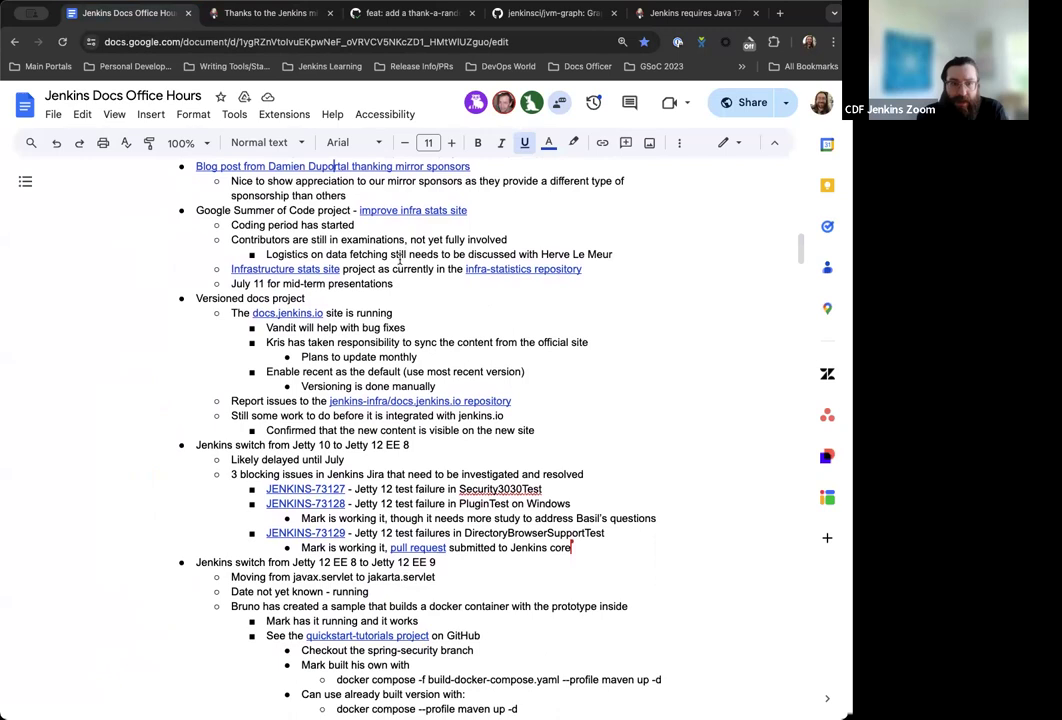
scroll(down, 3)
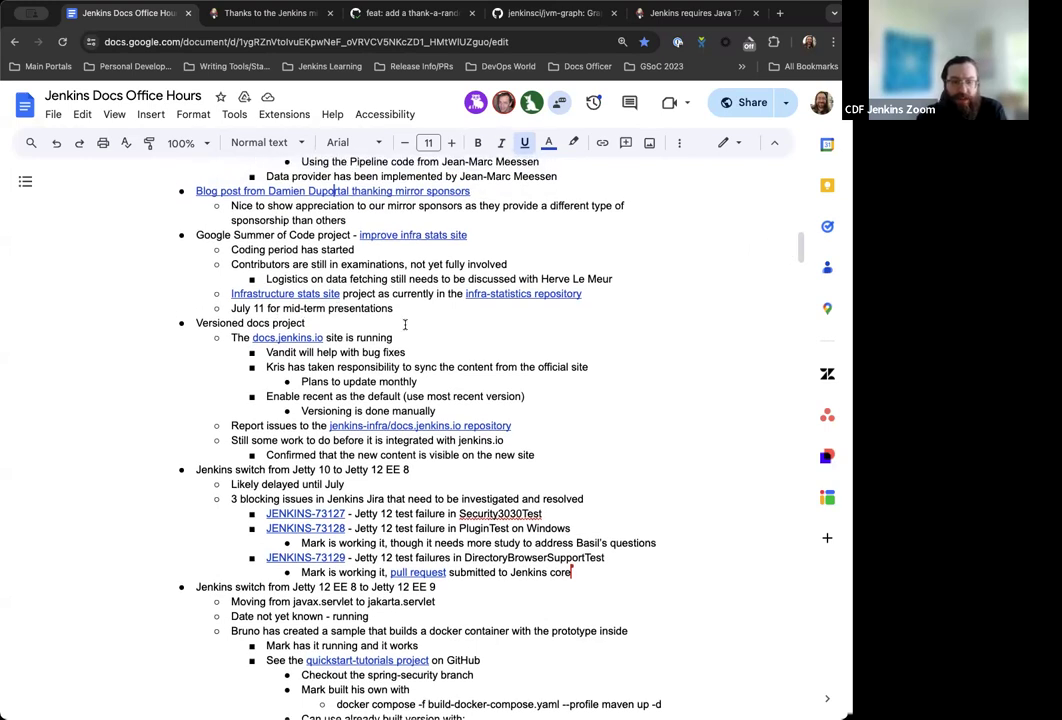
Continue down to the Jetty 12 EE 8 to EE 9 switch and exploratory testing notes.
scroll(down, 3)
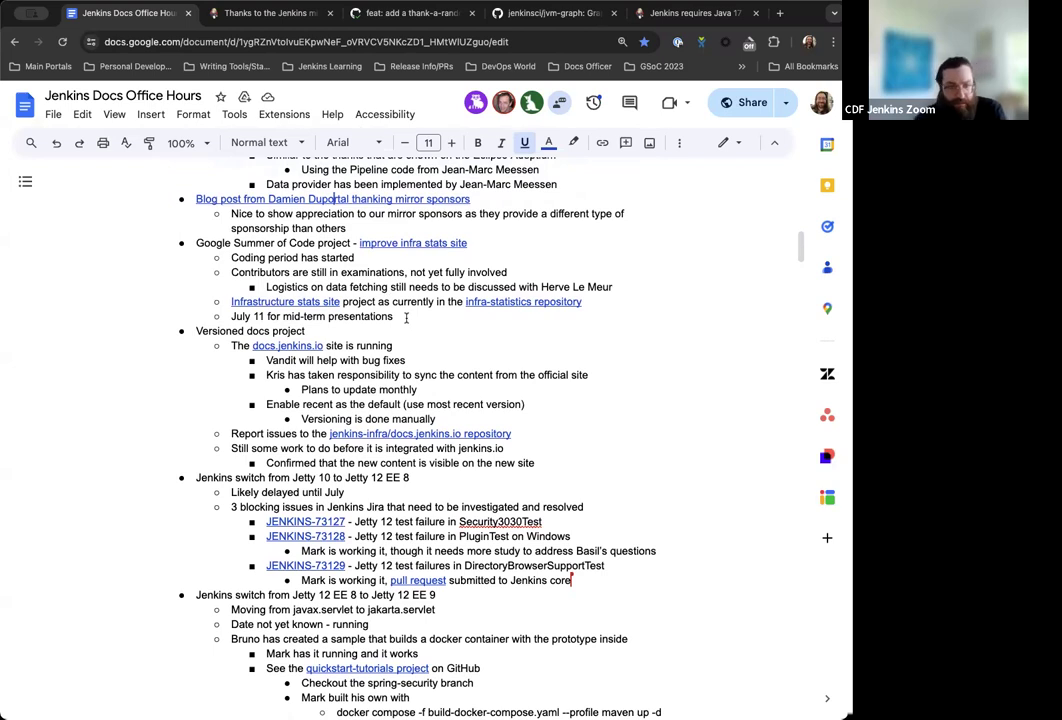
scroll(down, 3)
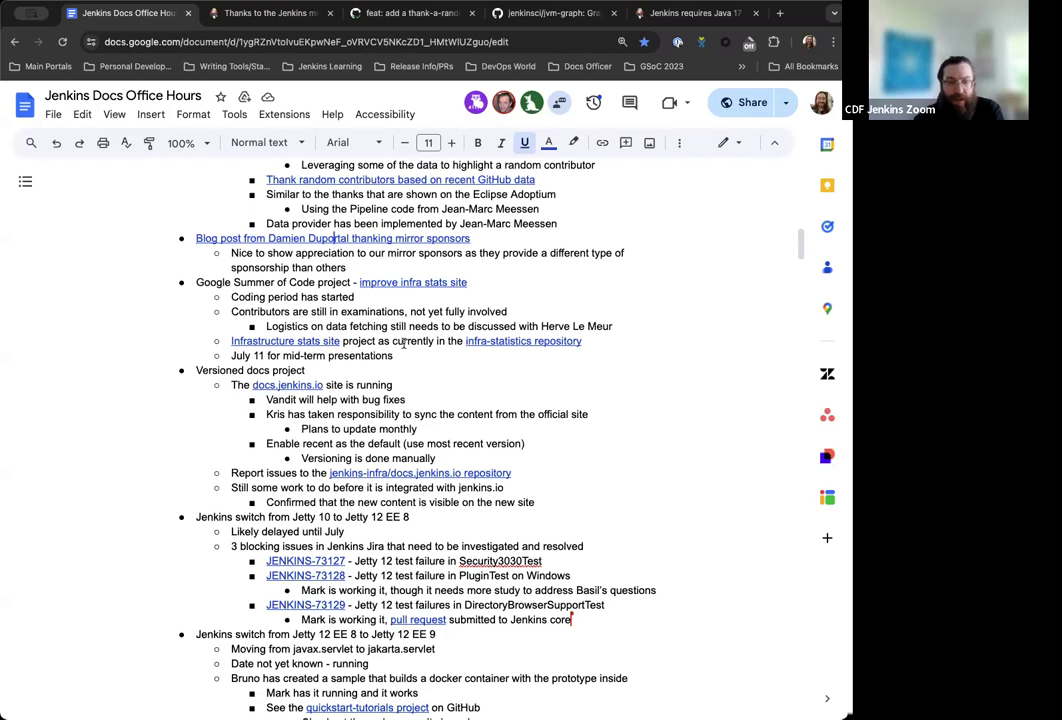
scroll(down, 3)
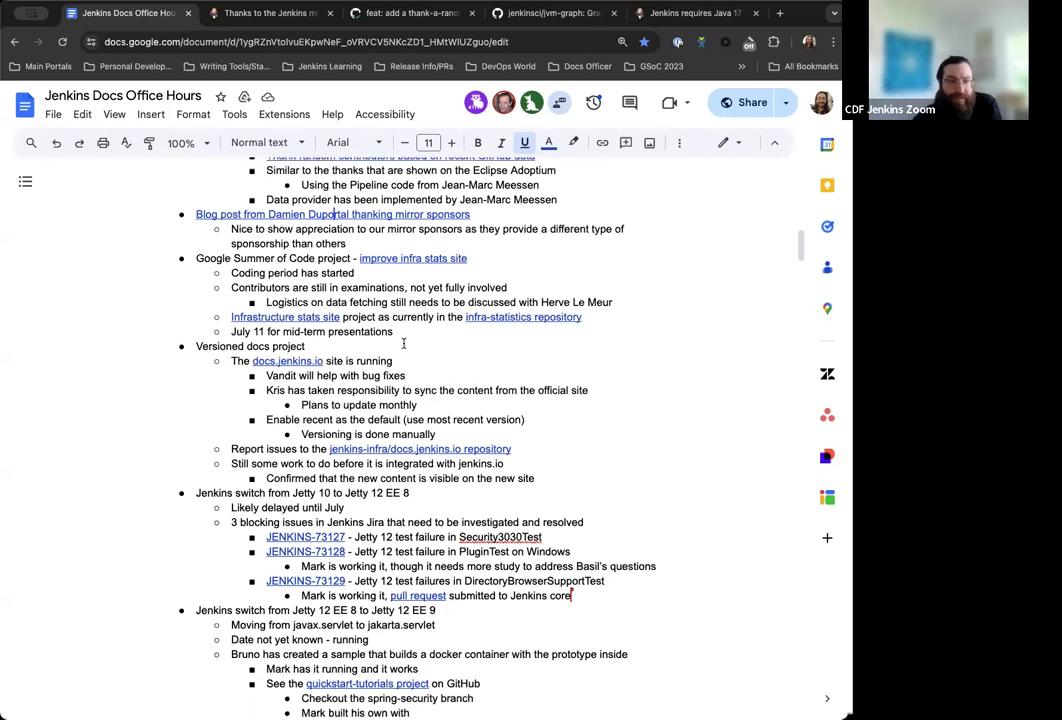
scroll(down, 3)
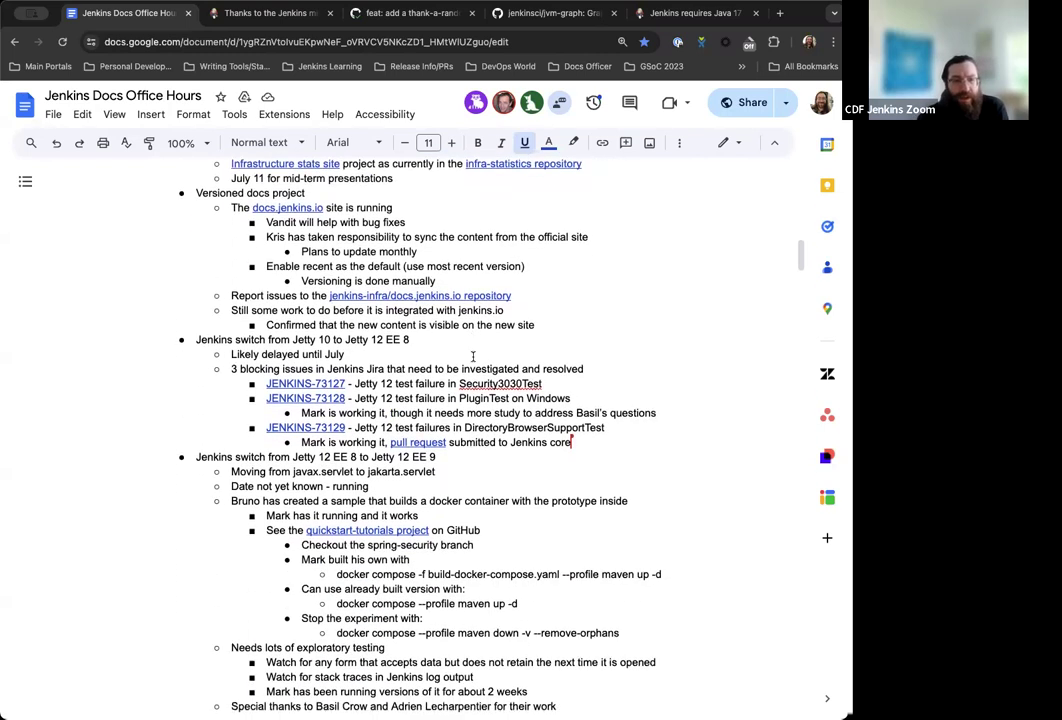
scroll(down, 3)
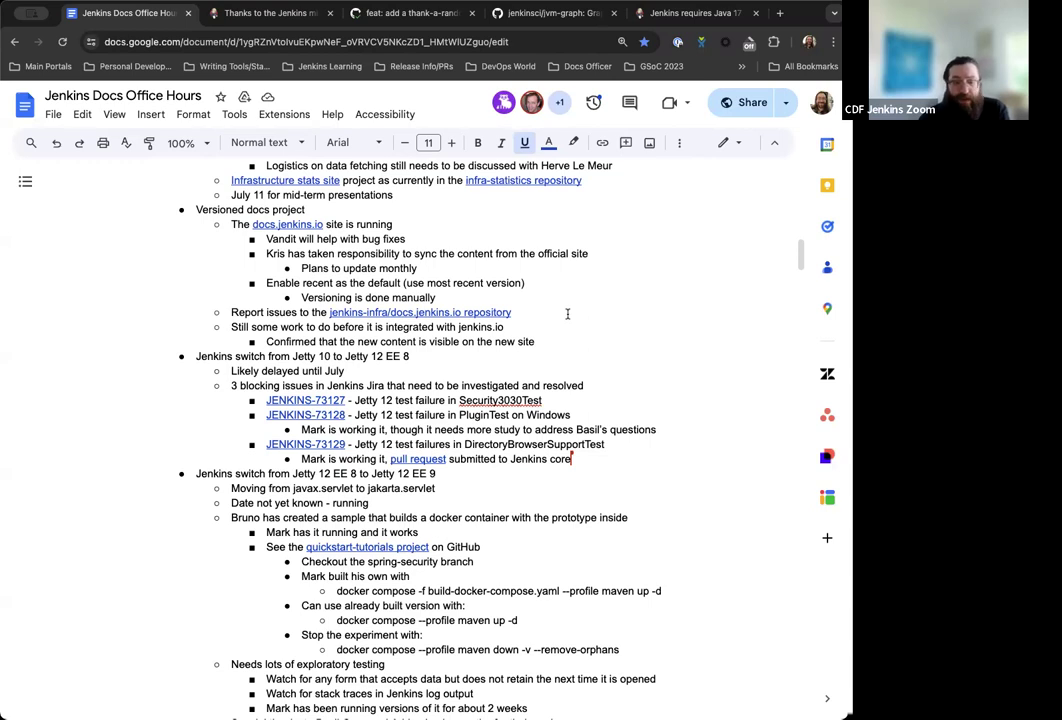
mouse_move(420, 312)
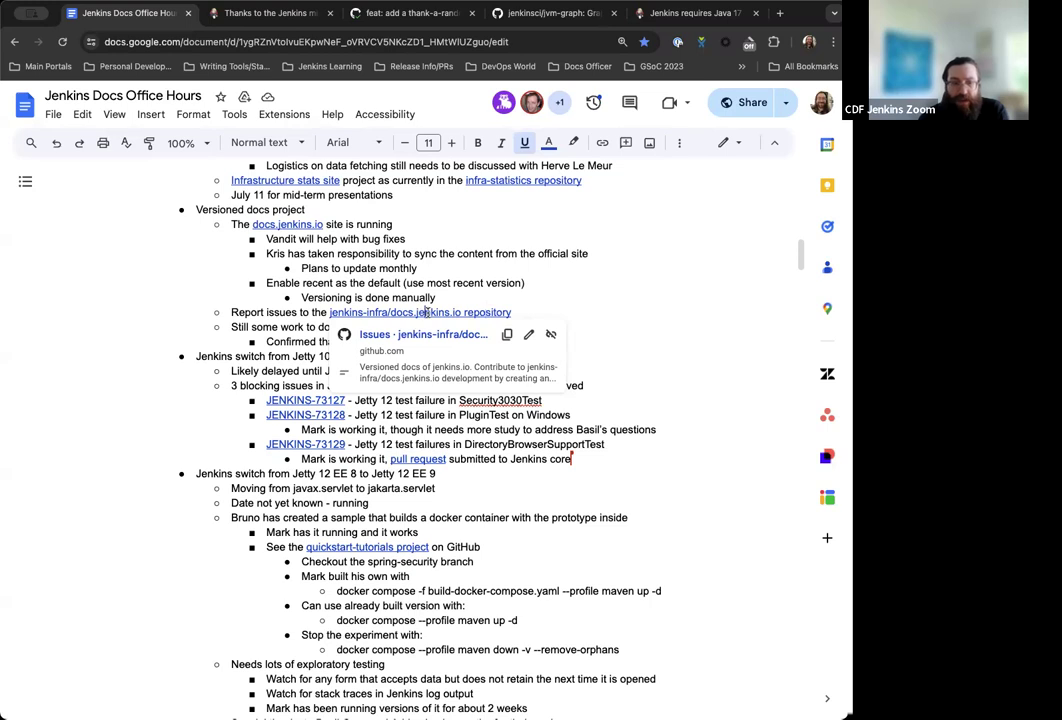
View the jenkins-infra/docs.jenkins.io GitHub issues list with its 5 open issues.
click(420, 312)
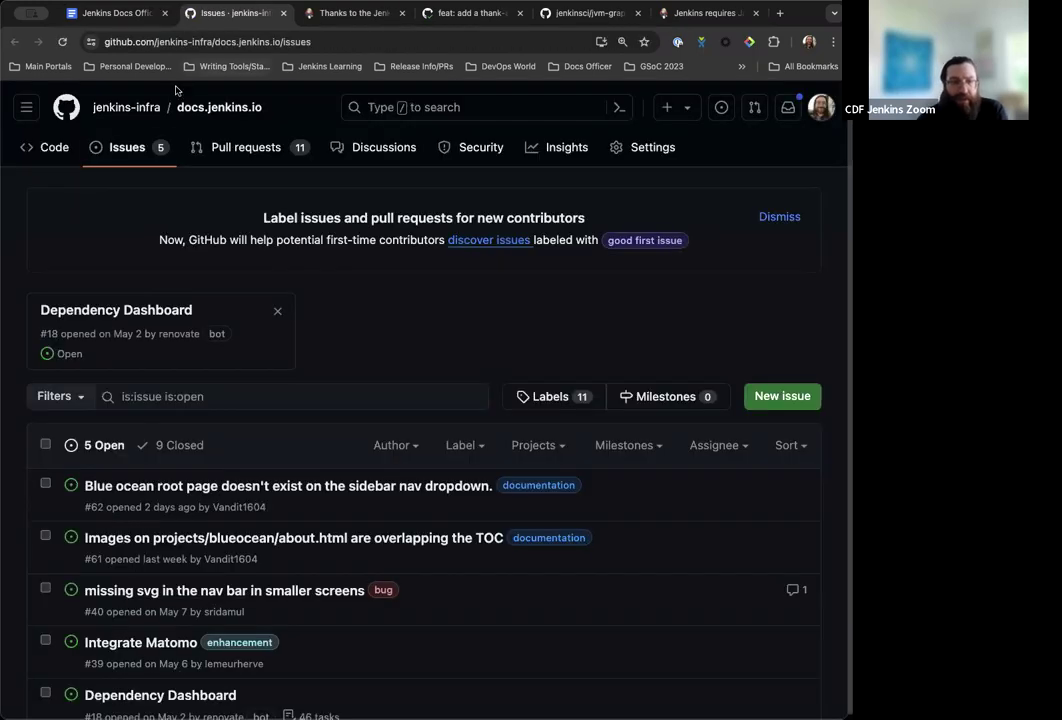
mouse_move(246, 148)
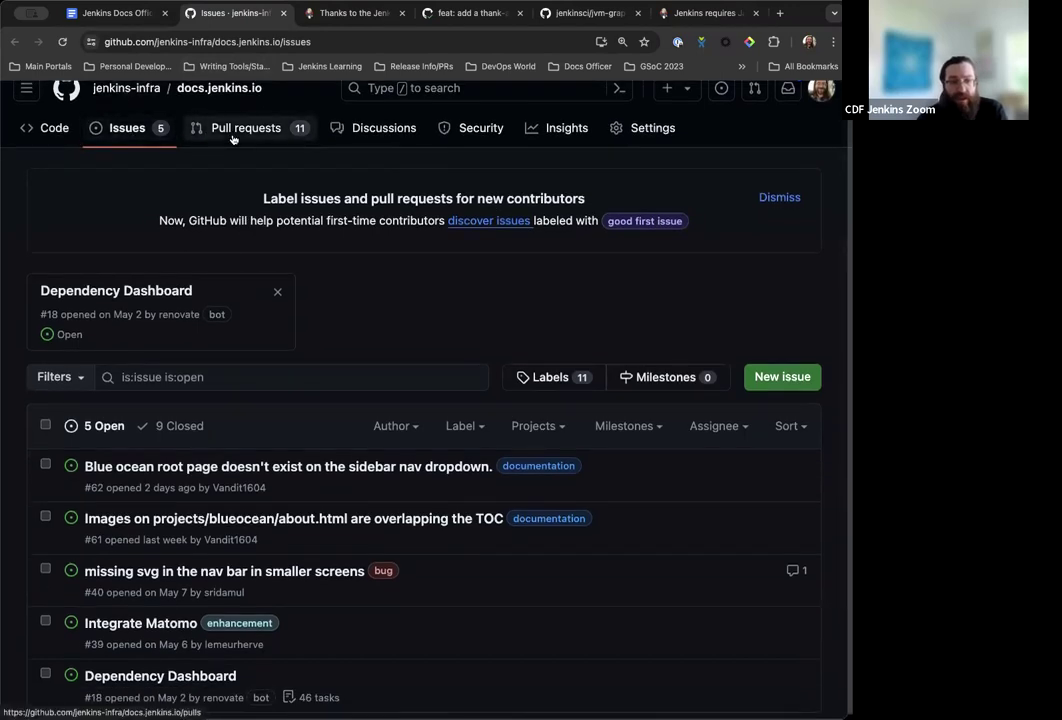
scroll(down, 3)
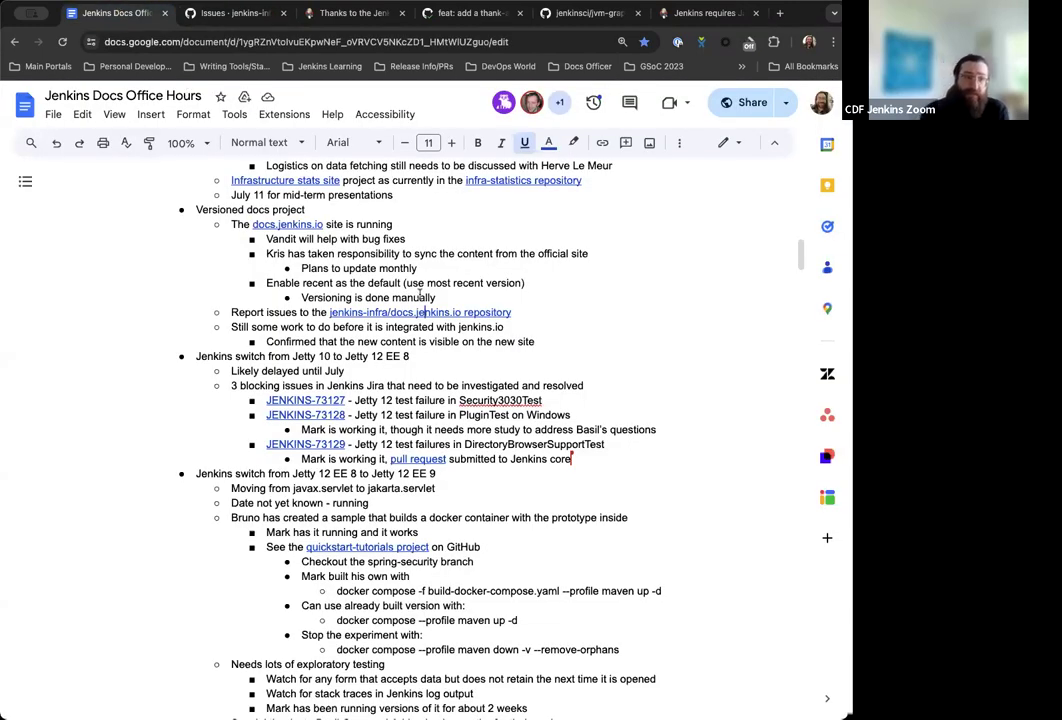
Scroll to the end of the Jetty 12 EE 9 switch items before the 2024-06-07 agenda.
scroll(down, 3)
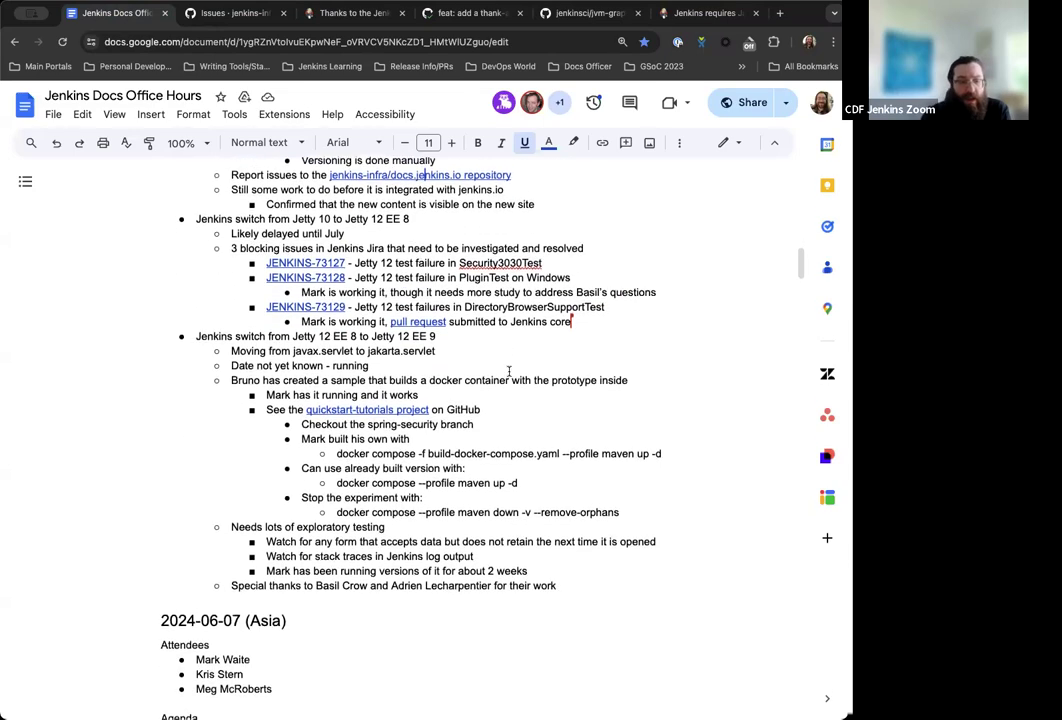
scroll(down, 3)
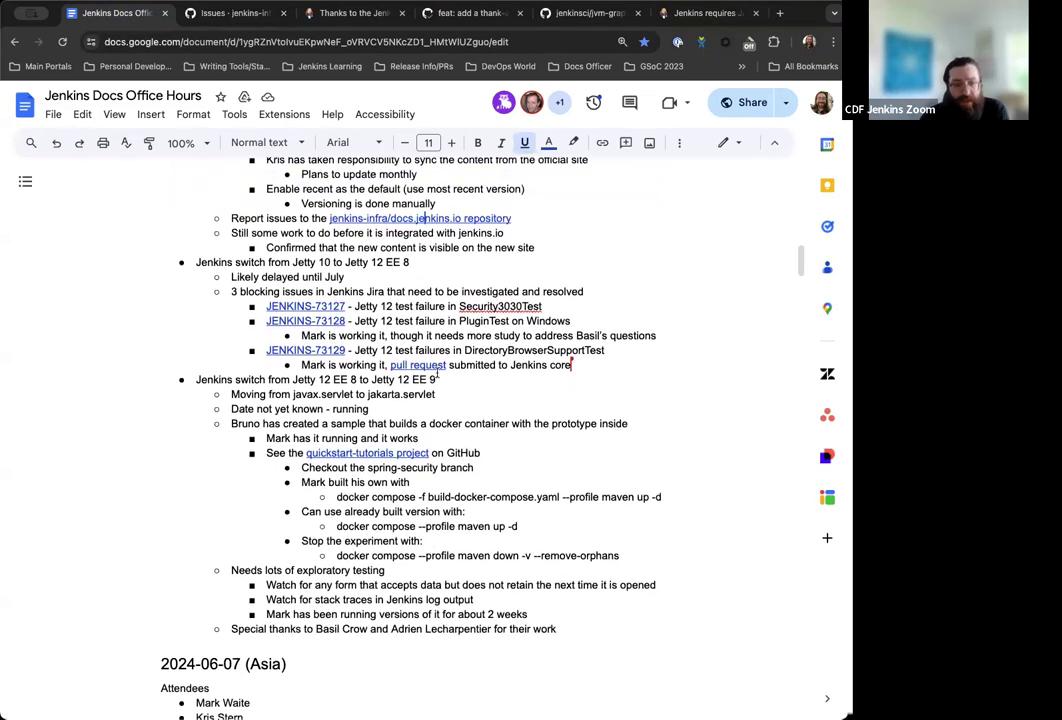
scroll(down, 3)
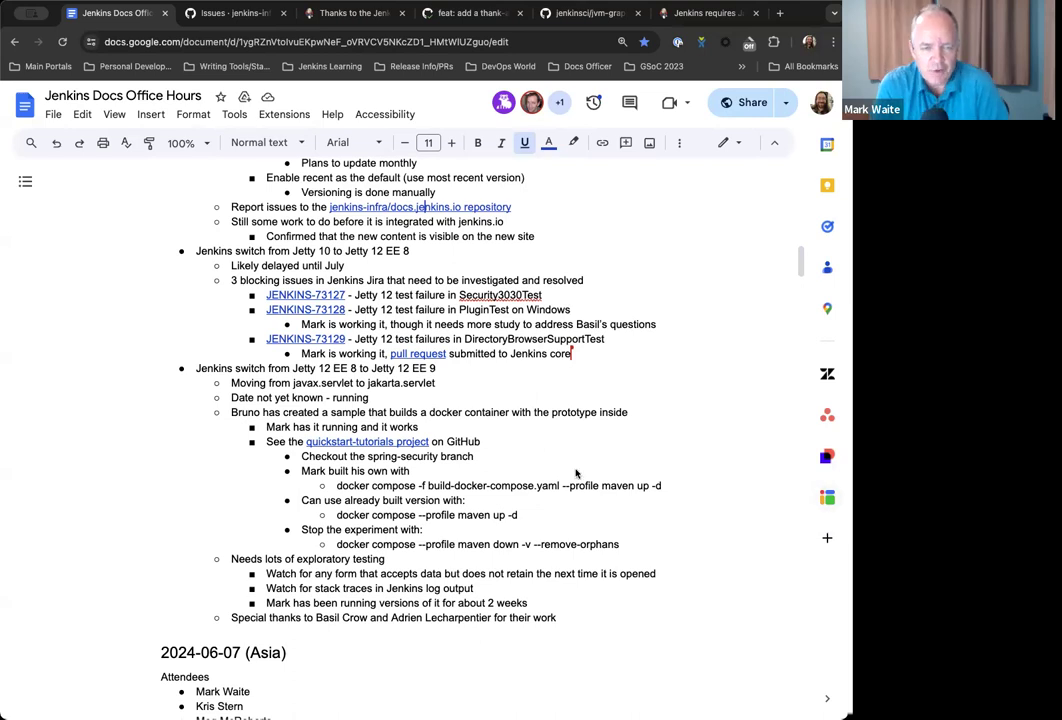
mouse_move(652, 406)
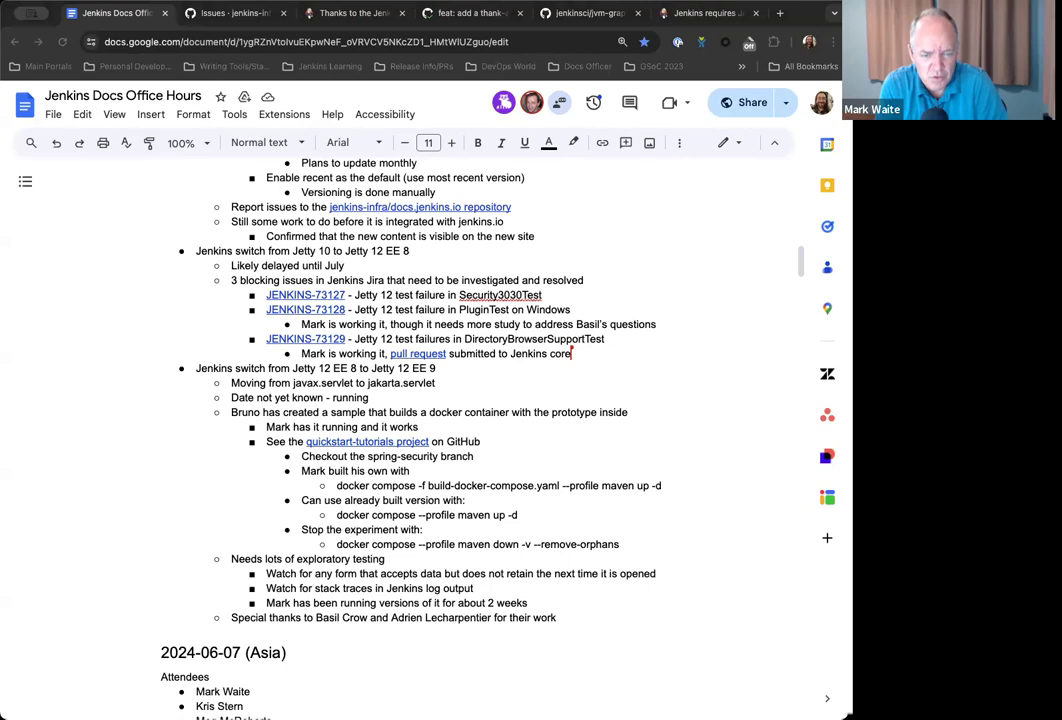
mouse_move(660, 384)
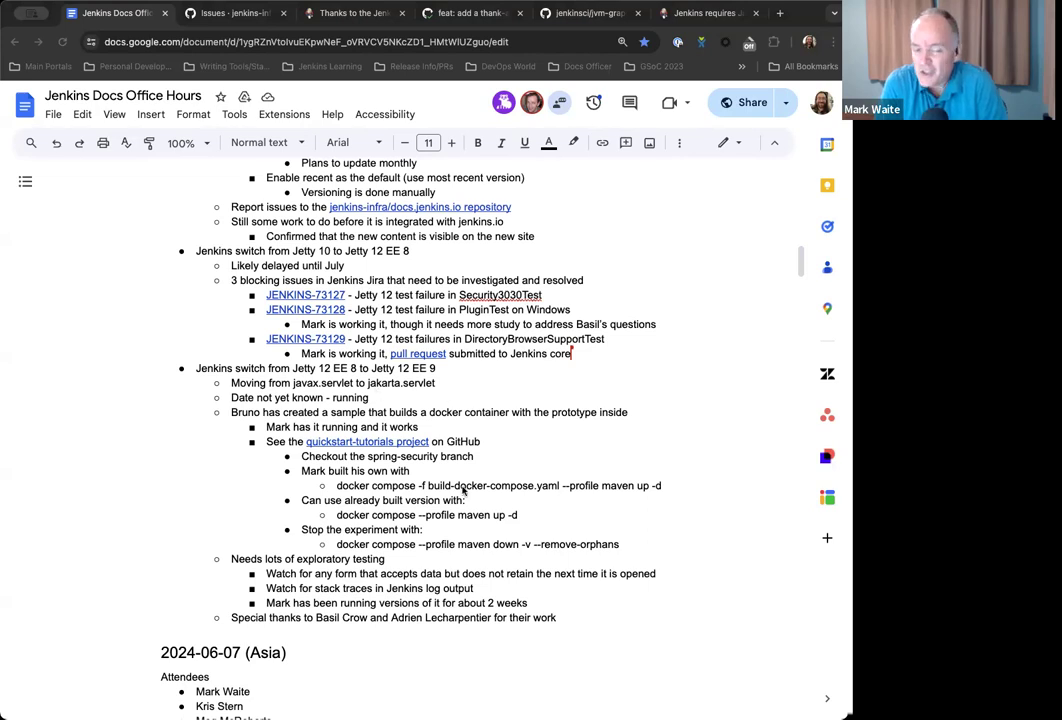
mouse_move(710, 488)
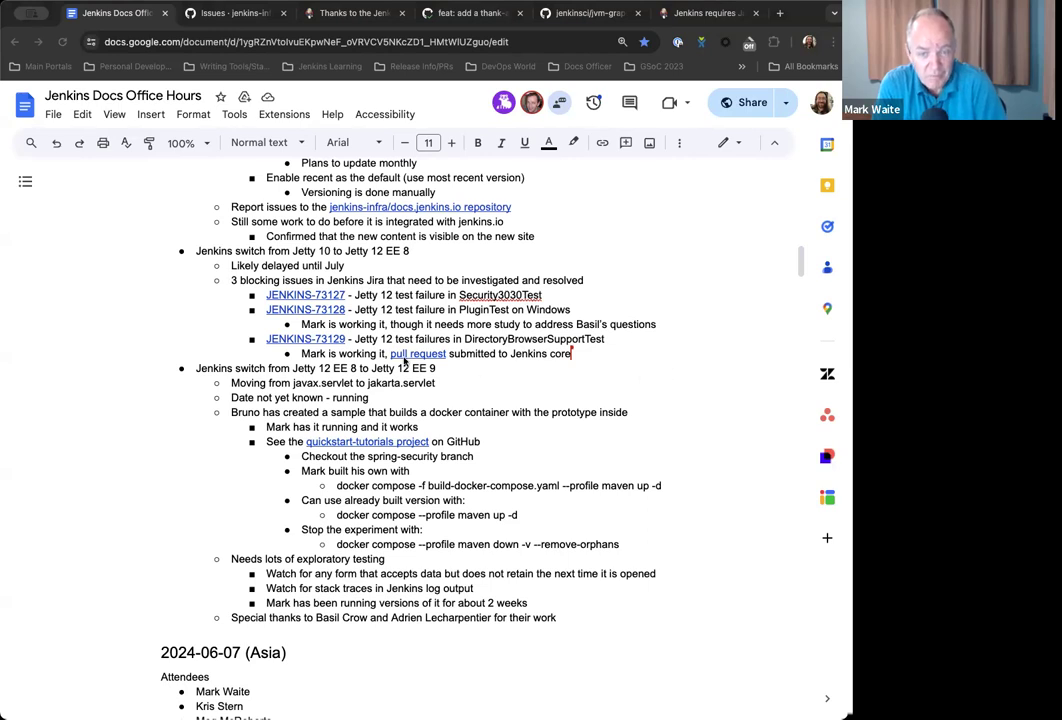
mouse_move(296, 356)
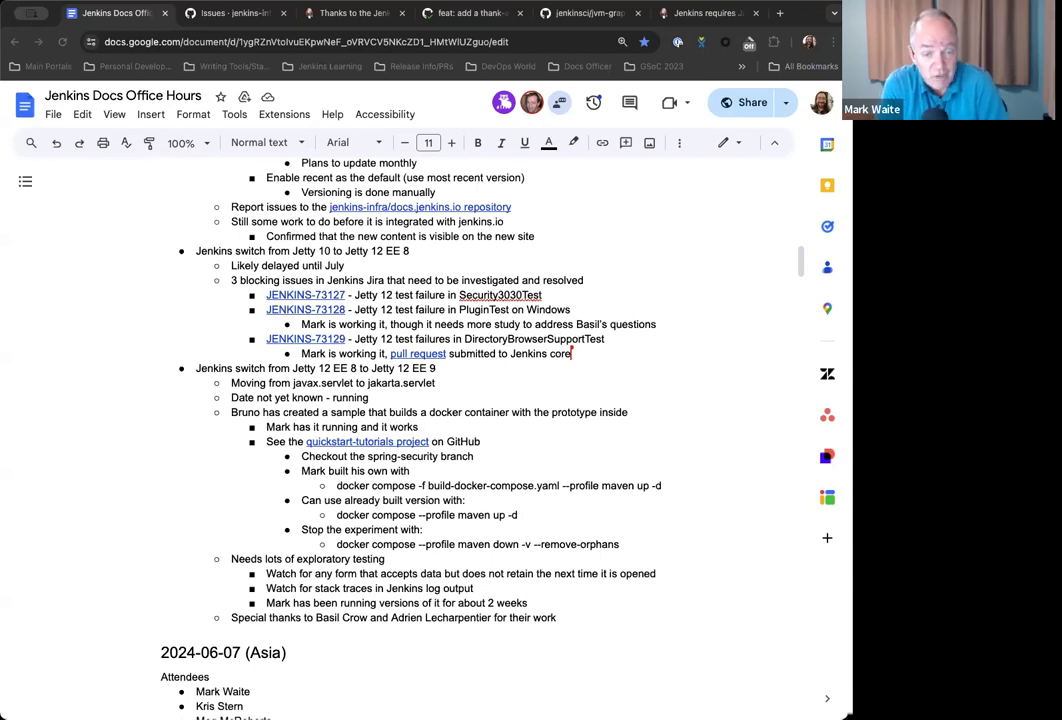
mouse_move(588, 318)
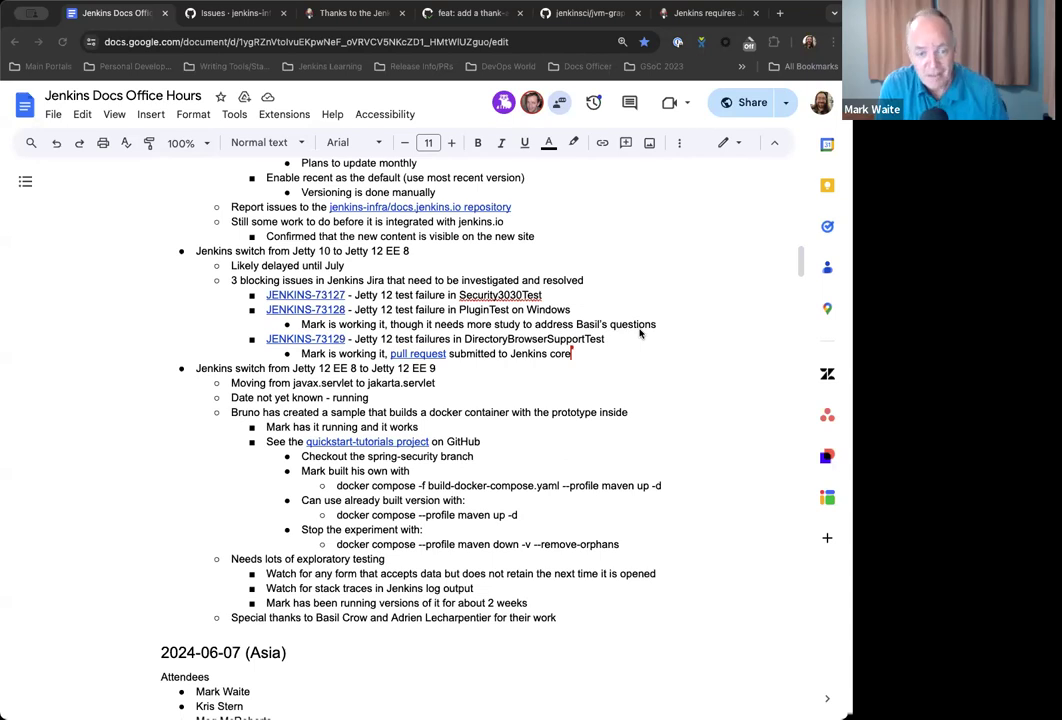
mouse_move(438, 378)
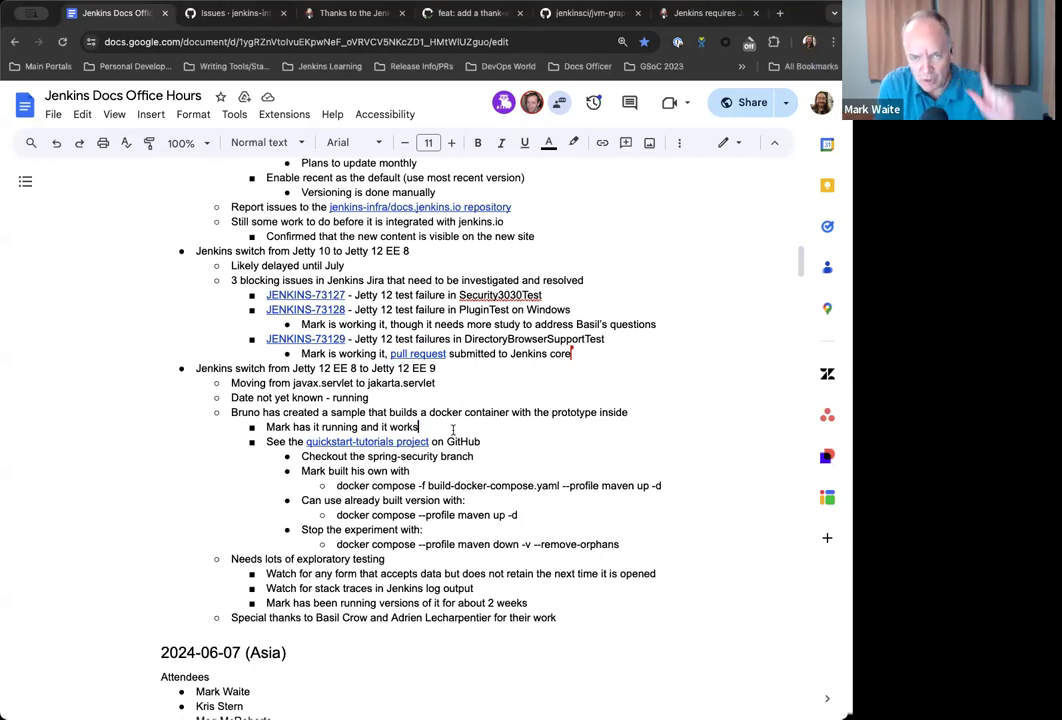
mouse_move(502, 452)
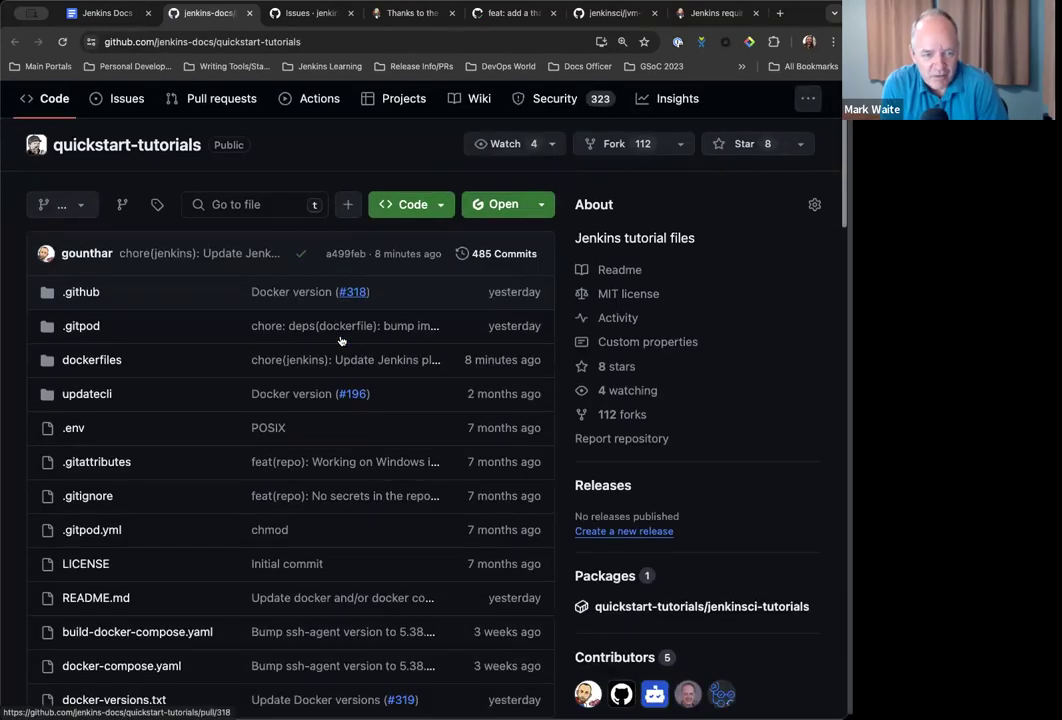
Switch quickstart-tutorials to the spring-security branch and view the README's steps for running examples.
scroll(down, 3)
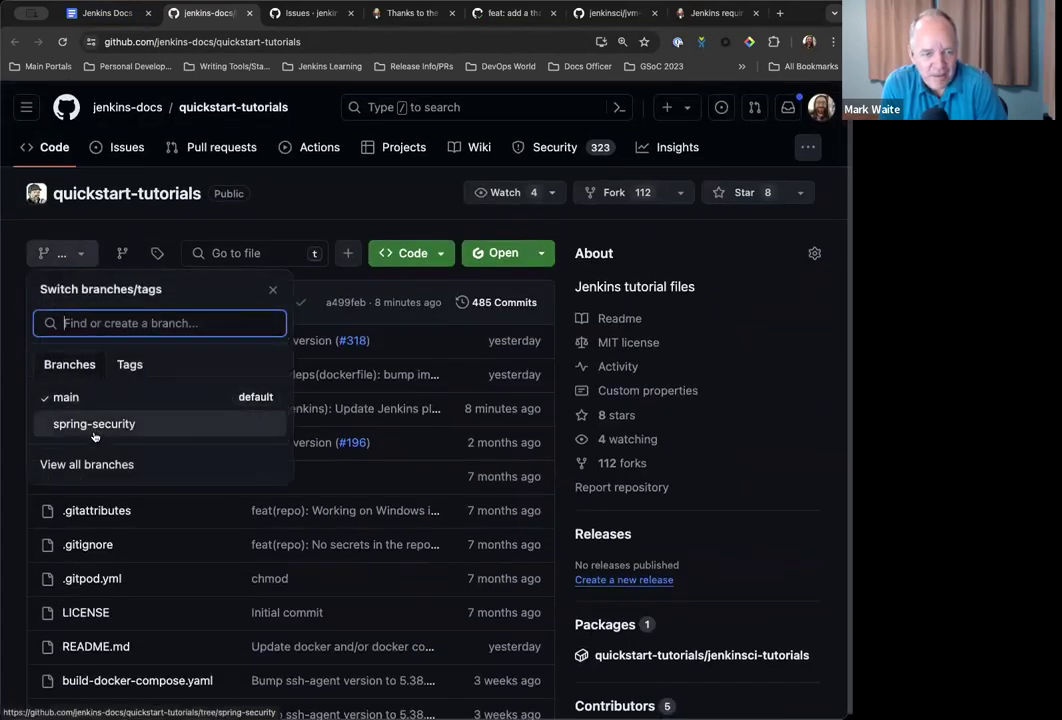
click(92, 424)
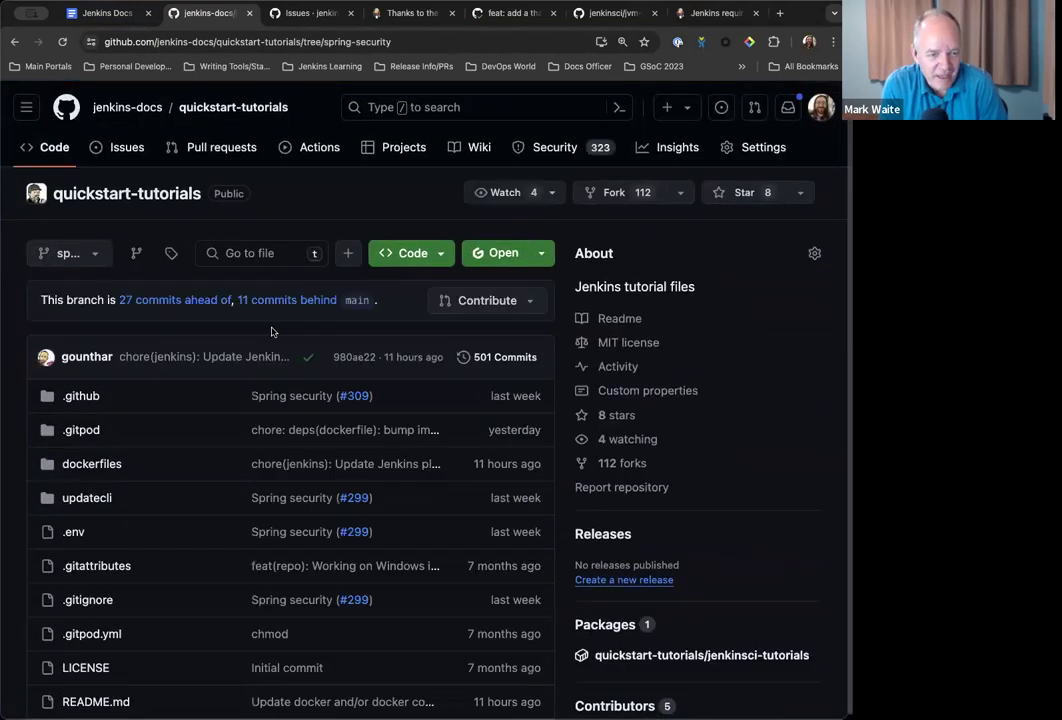
mouse_move(386, 378)
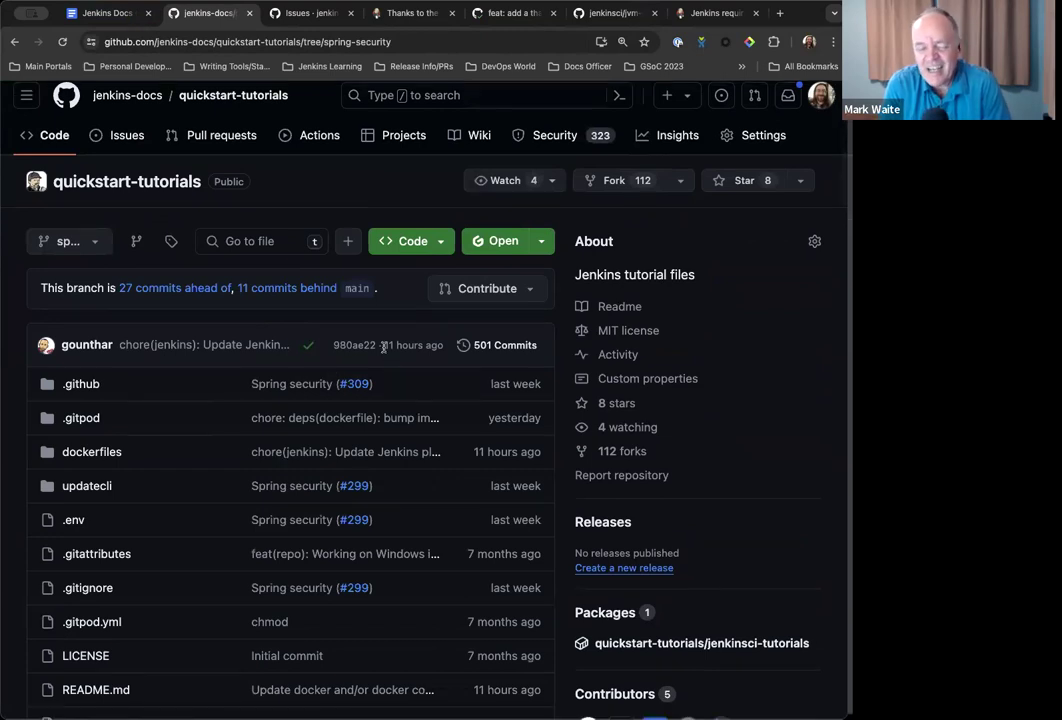
scroll(down, 3)
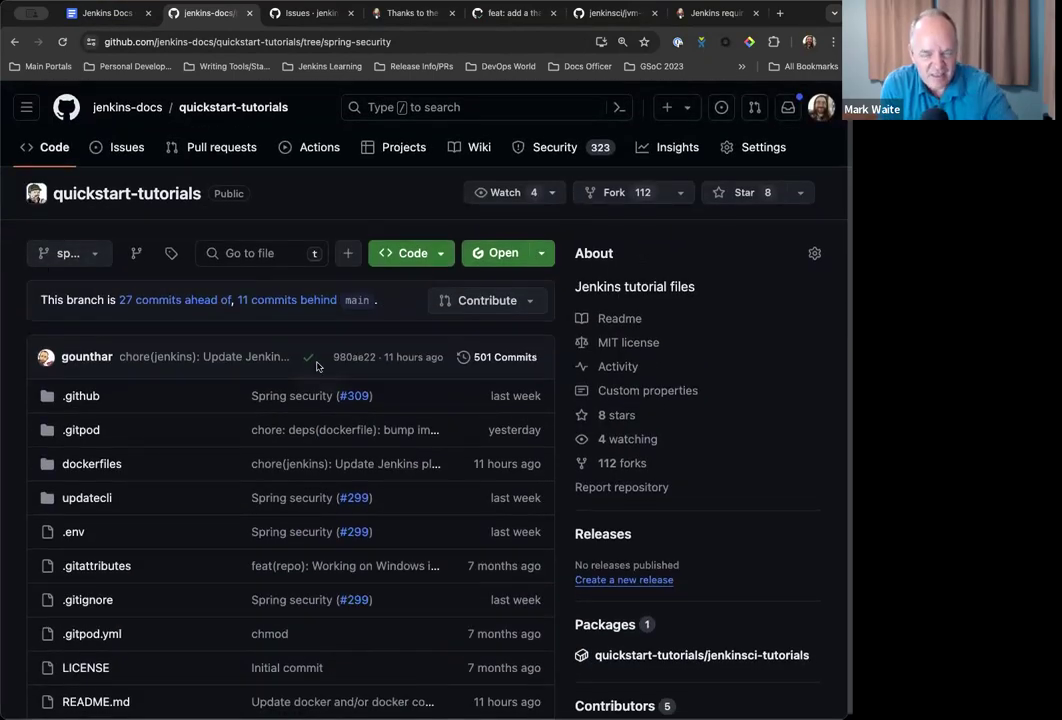
scroll(down, 3)
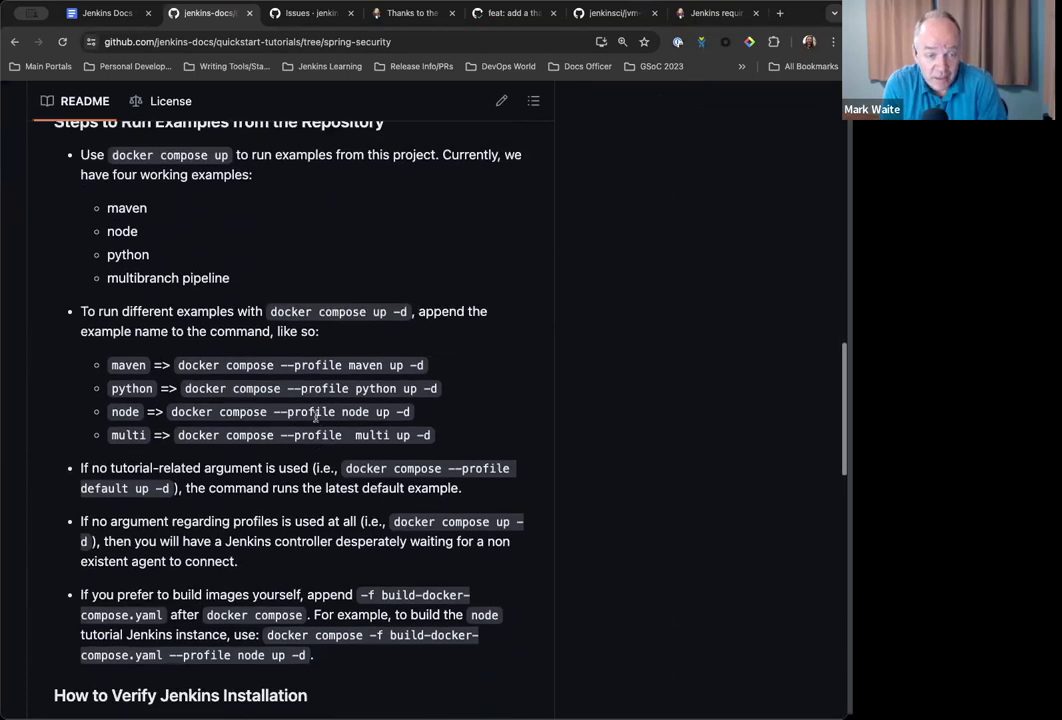
scroll(down, 3)
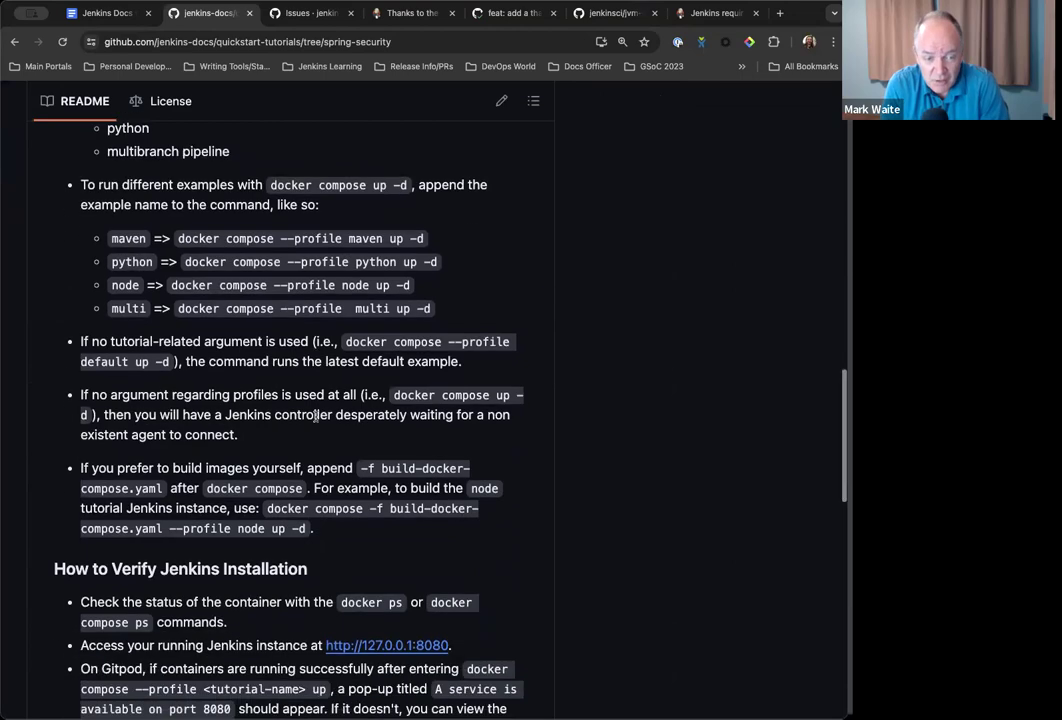
scroll(down, 3)
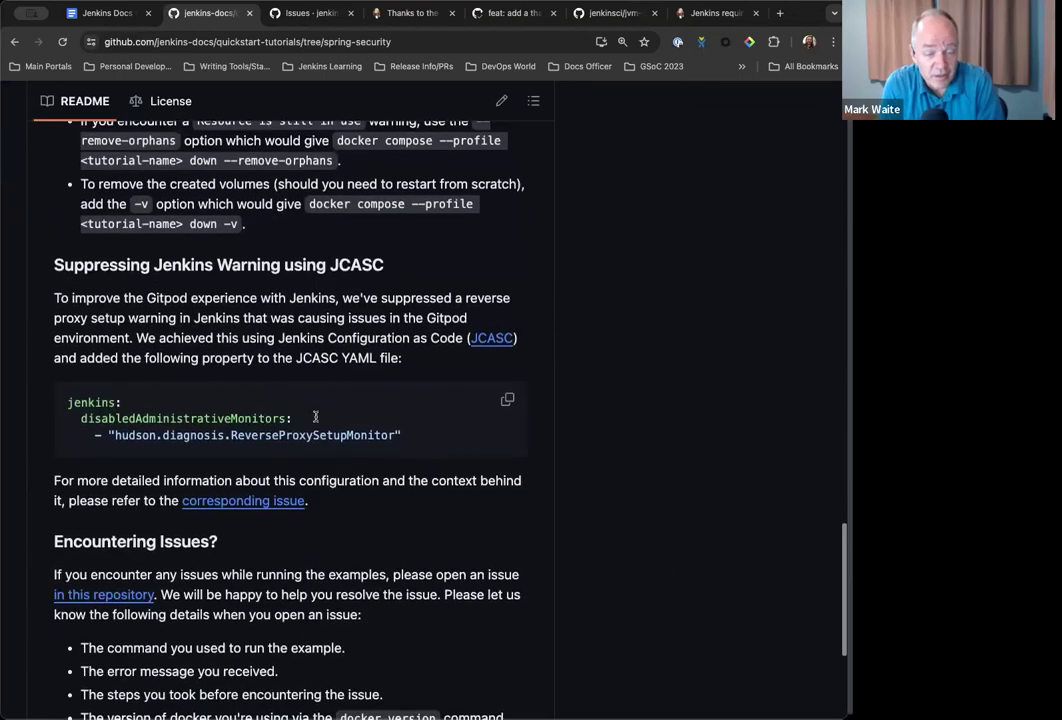
scroll(down, 3)
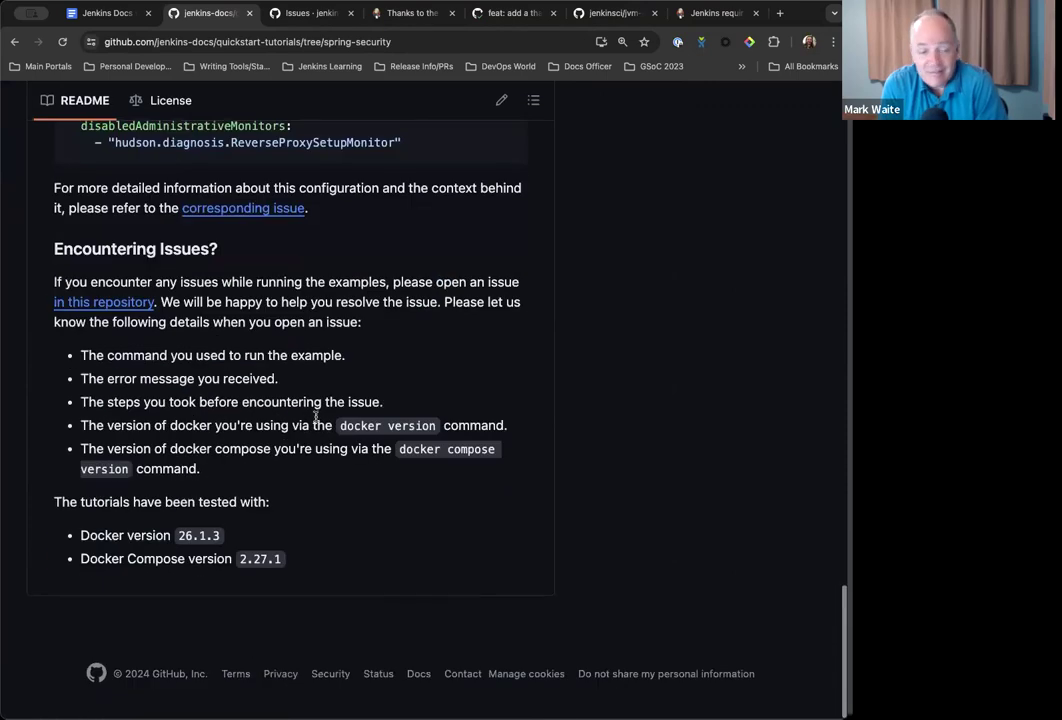
scroll(up, 3)
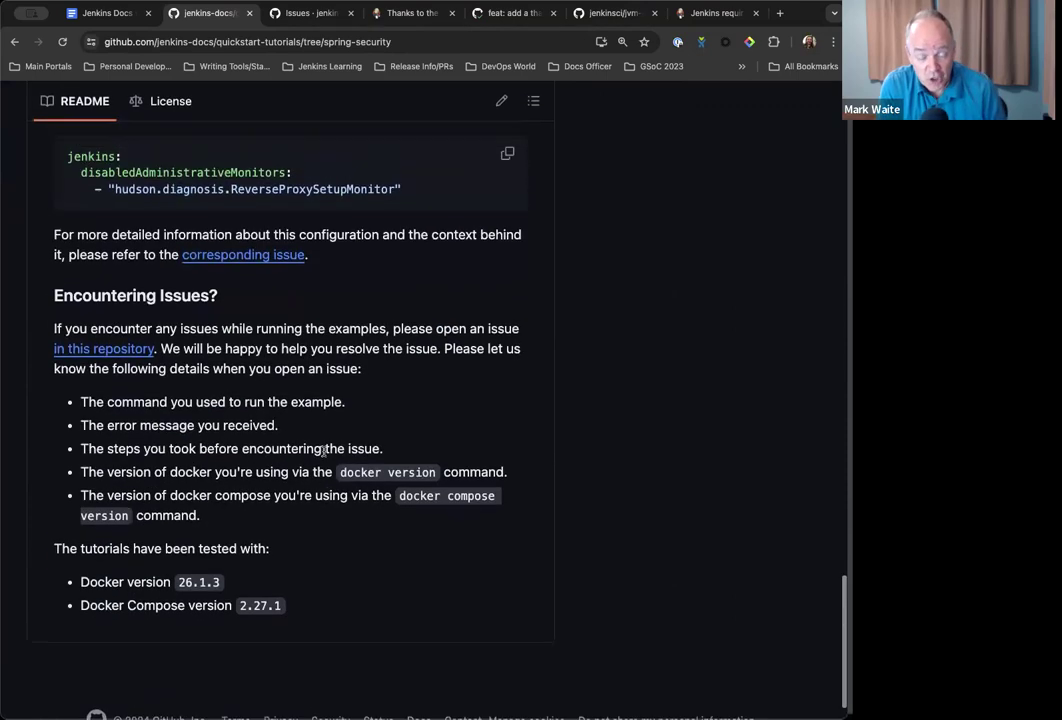
scroll(up, 3)
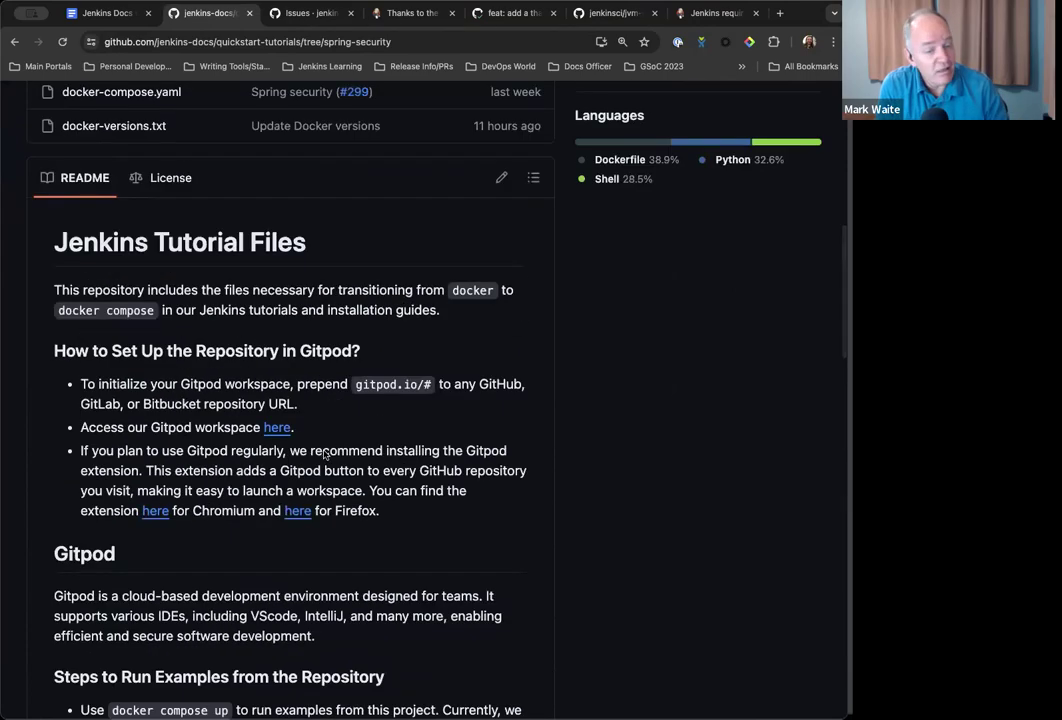
scroll(down, 3)
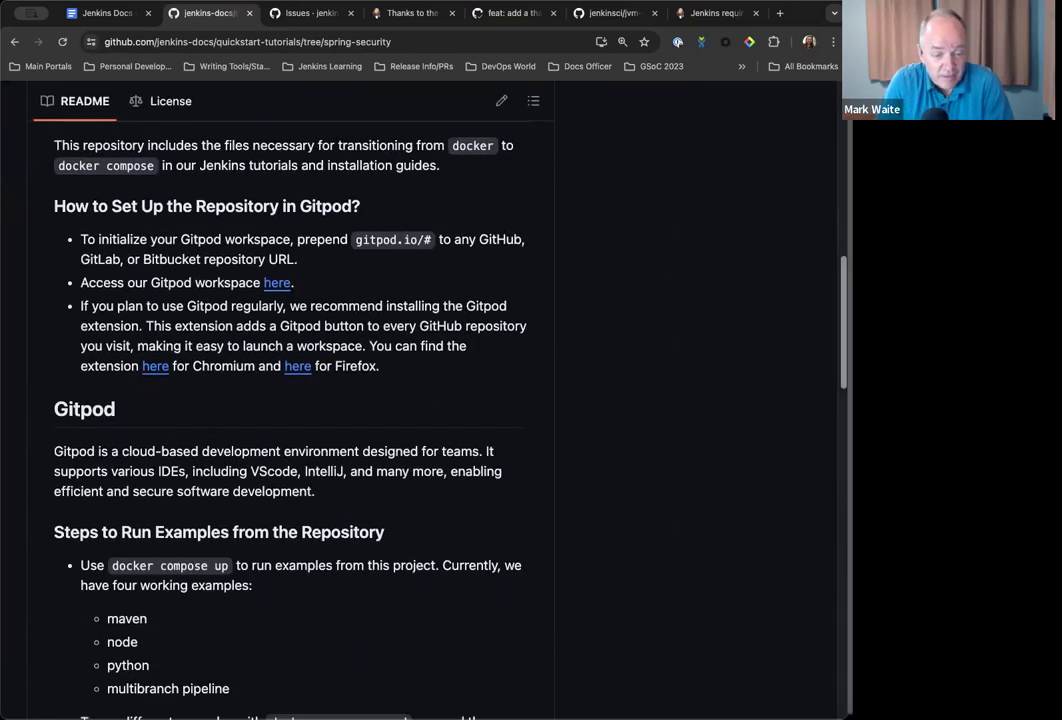
mouse_move(268, 506)
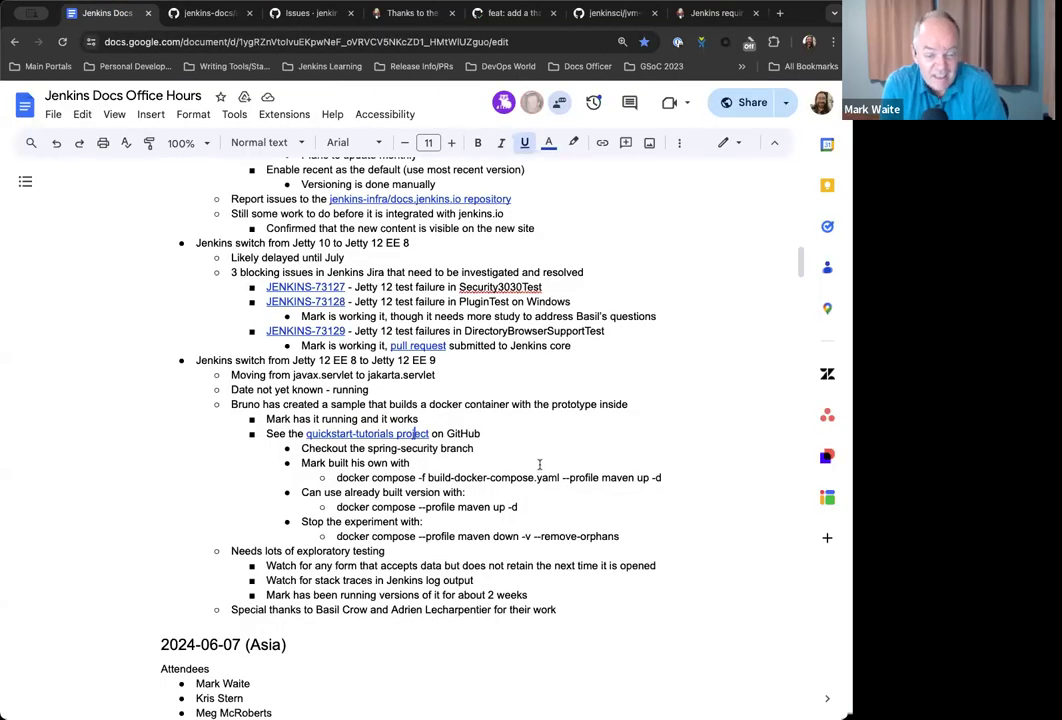
mouse_move(508, 444)
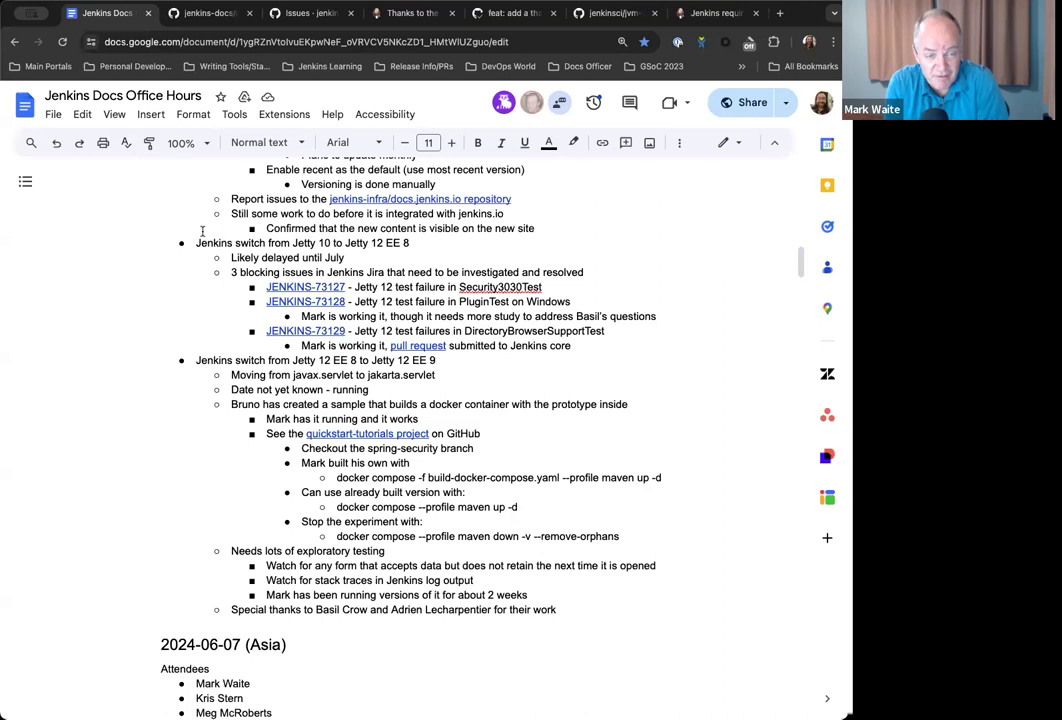
scroll(down, 3)
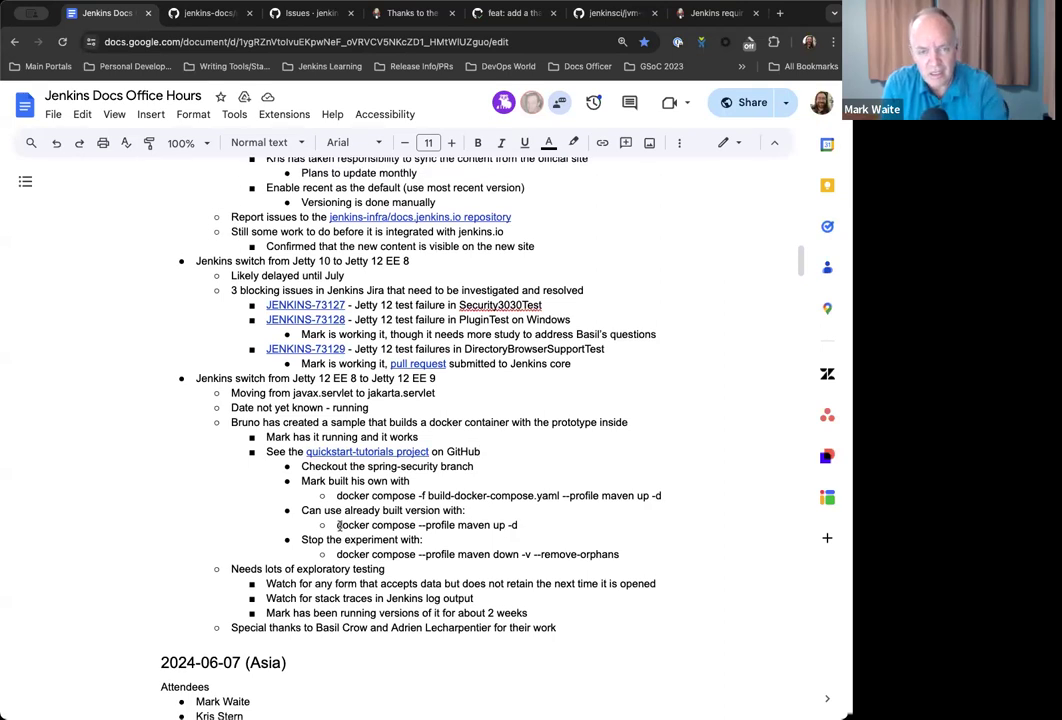
mouse_move(616, 532)
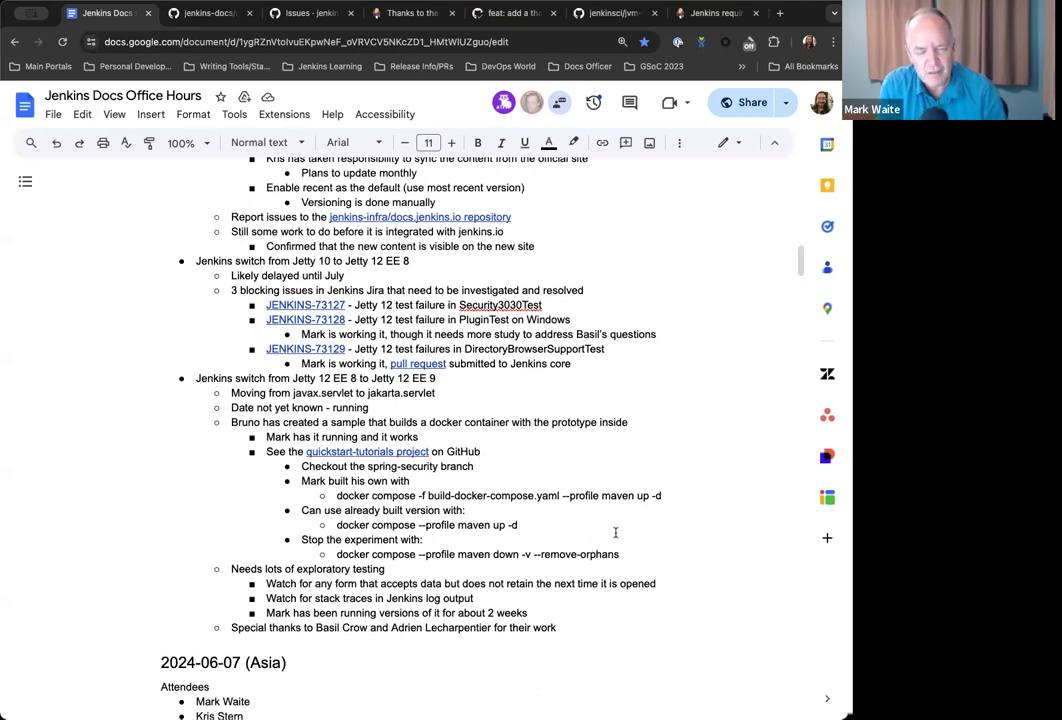
mouse_move(616, 530)
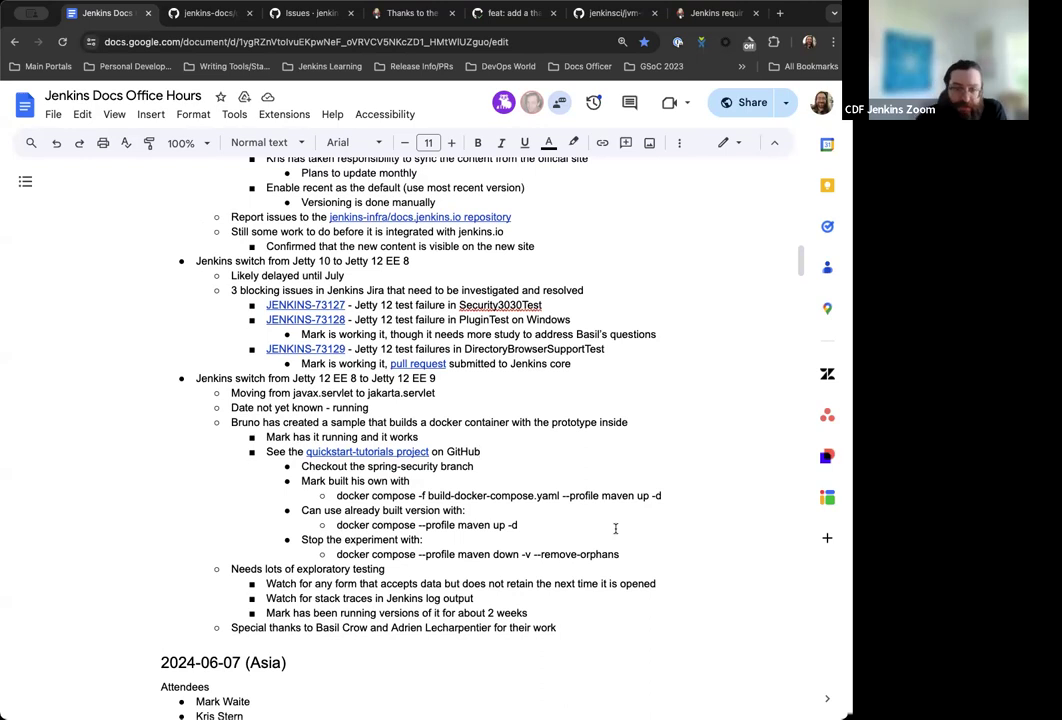
click(480, 452)
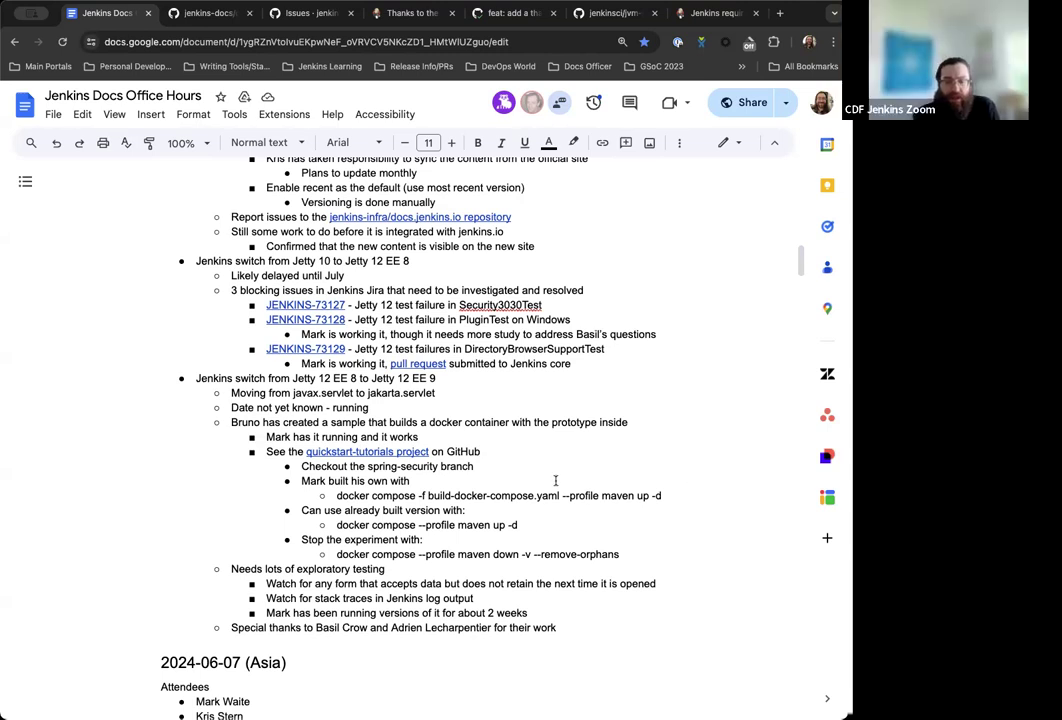
scroll(down, 3)
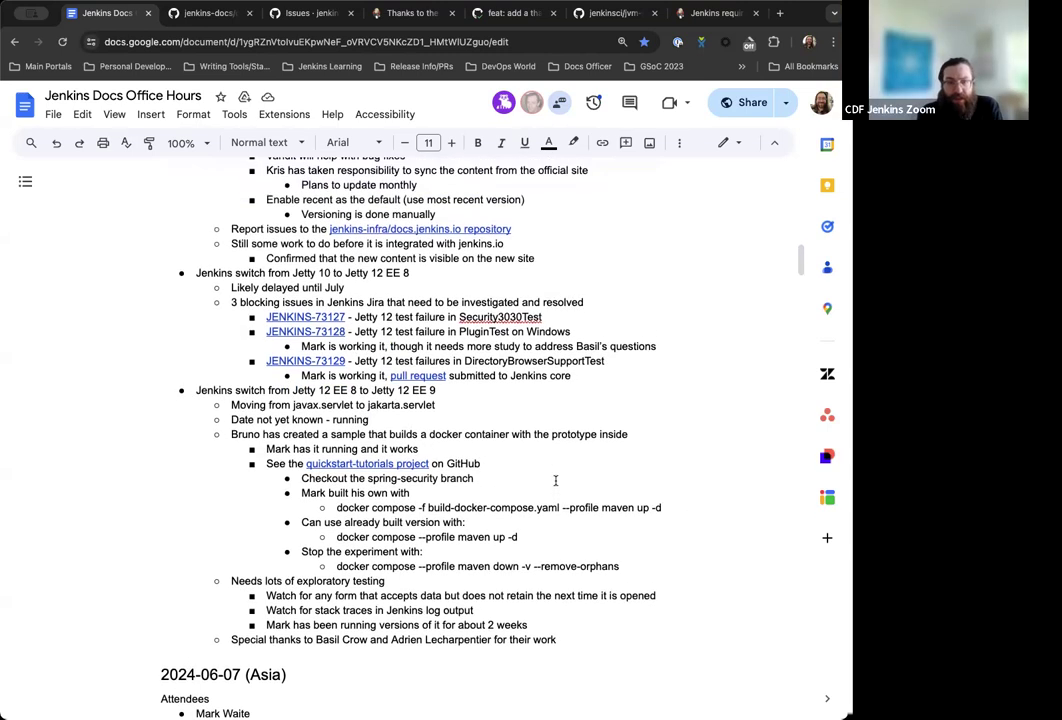
scroll(down, 3)
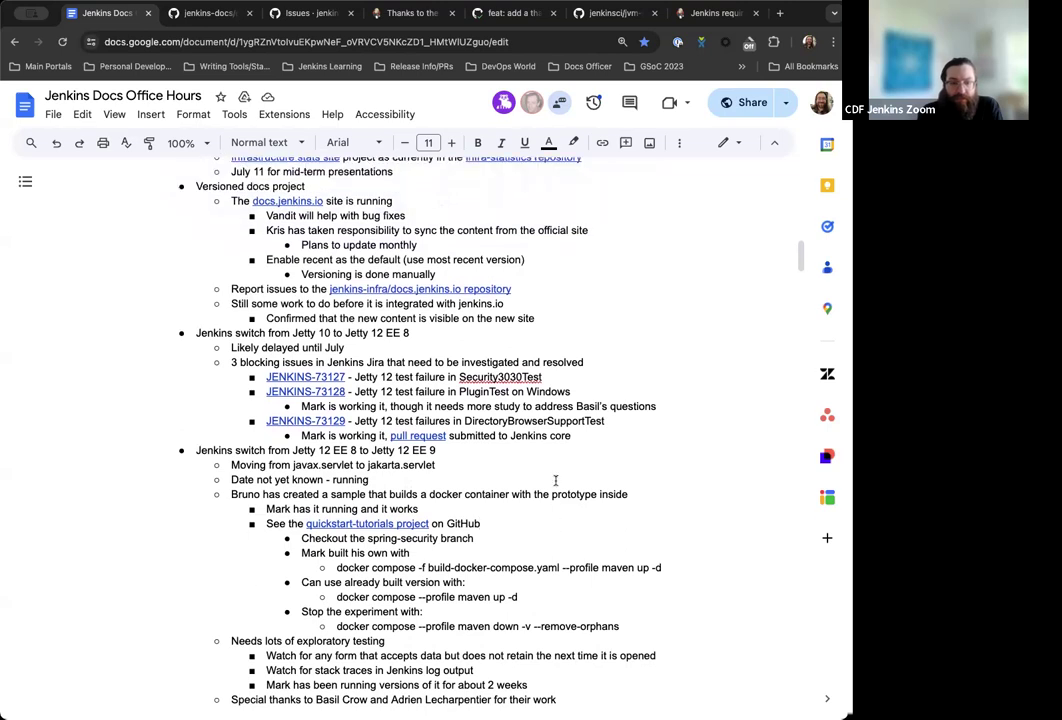
scroll(down, 3)
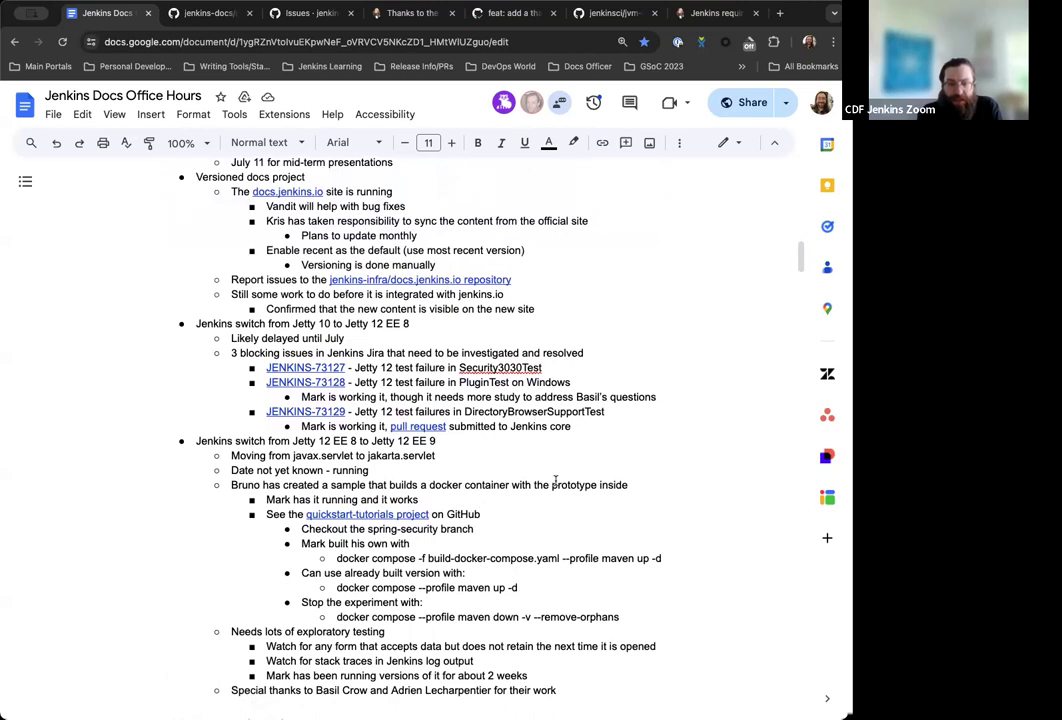
scroll(down, 3)
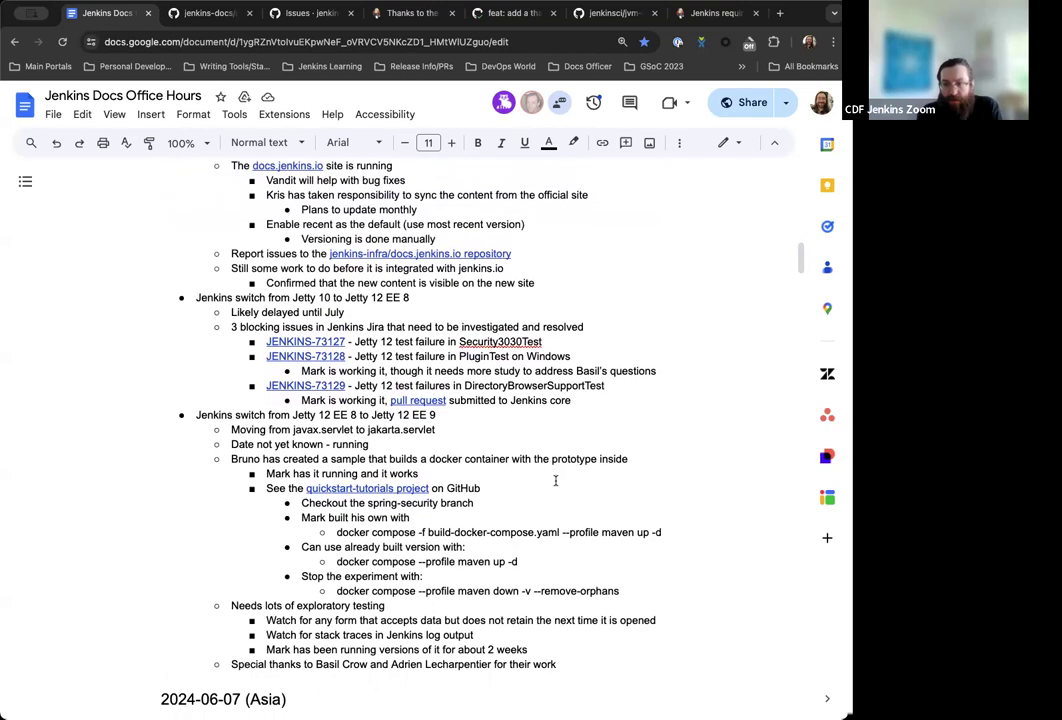
click(480, 488)
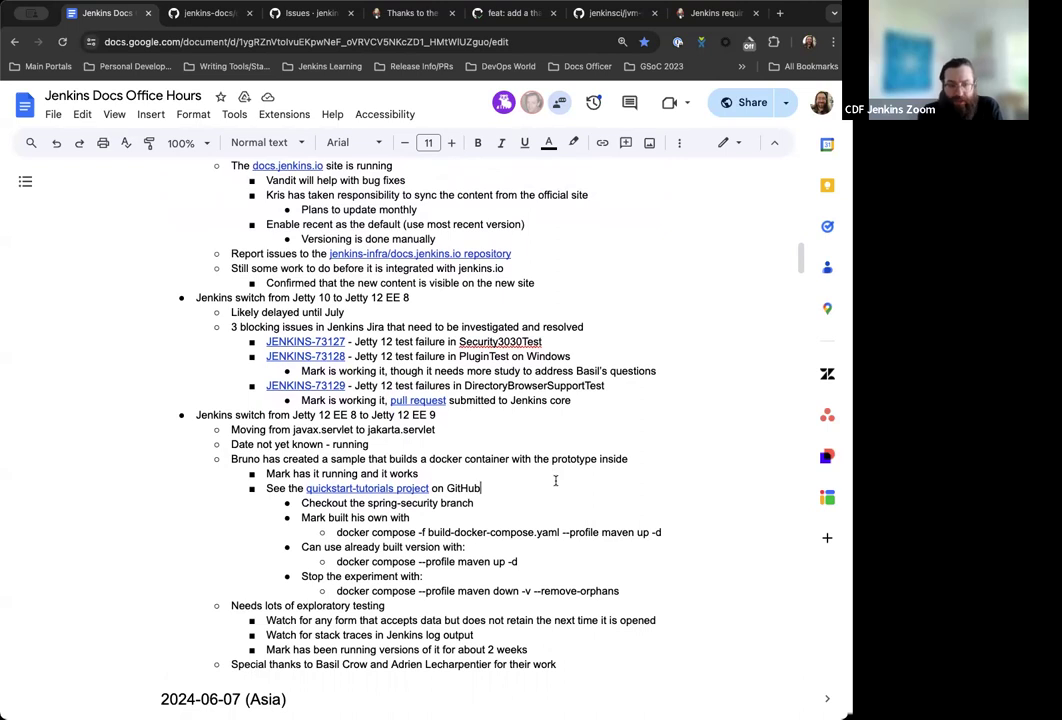
Scroll the notes so the 2024-06-13 (EU/US) heading, attendees and agenda sit at the top.
scroll(down, 3)
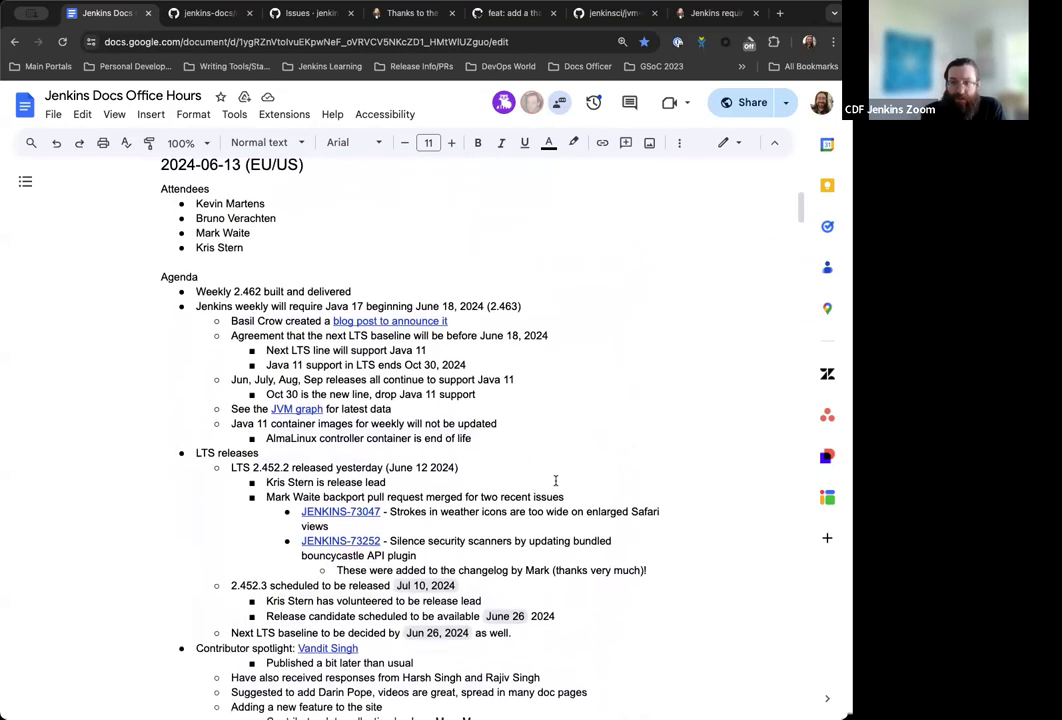
scroll(down, 3)
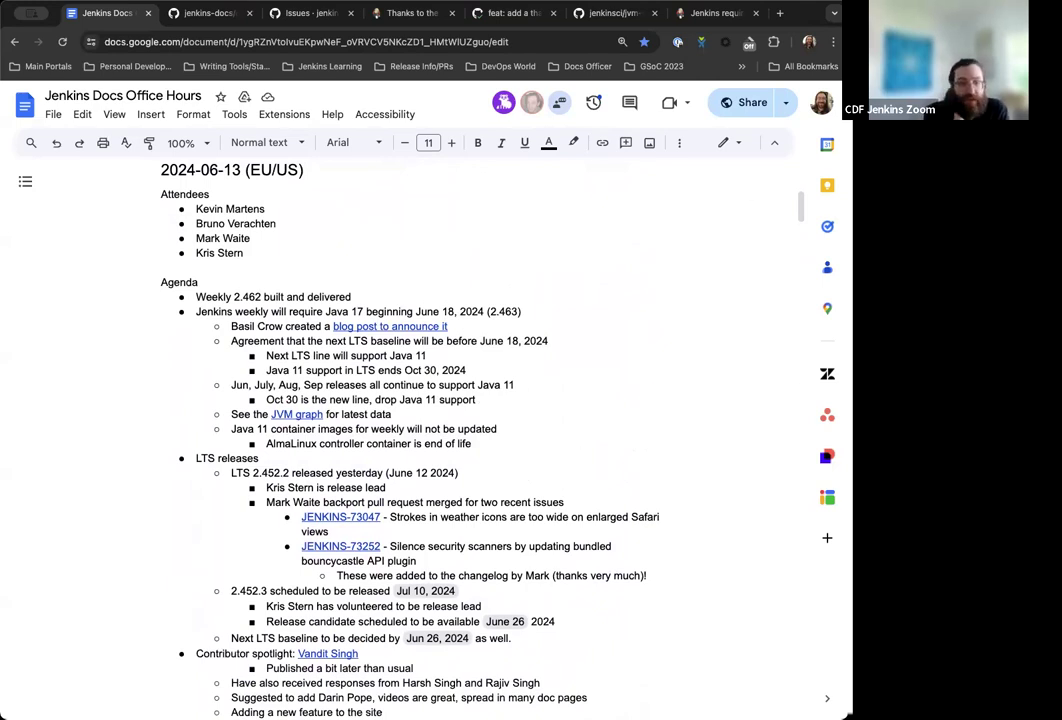
scroll(down, 3)
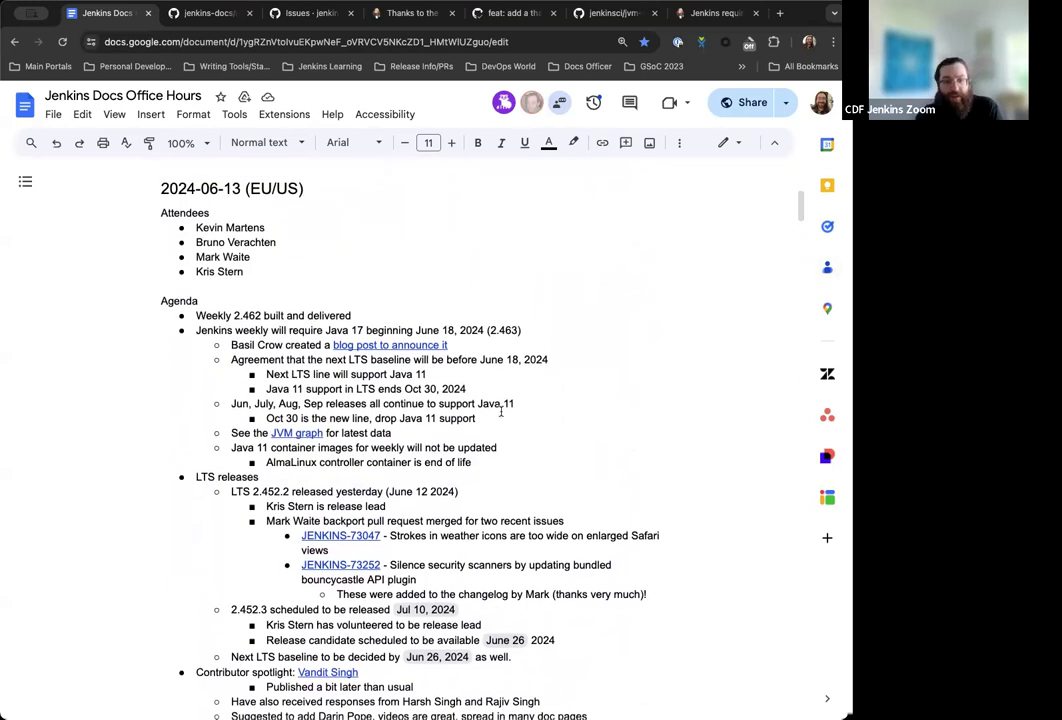